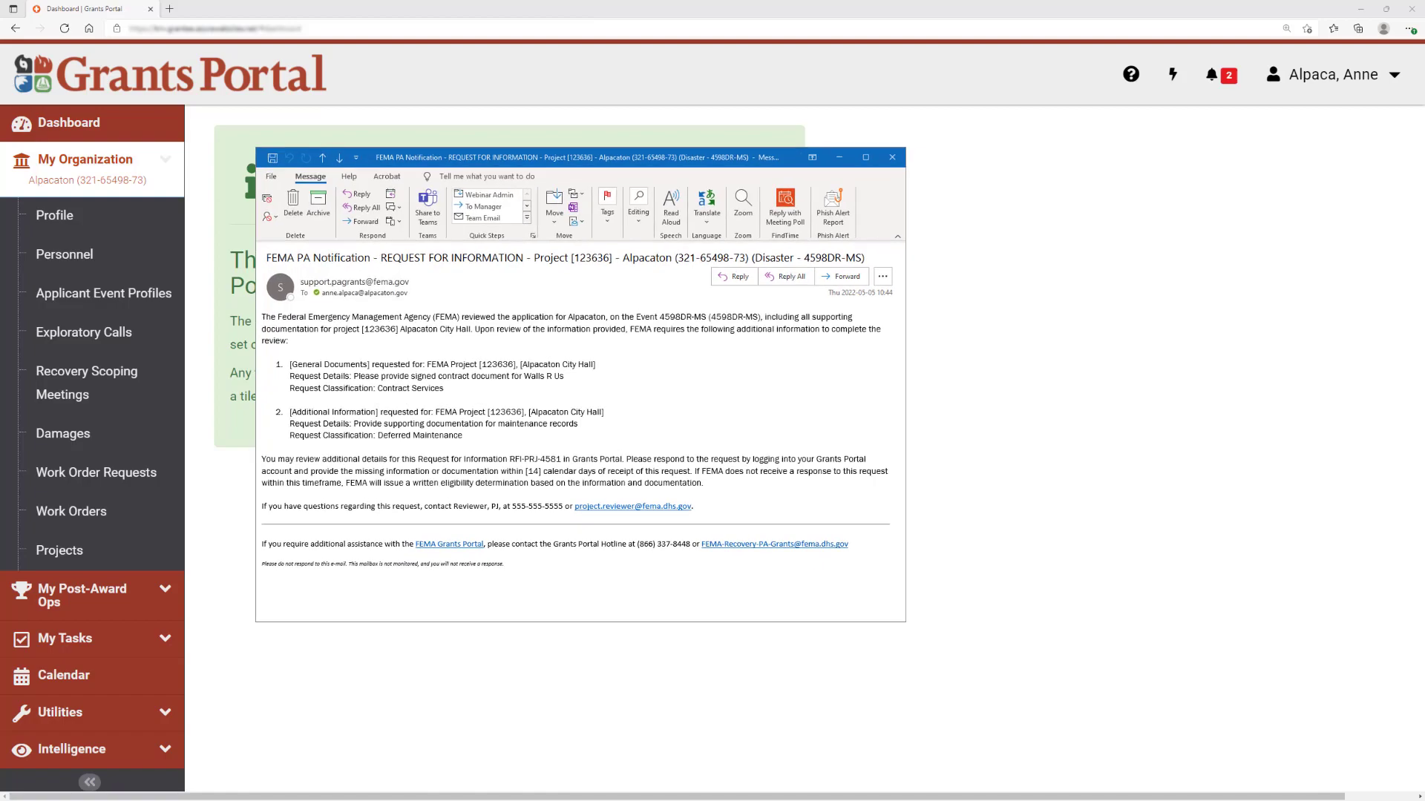
Read the FEMA PA Notification – Request for Information email for Alpacaton City Hall
click(864, 158)
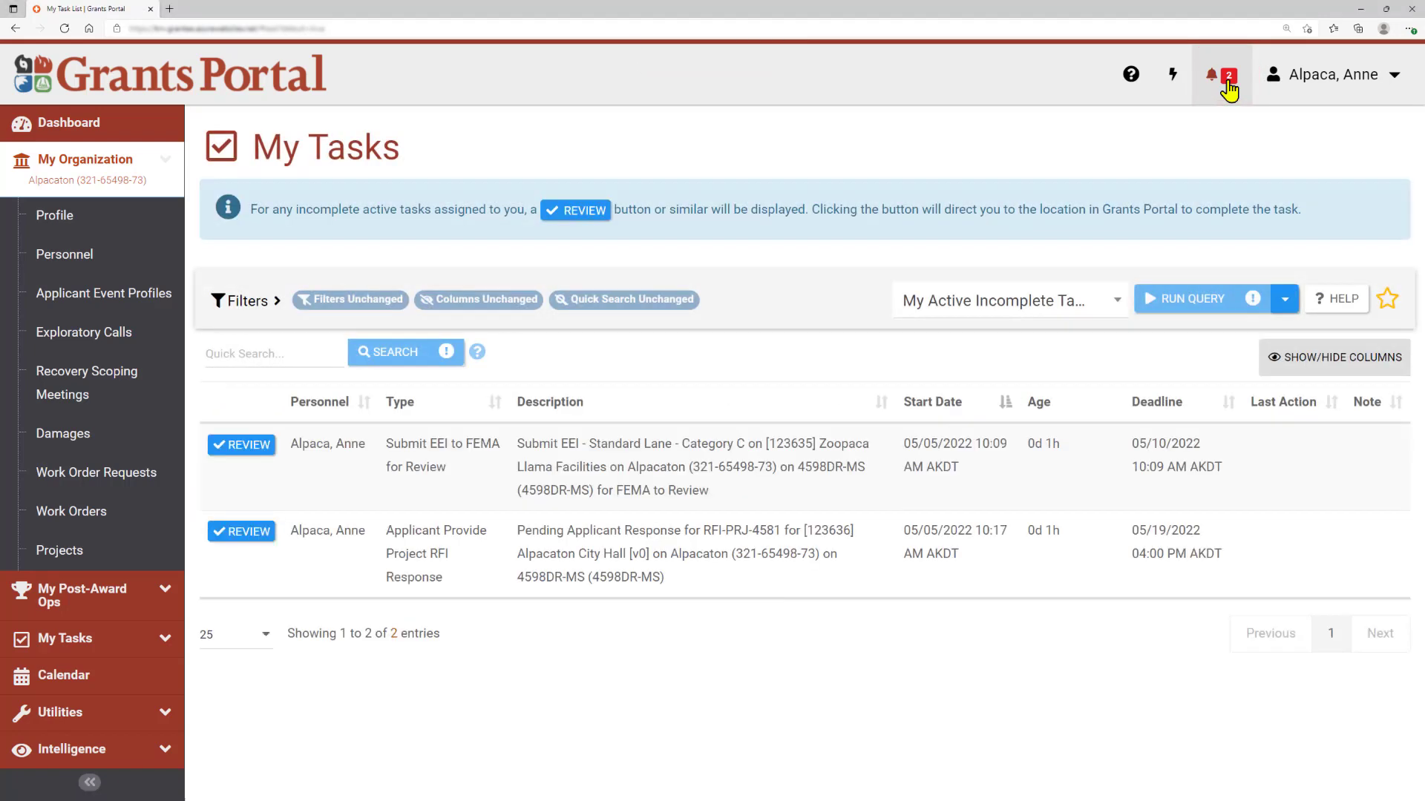
mouse_move(674, 474)
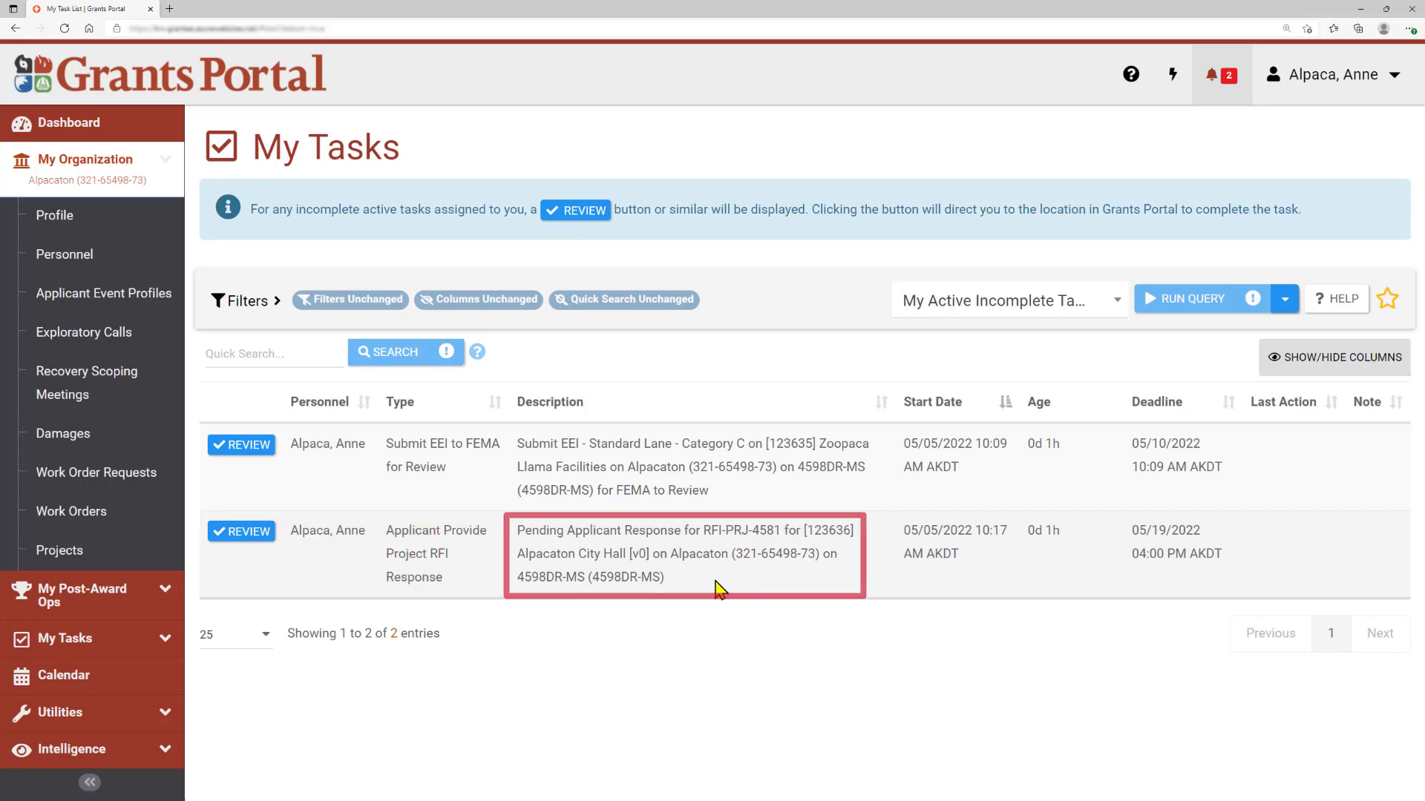
mouse_move(386, 492)
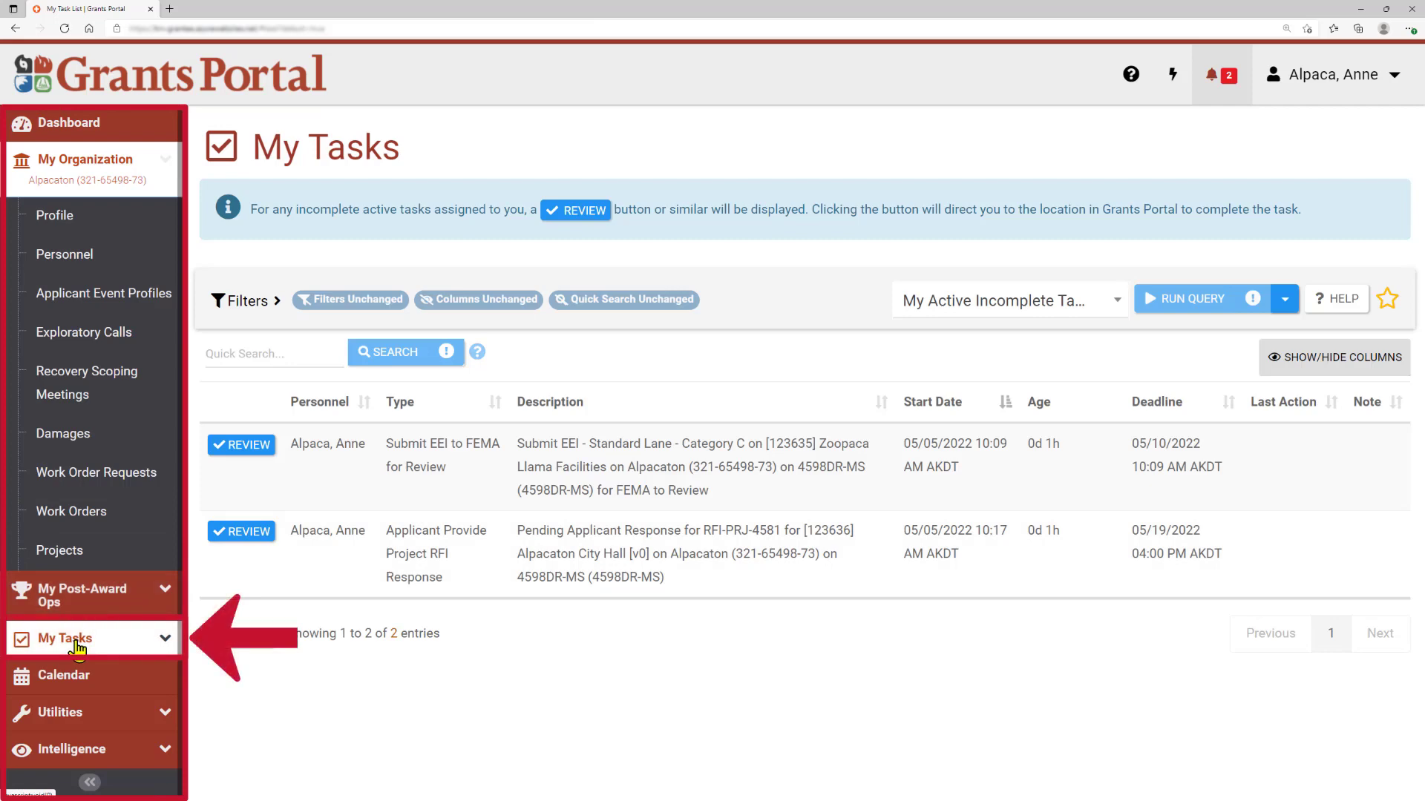
List my RFIs under My Tasks and choose RFI-PRJ-4581, pending applicant response
click(66, 638)
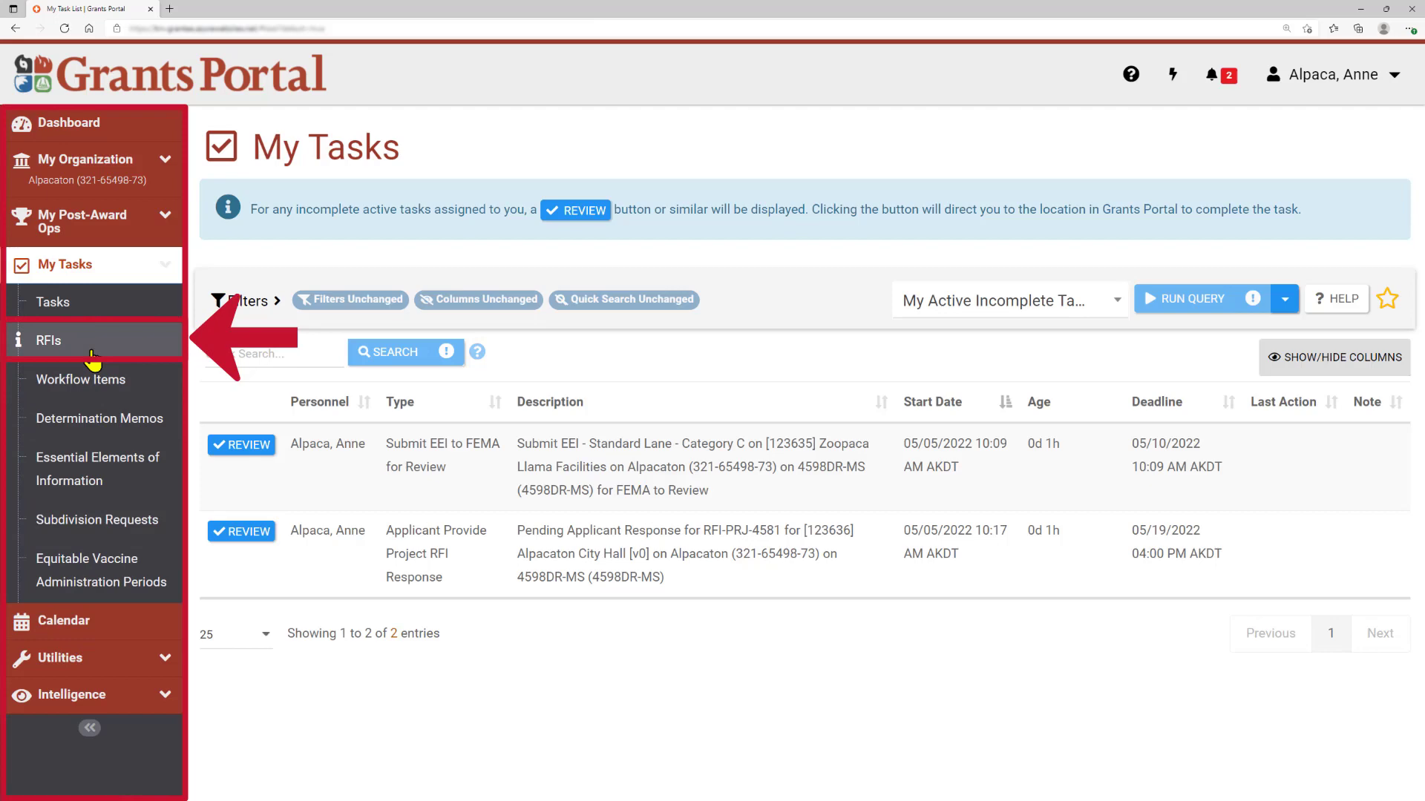
click(47, 340)
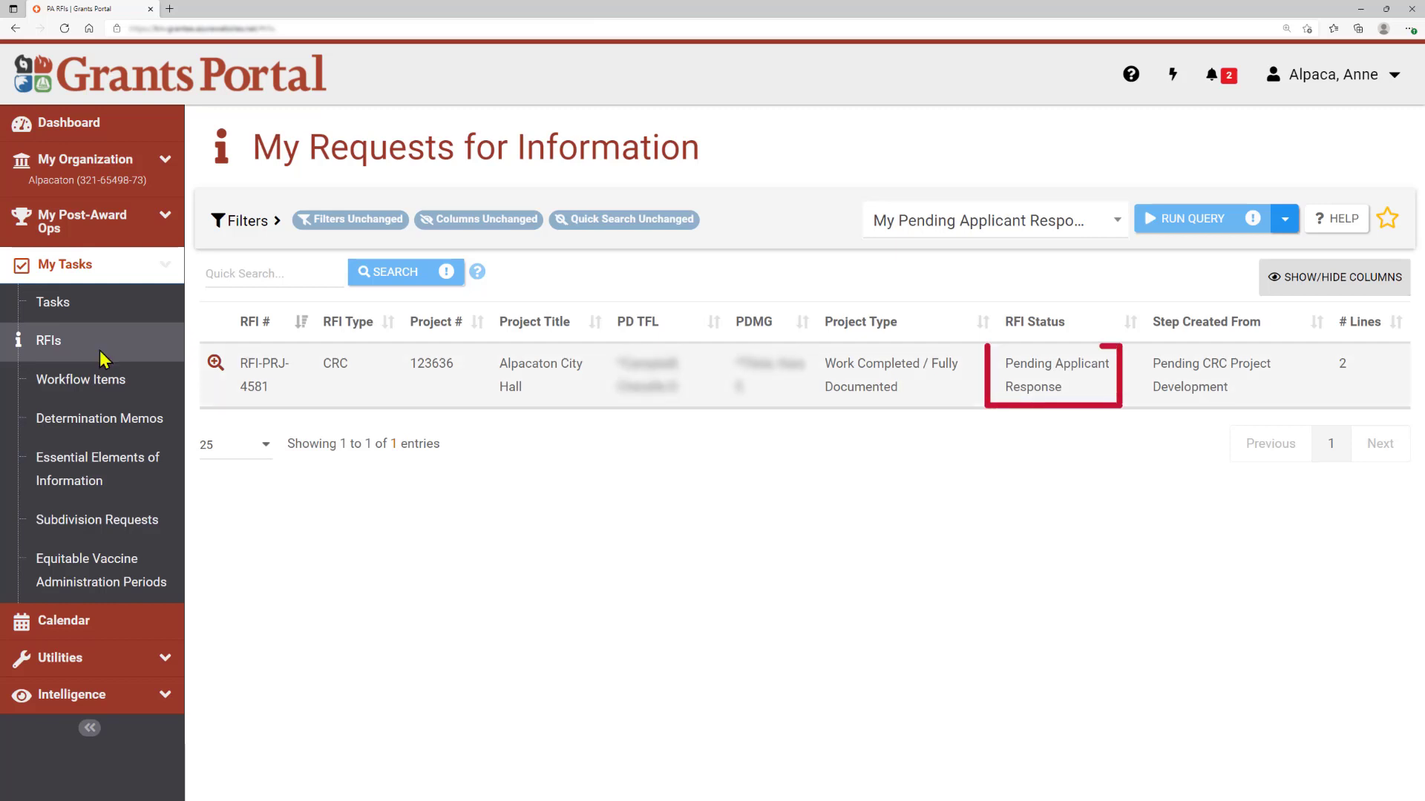
mouse_move(1106, 398)
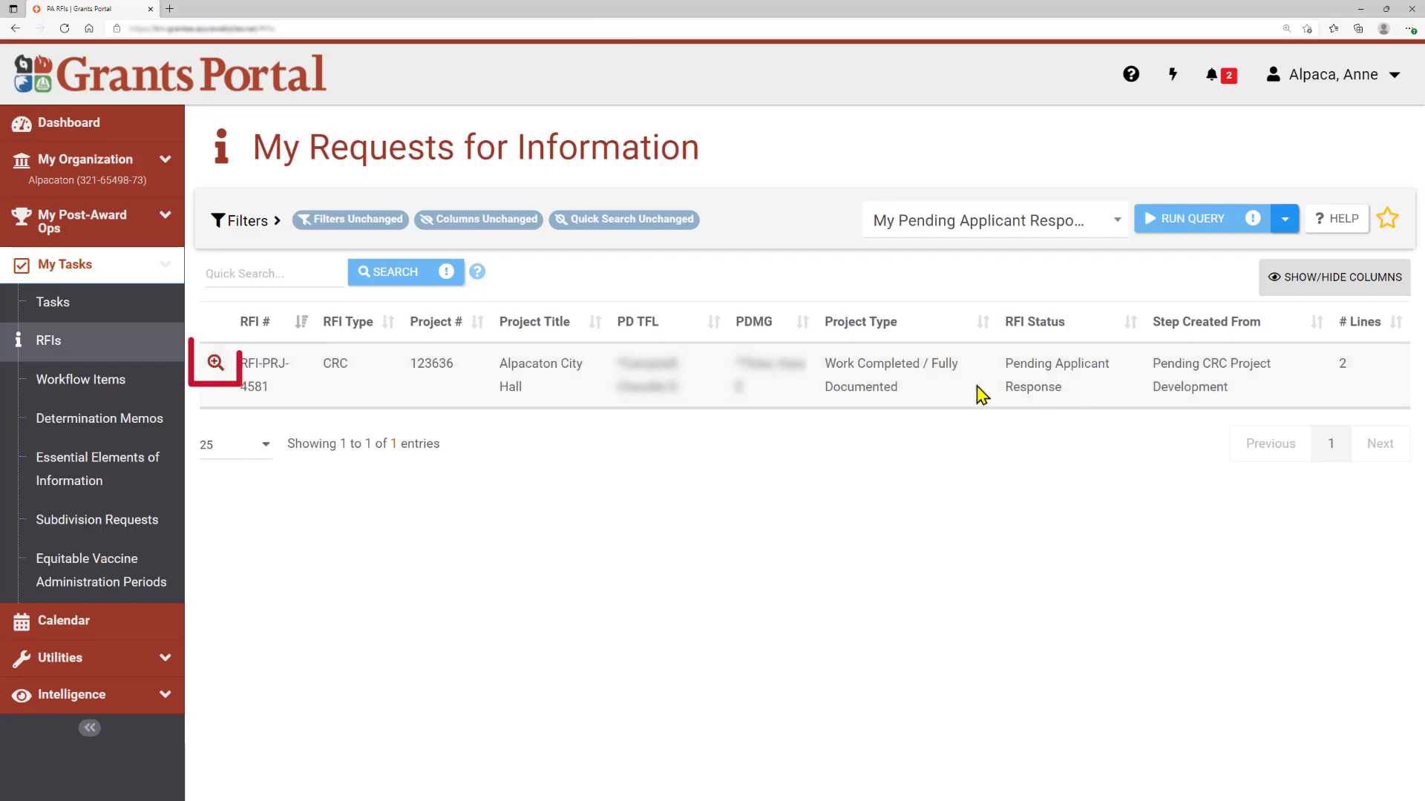
mouse_move(215, 373)
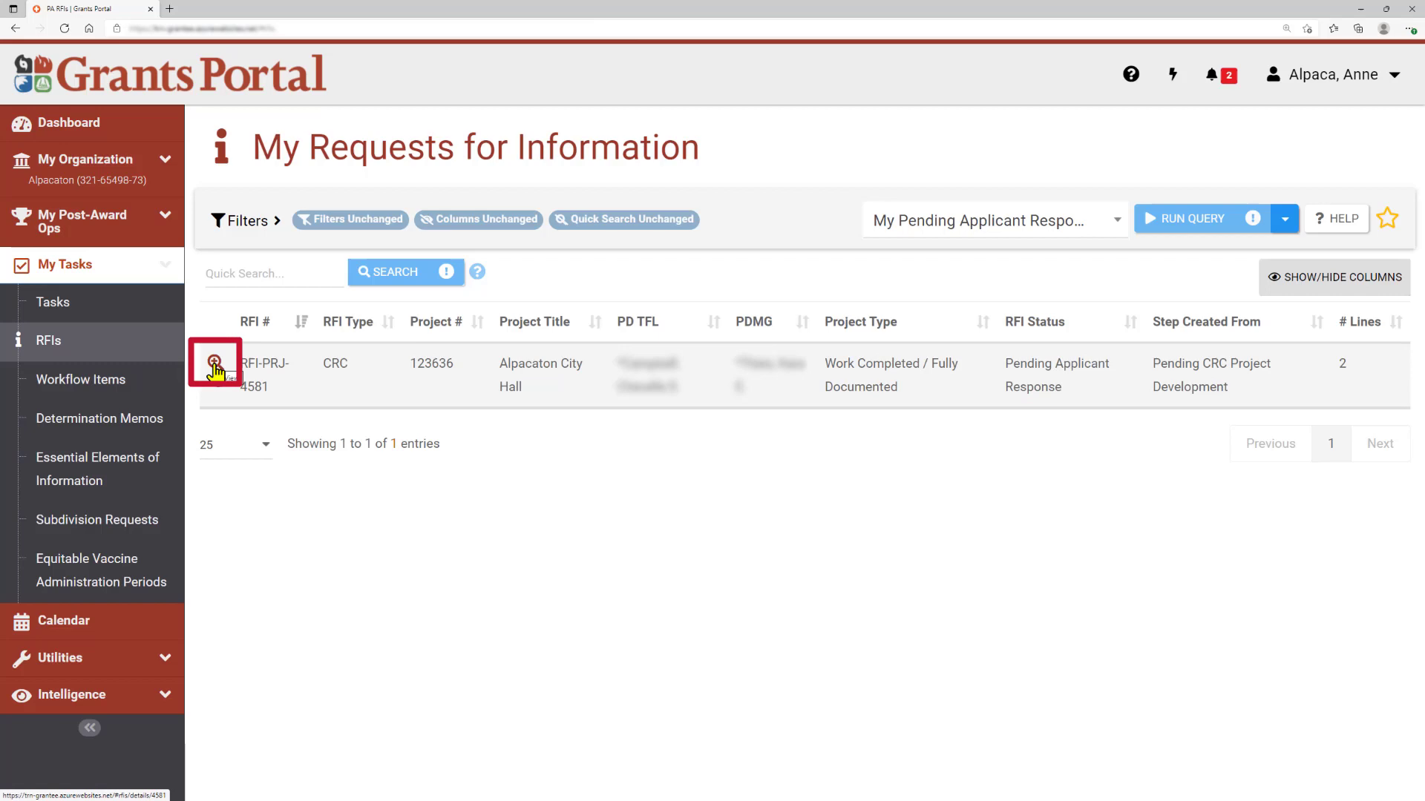
click(215, 362)
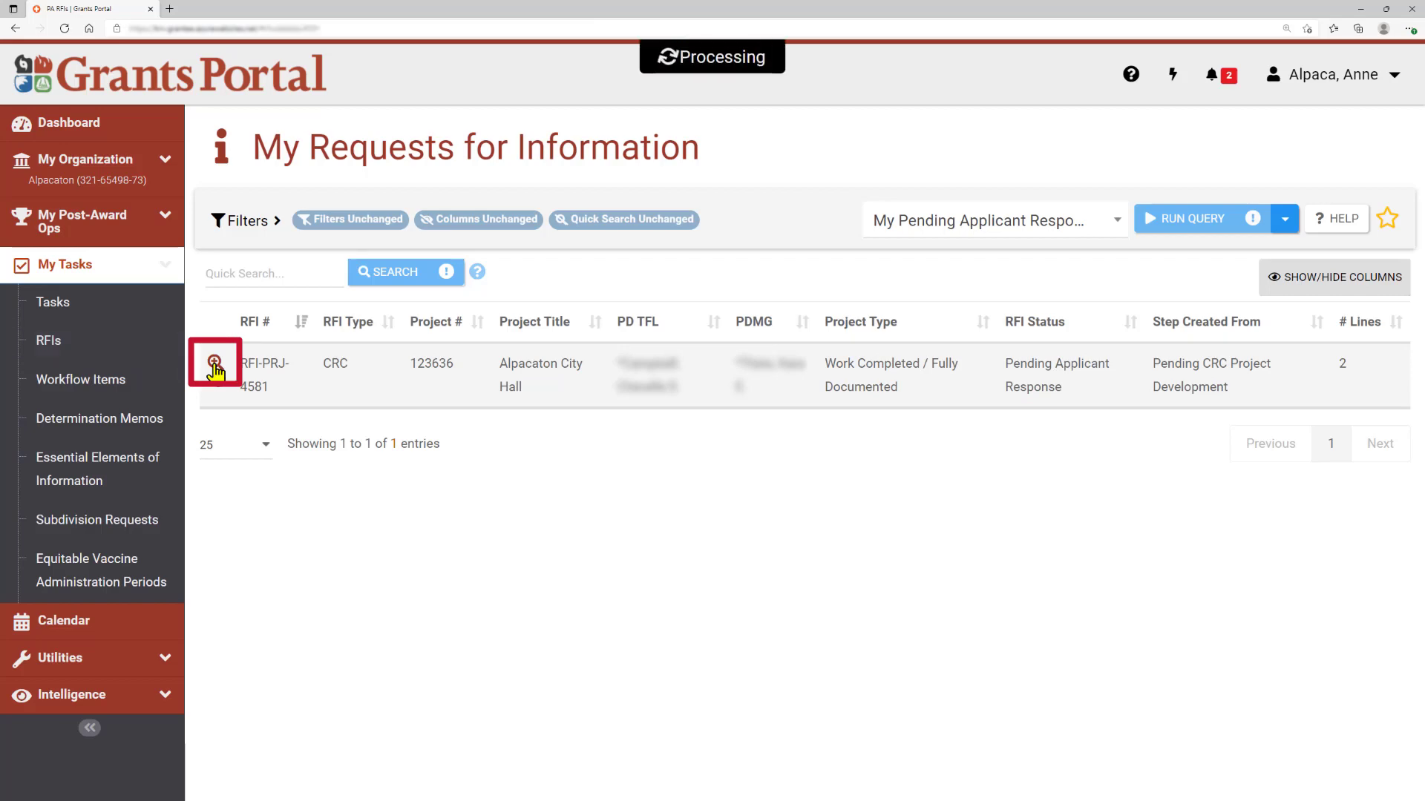
Load RFI-PRJ-4581's detail page and review its status, 05/20/2022 deadline and sections
click(215, 360)
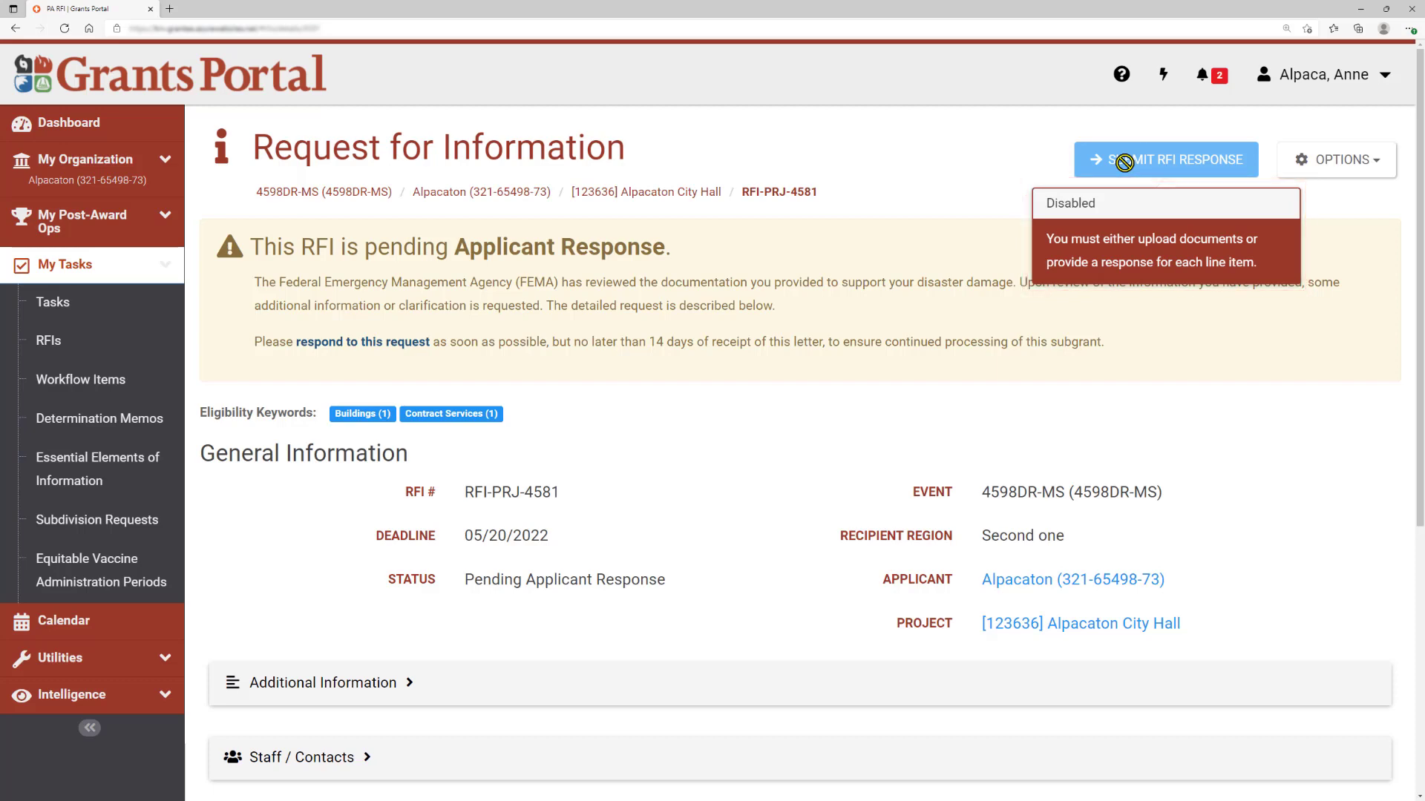
mouse_move(883, 243)
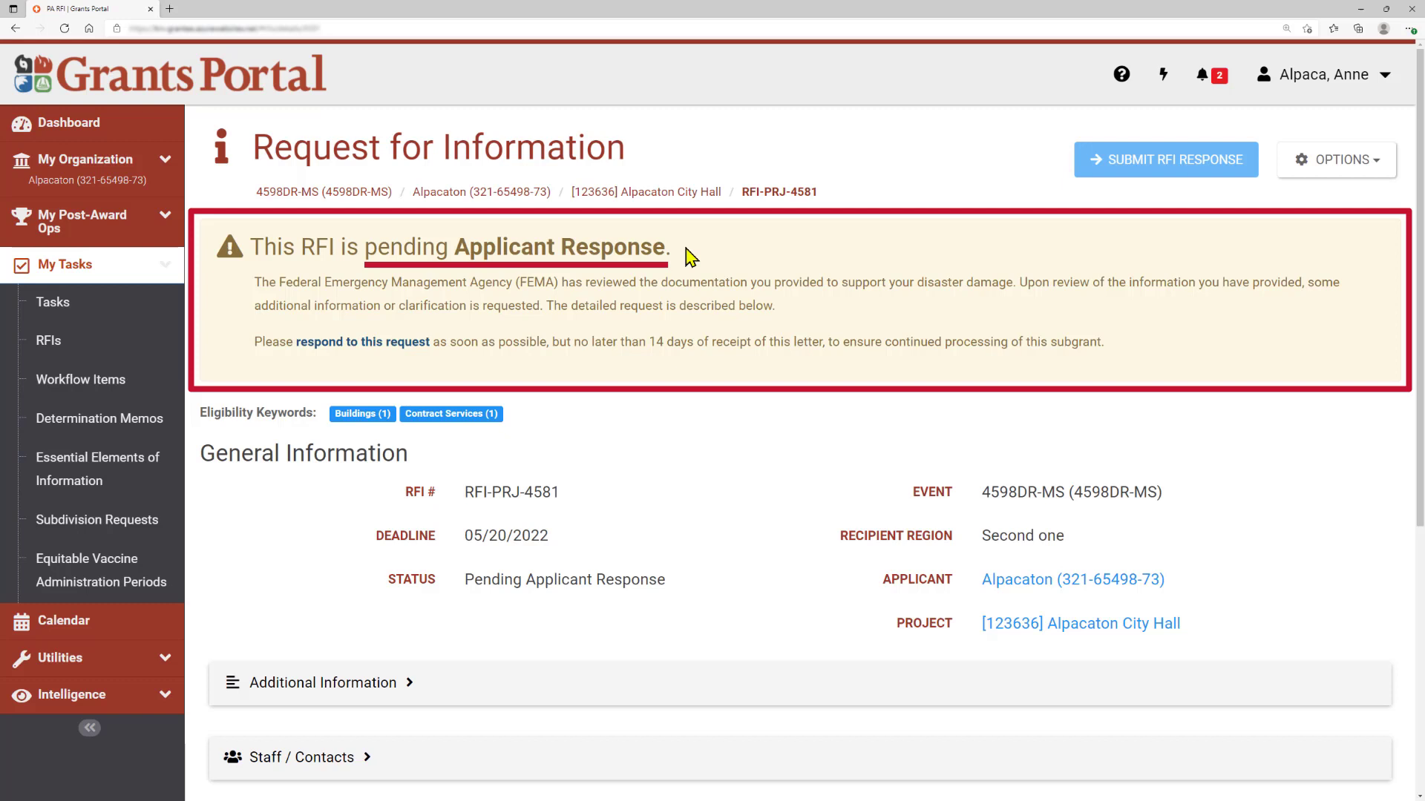
mouse_move(1128, 370)
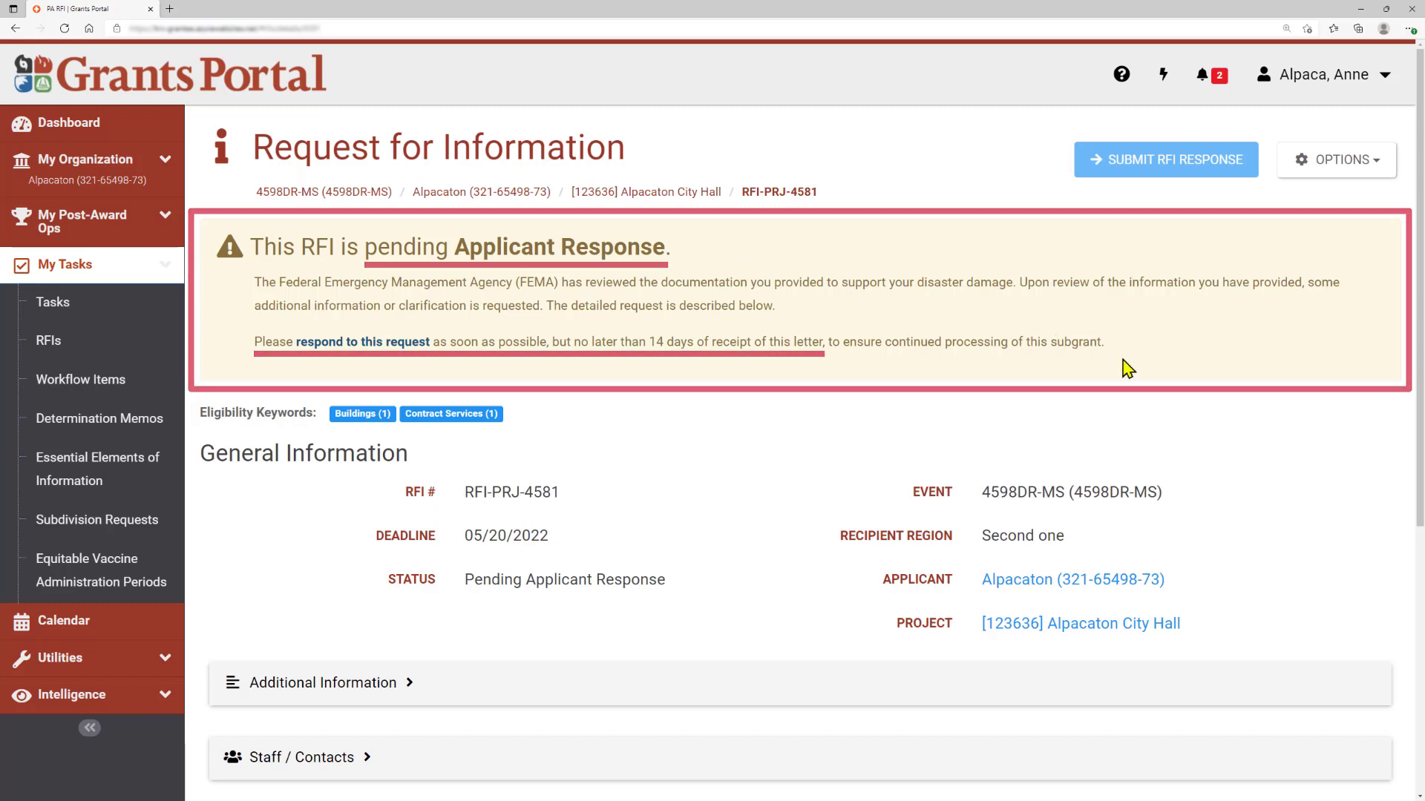
scroll(down, 3)
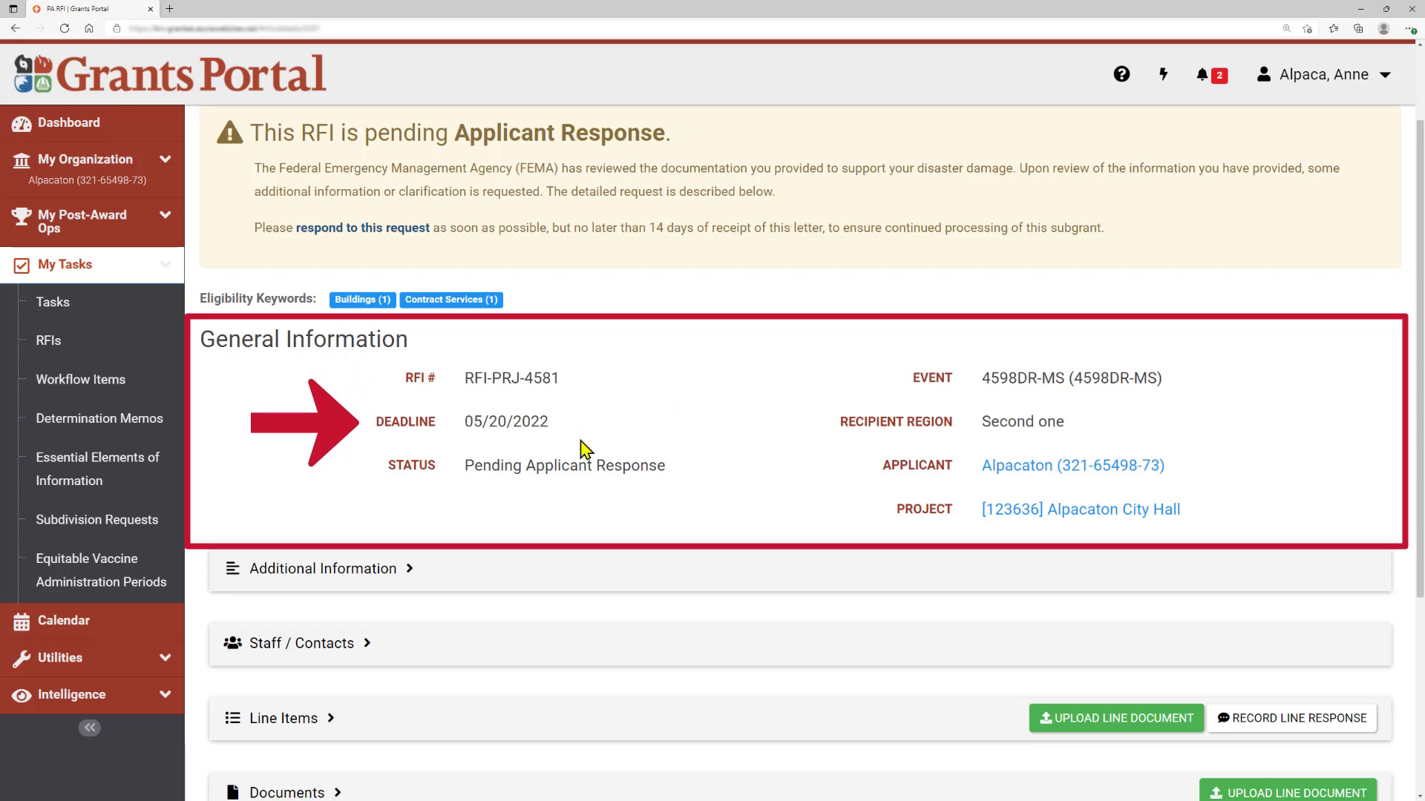
mouse_move(703, 477)
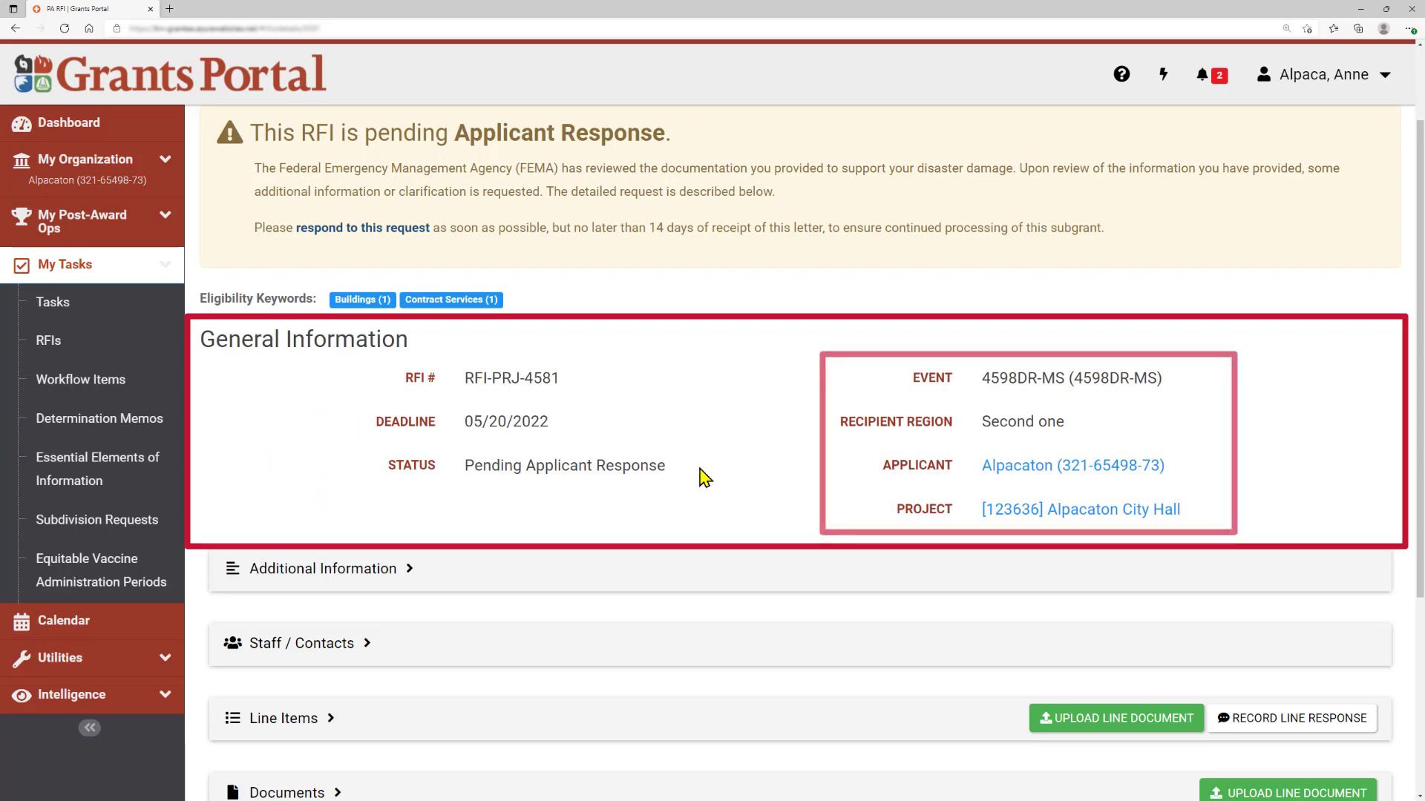
mouse_move(859, 465)
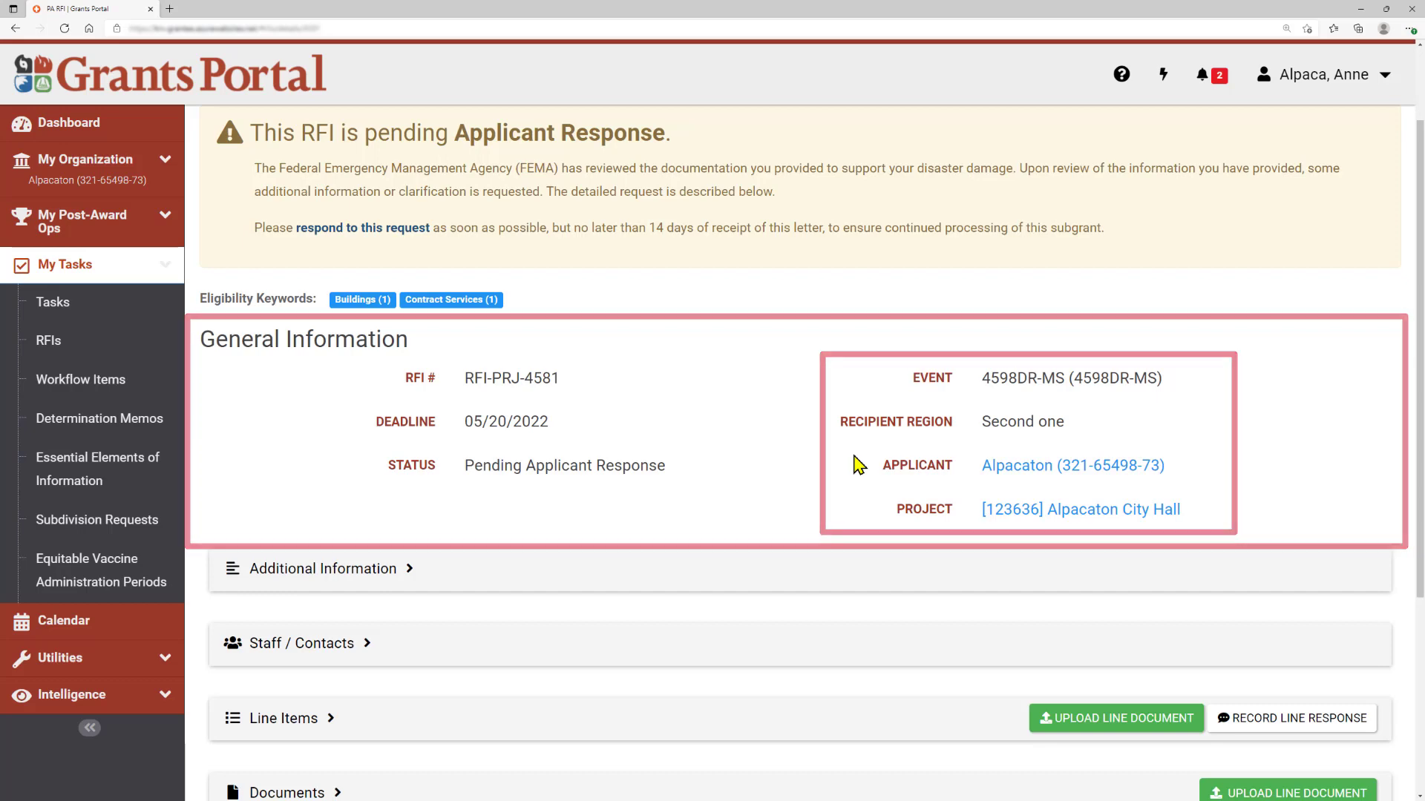
scroll(down, 3)
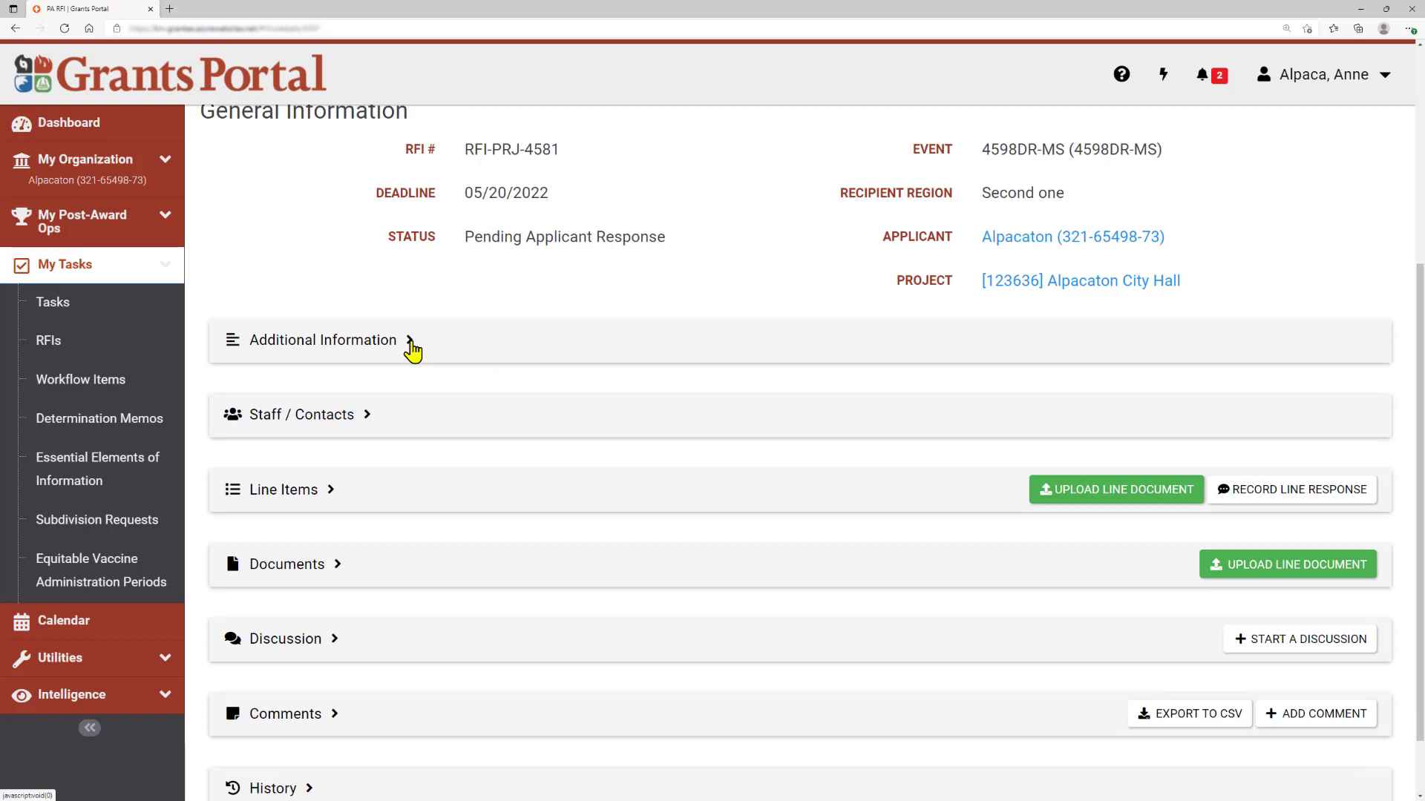
mouse_move(336, 499)
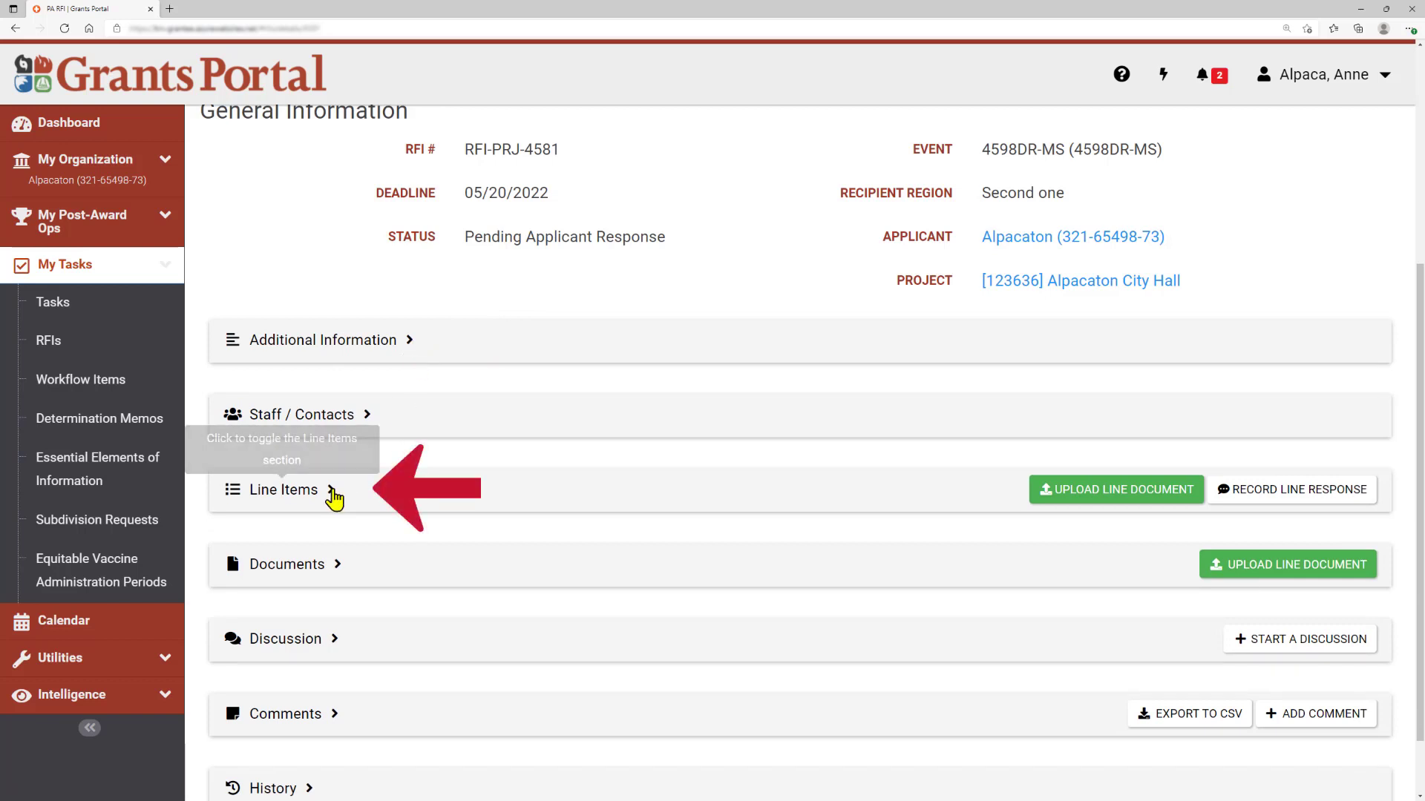
Expand the Line Items section and show the response actions for line item 1
click(282, 490)
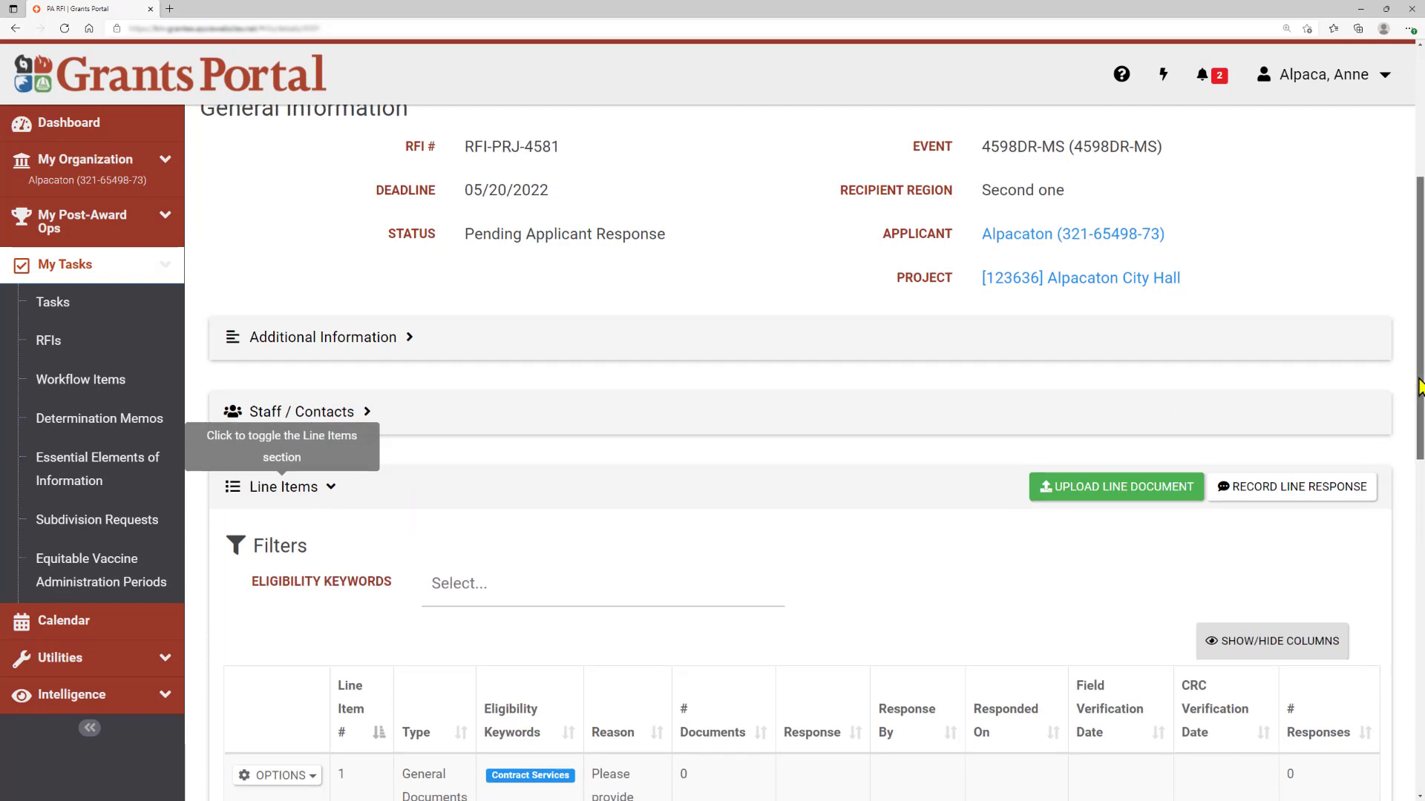
scroll(down, 3)
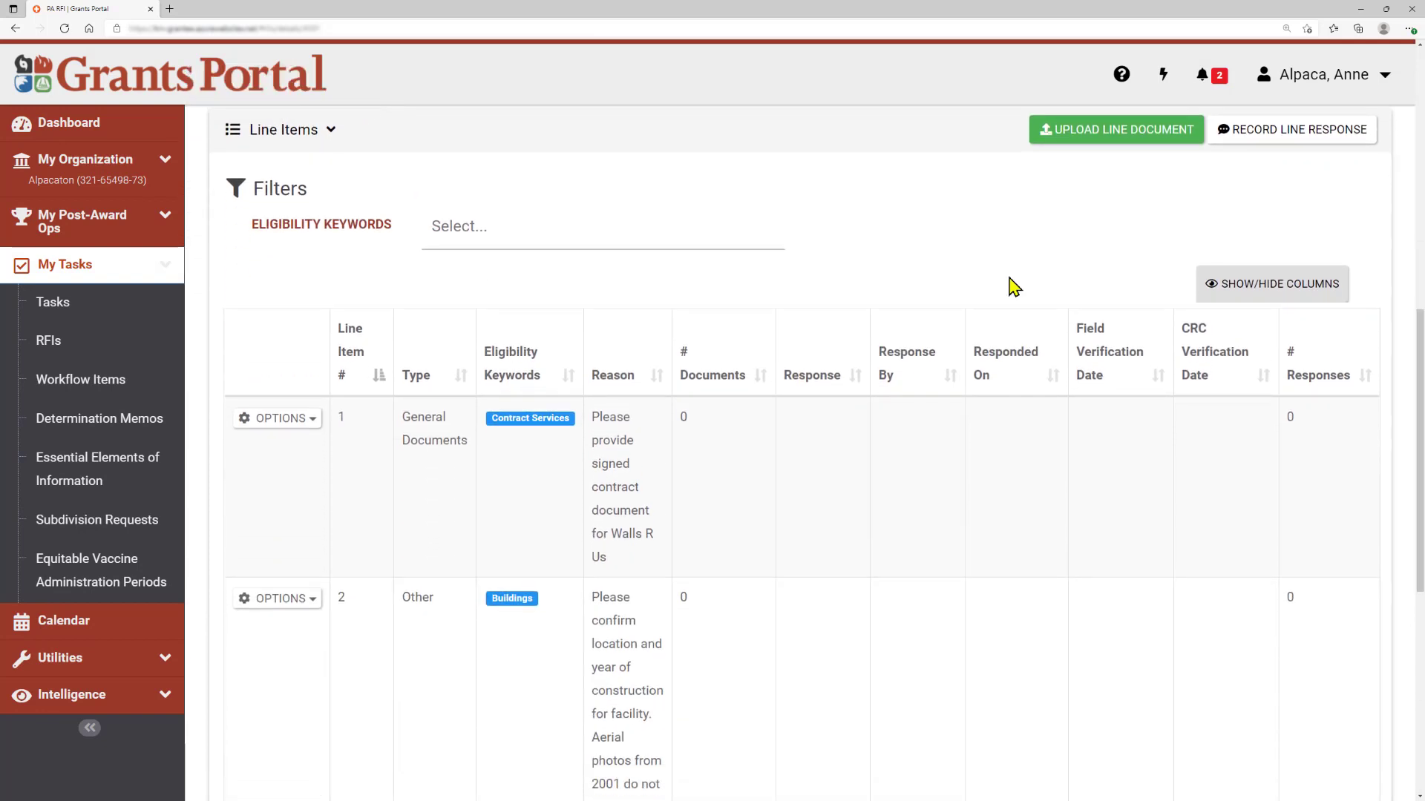
mouse_move(443, 512)
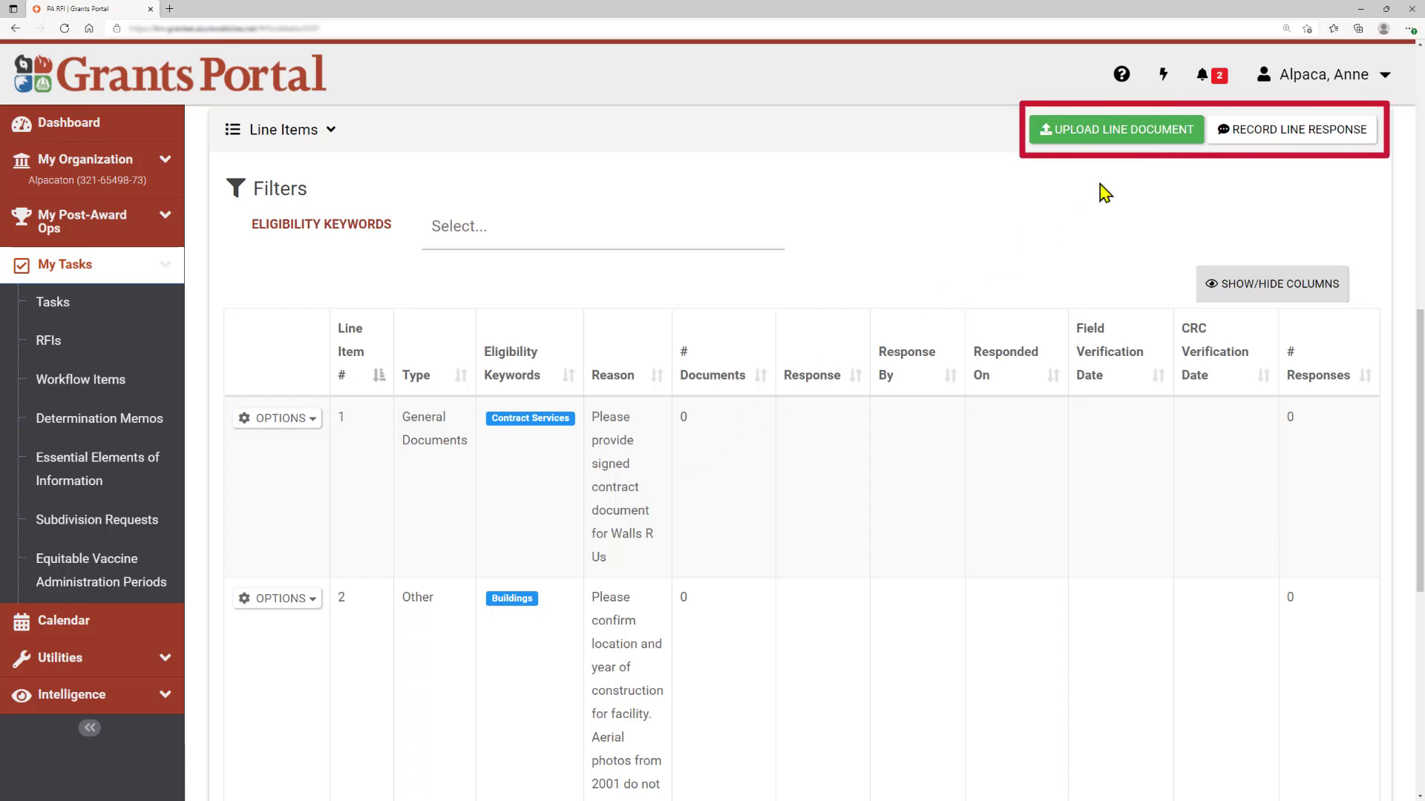
mouse_move(1294, 154)
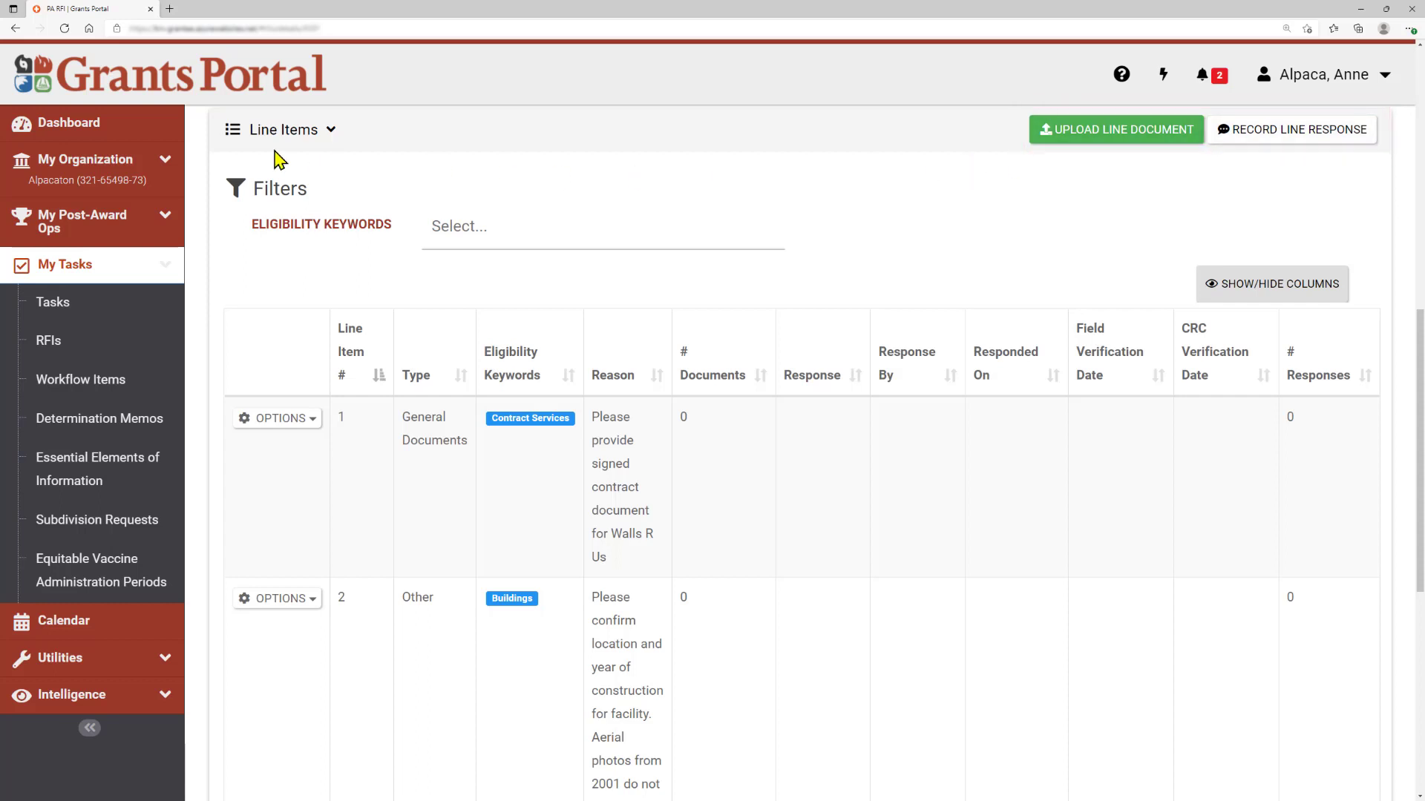
mouse_move(293, 371)
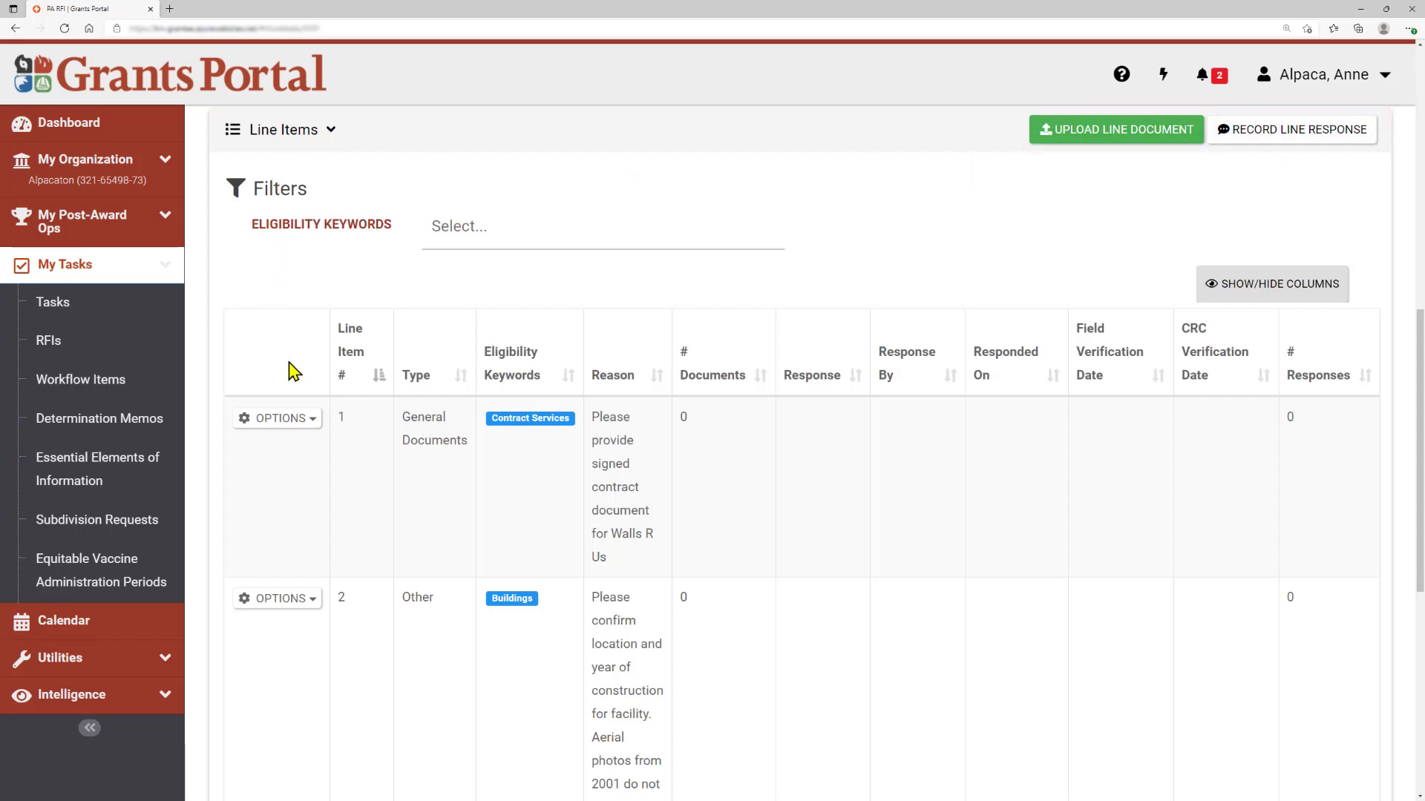
mouse_move(277, 418)
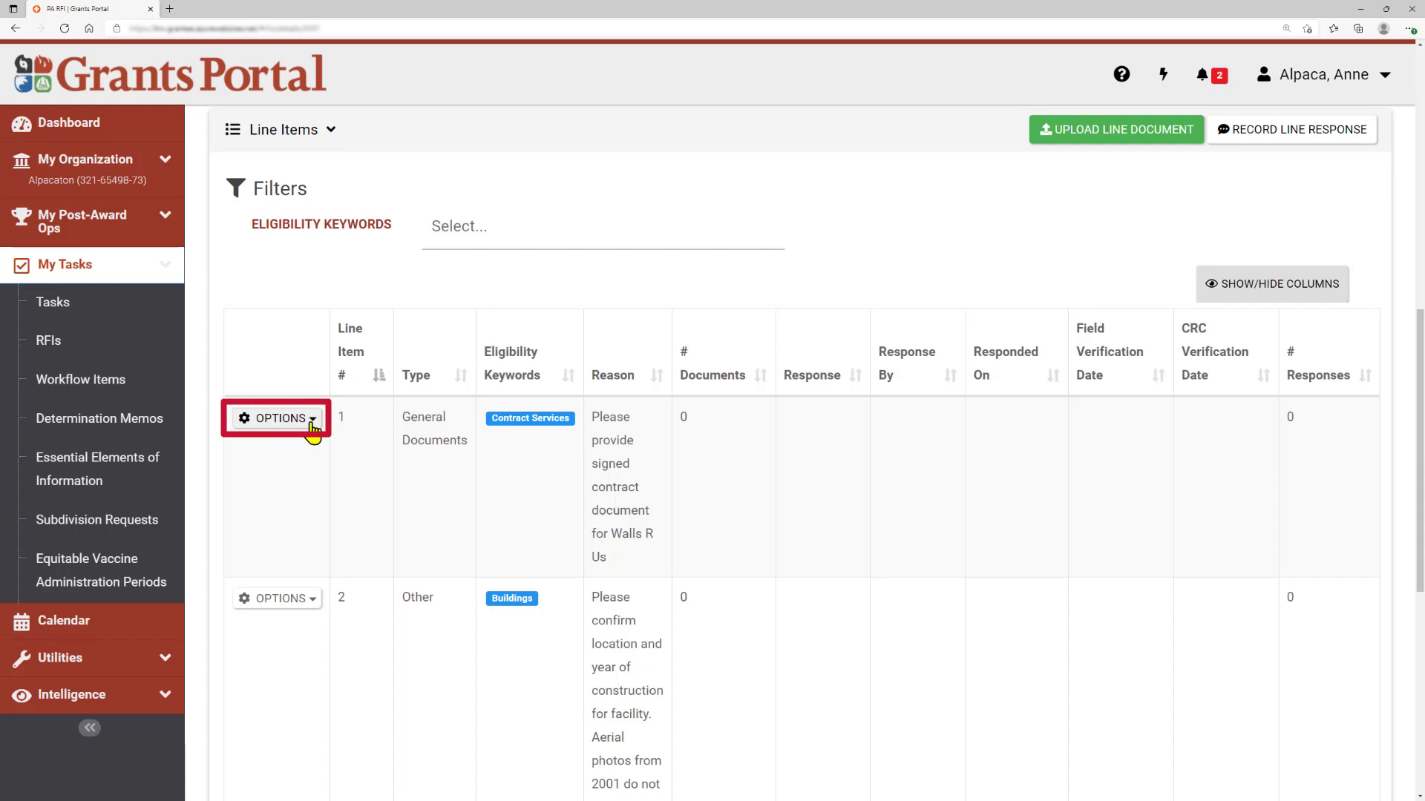
mouse_move(276, 419)
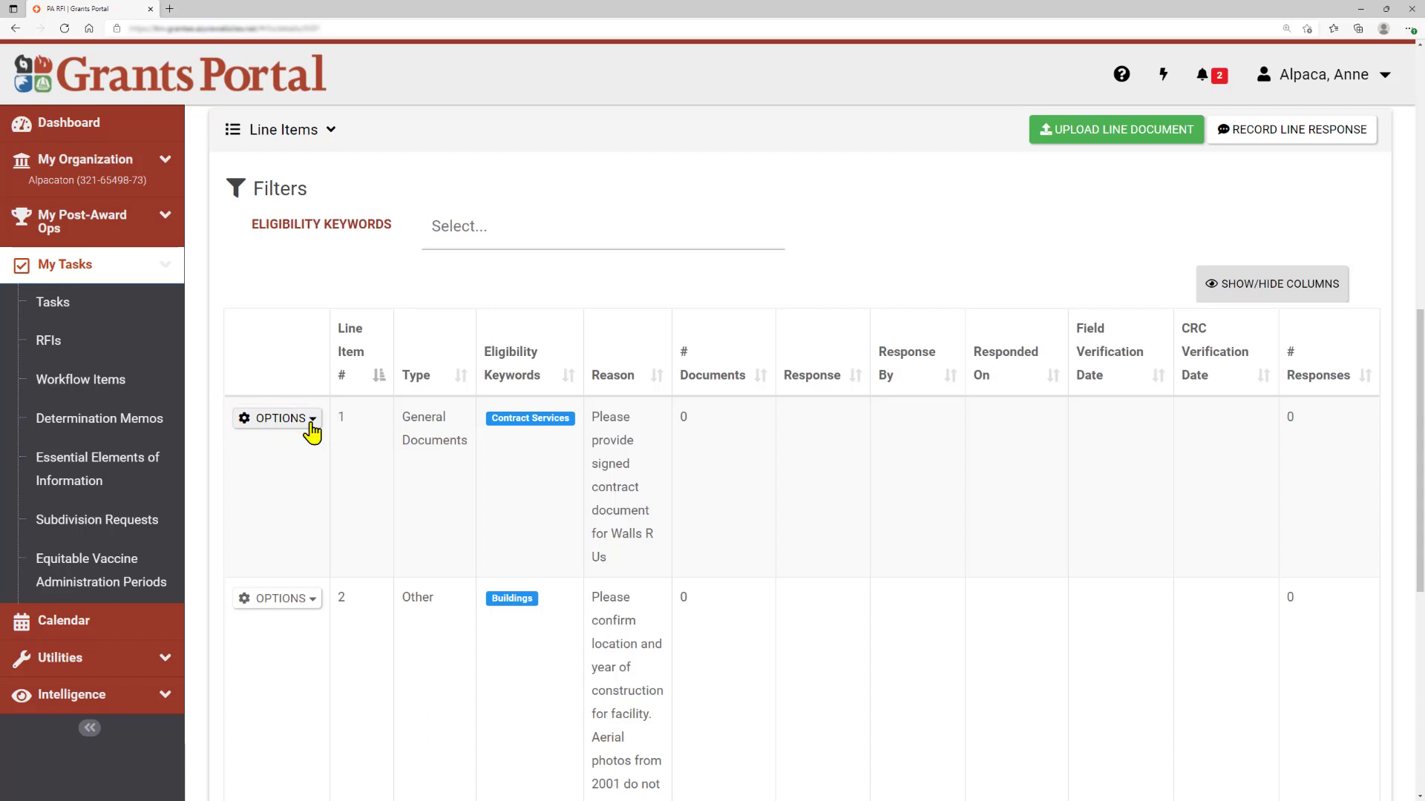
click(276, 419)
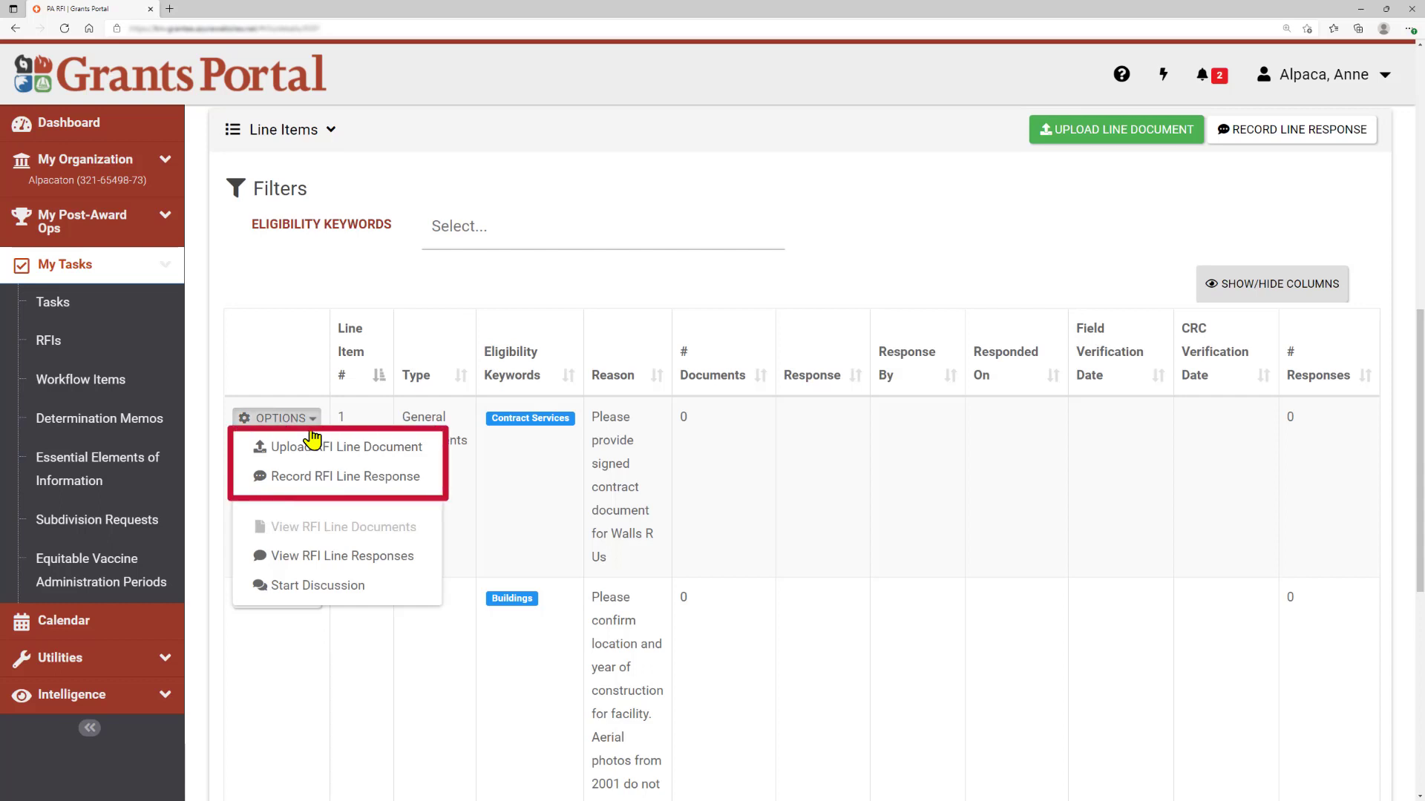
mouse_move(359, 459)
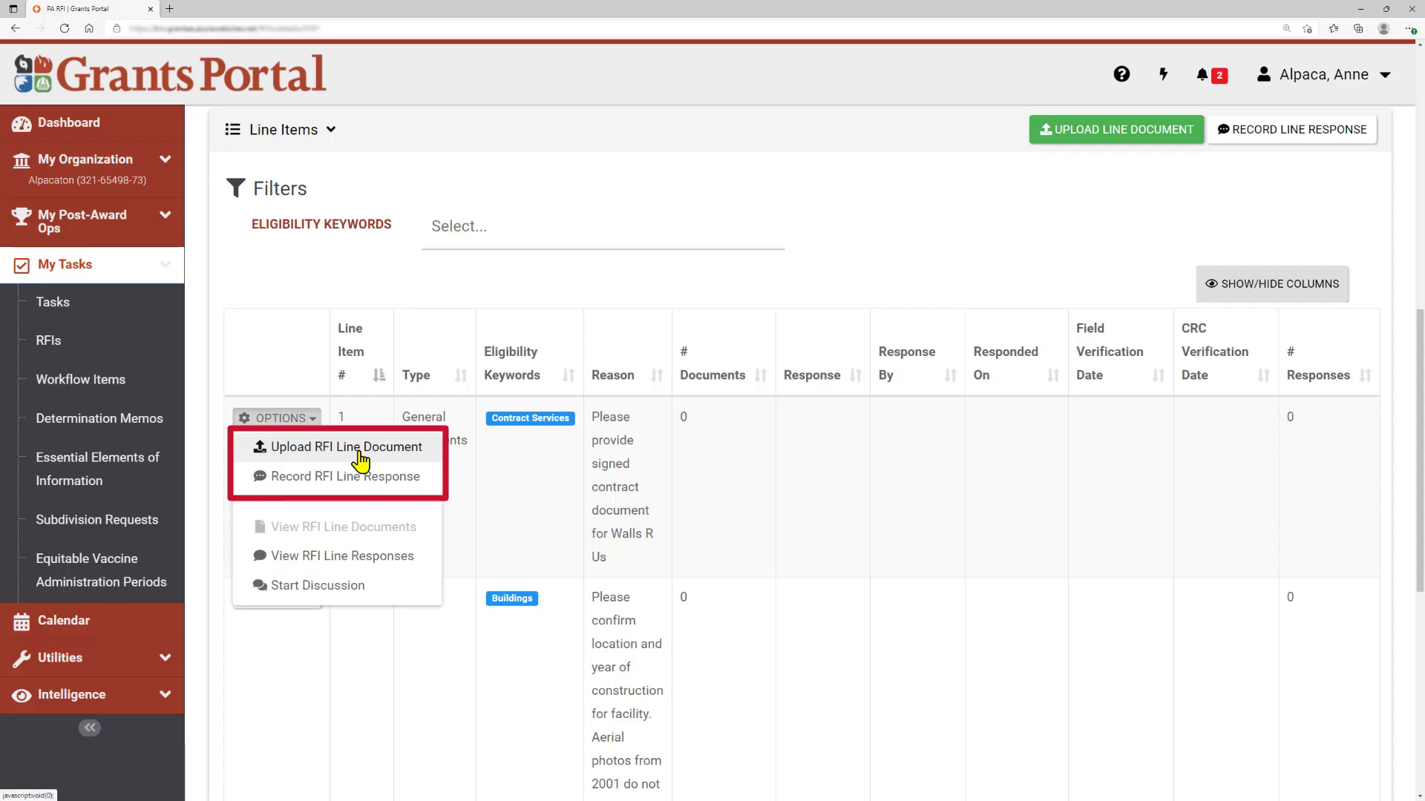
mouse_move(369, 464)
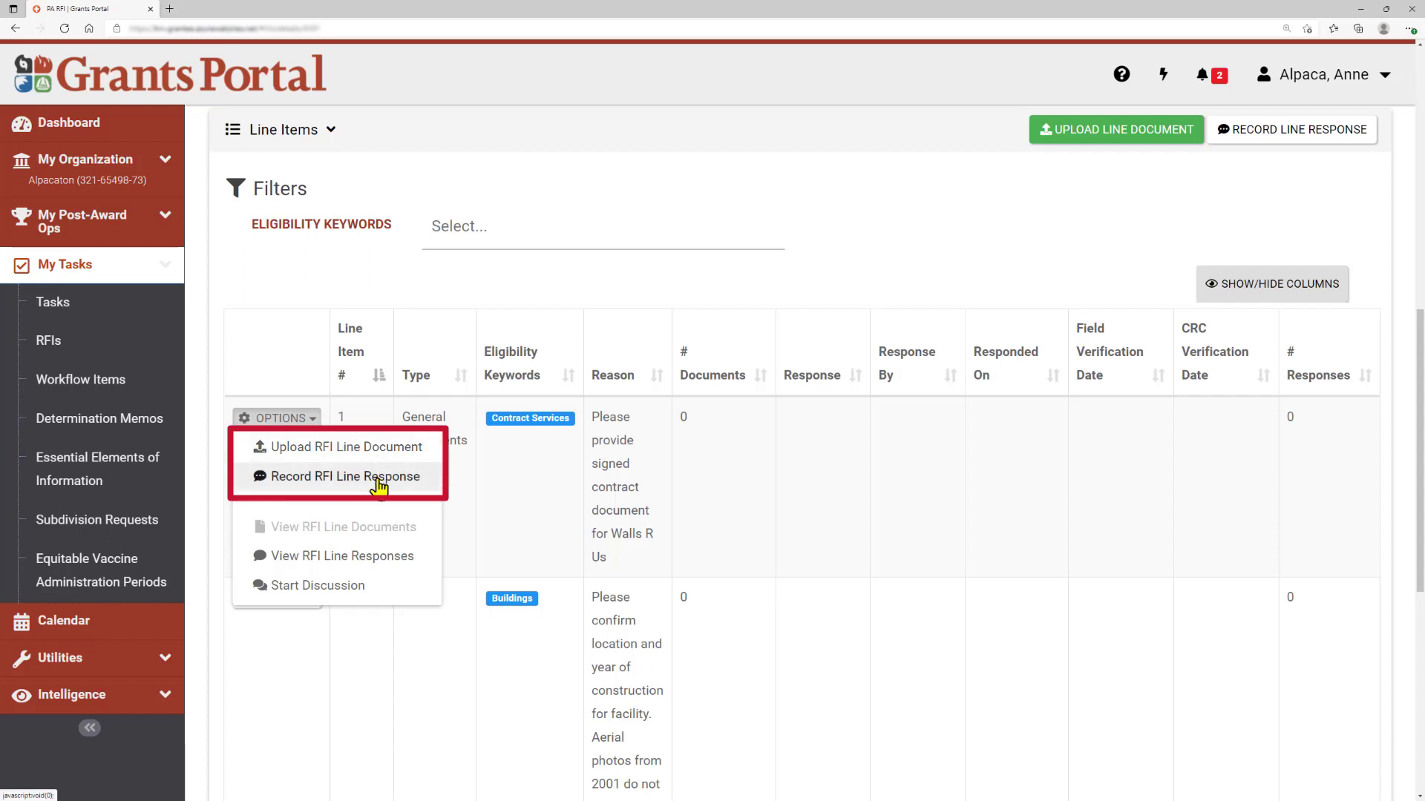
mouse_move(380, 465)
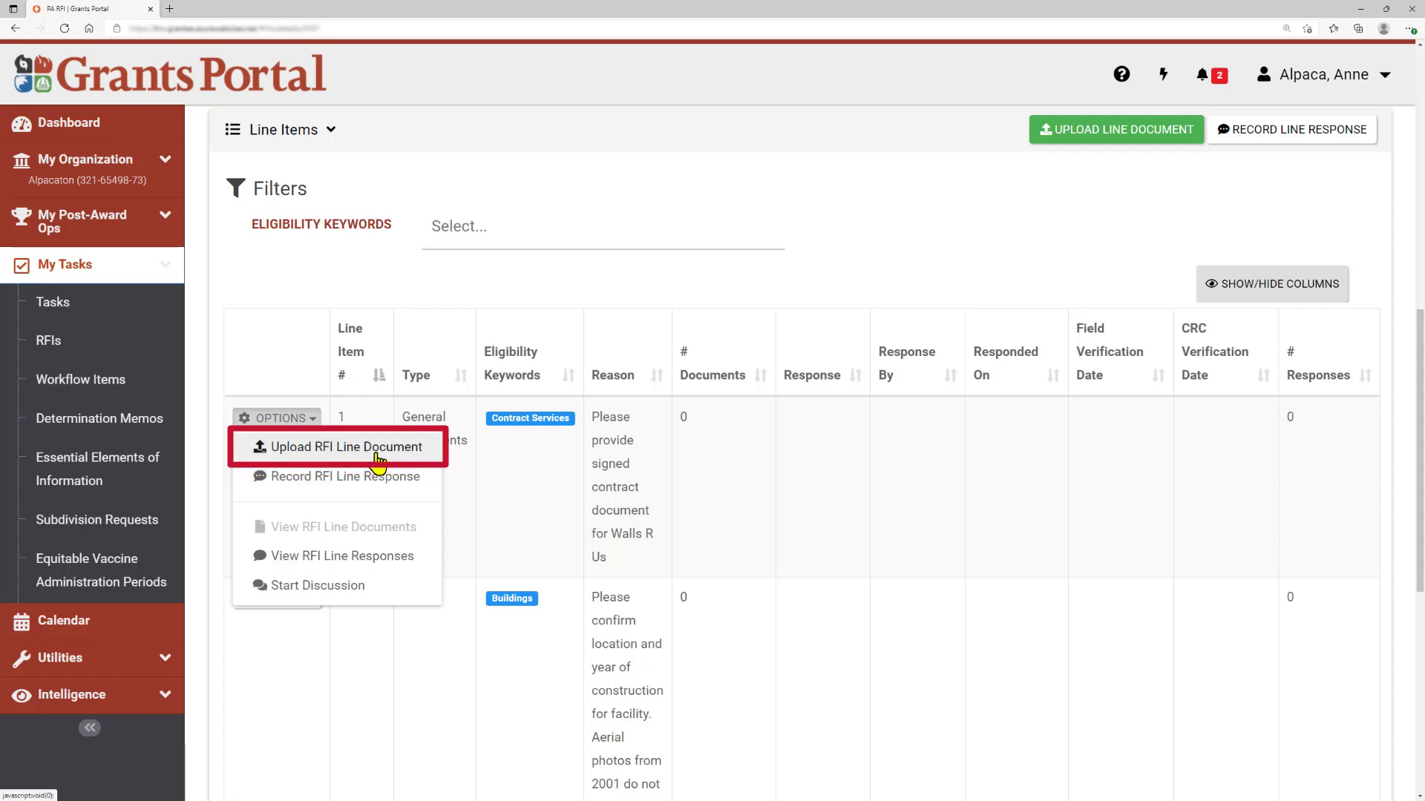
Upload the signed Walls R Us contract PDF to line item 1 as a Contract Document
click(343, 447)
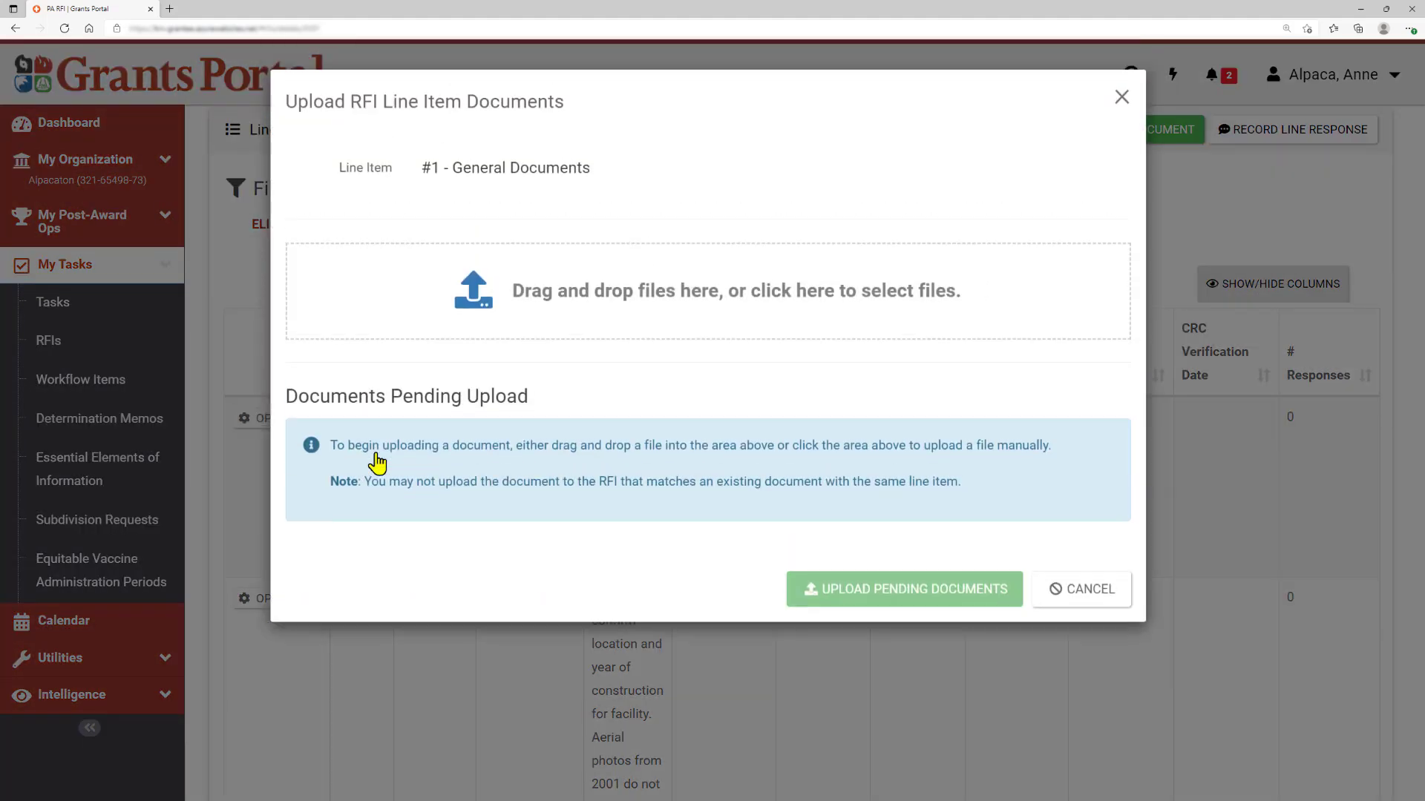
mouse_move(649, 365)
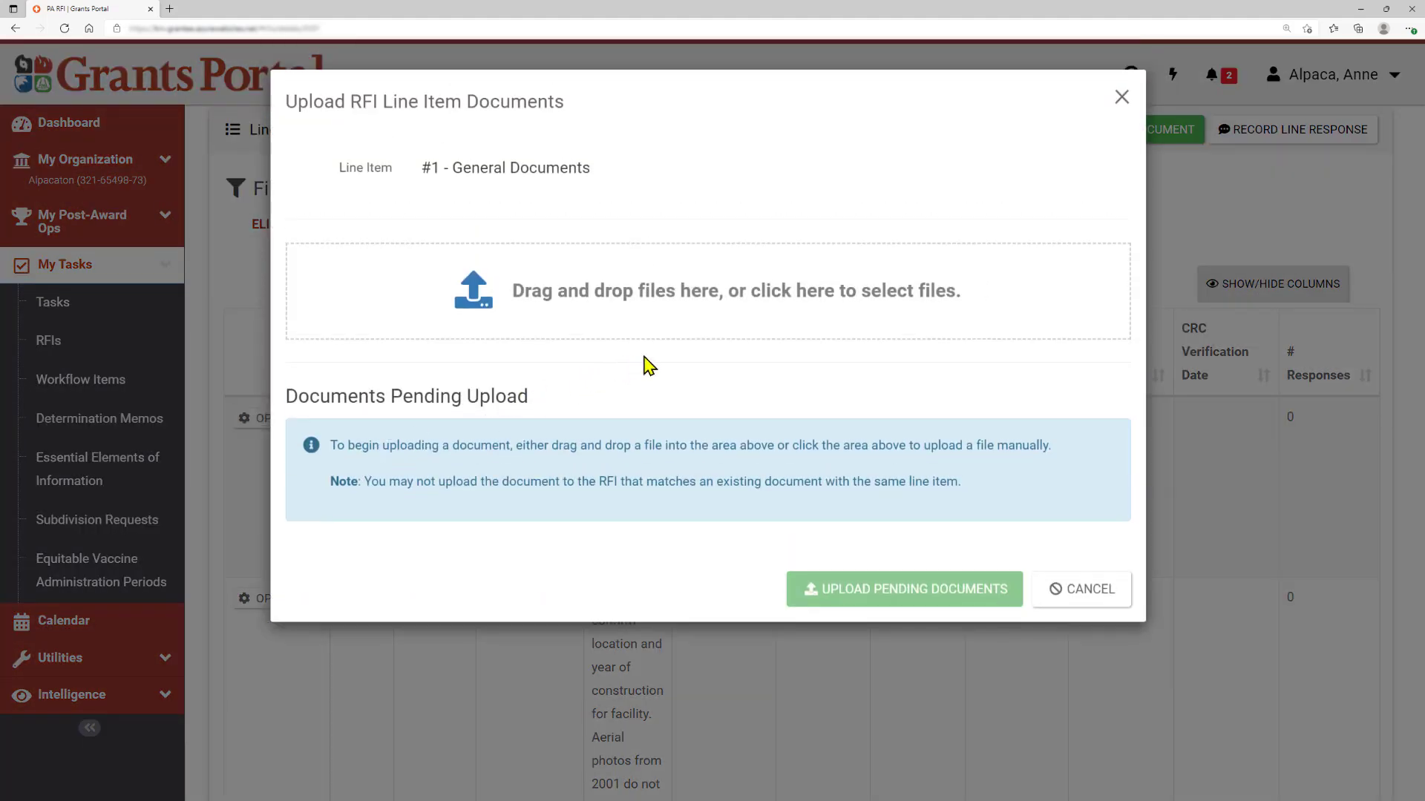
mouse_move(731, 325)
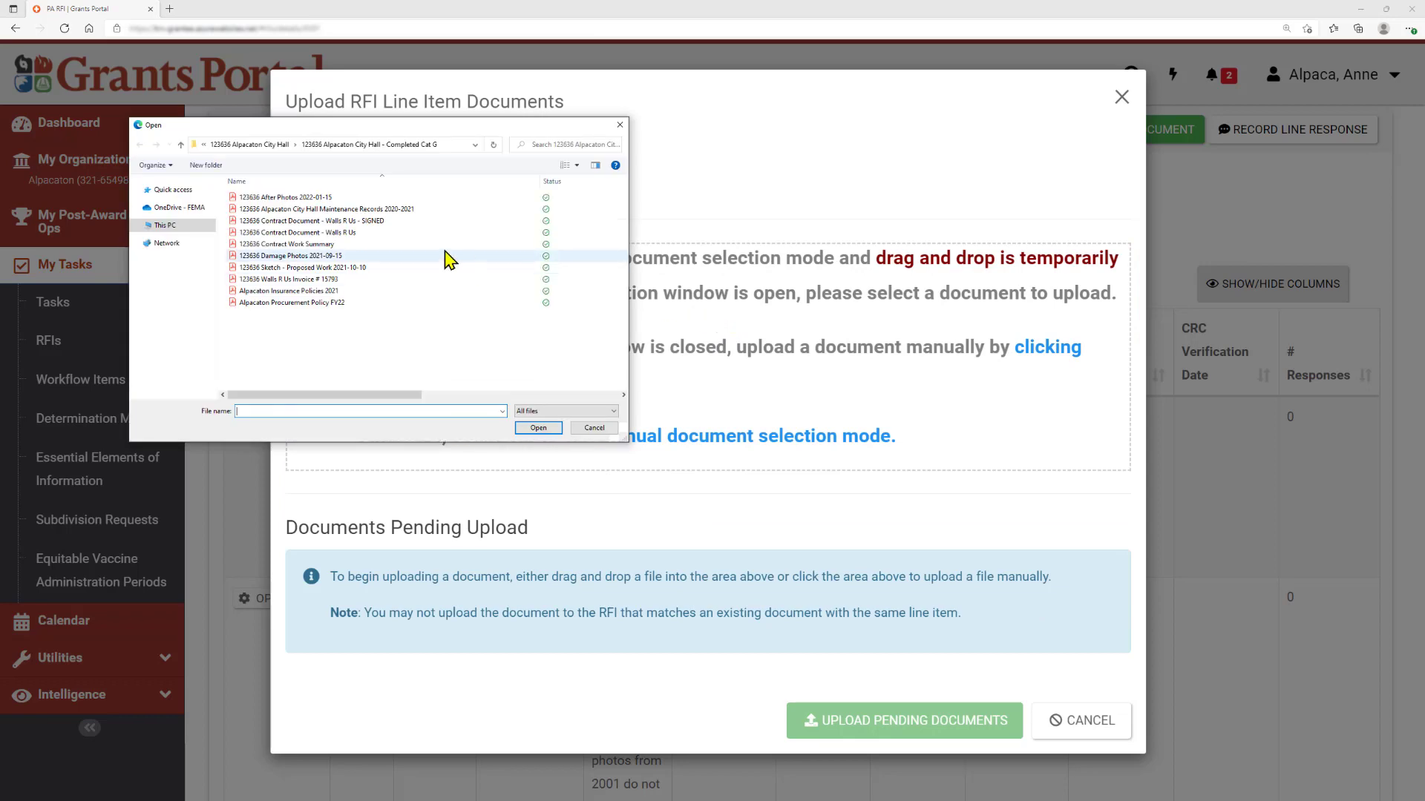
click(537, 427)
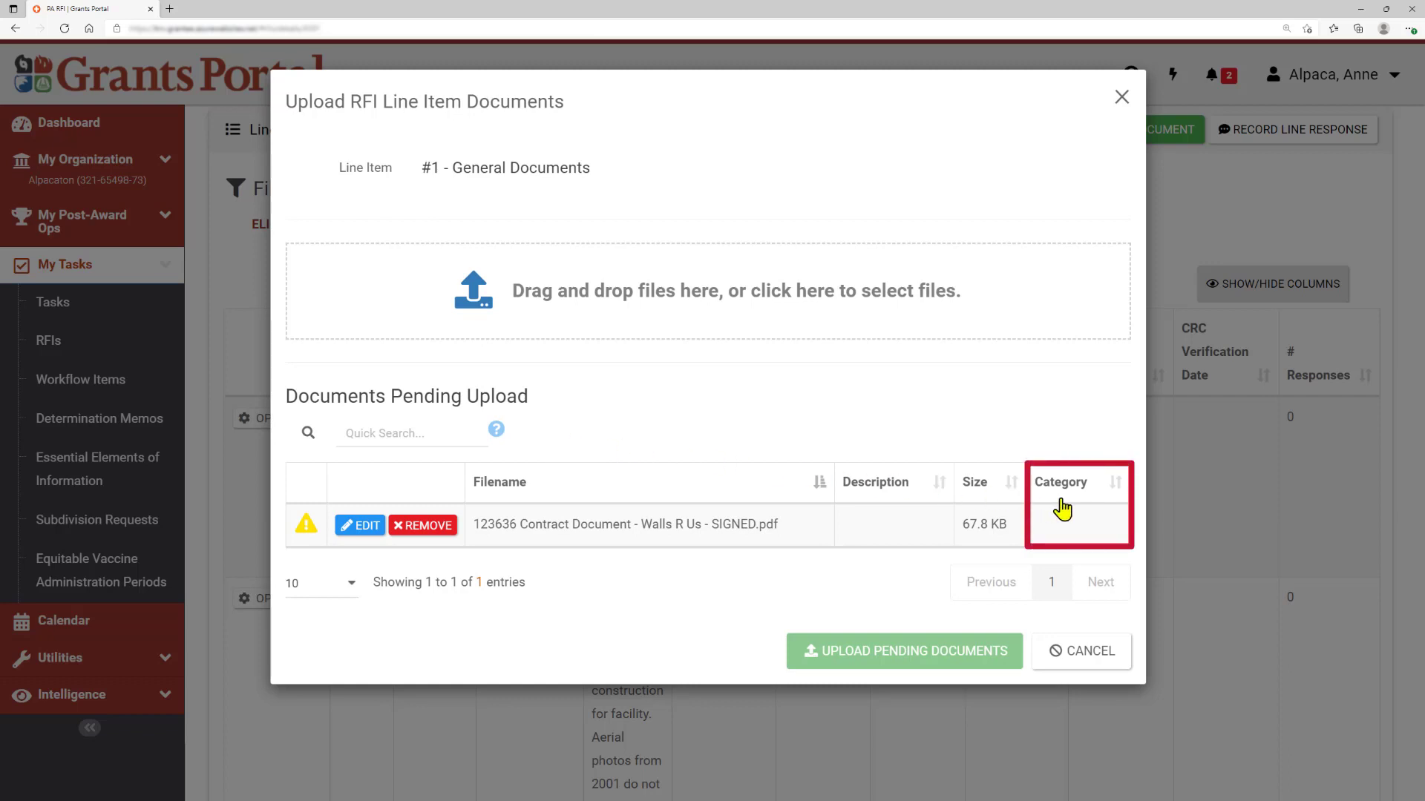
mouse_move(1077, 515)
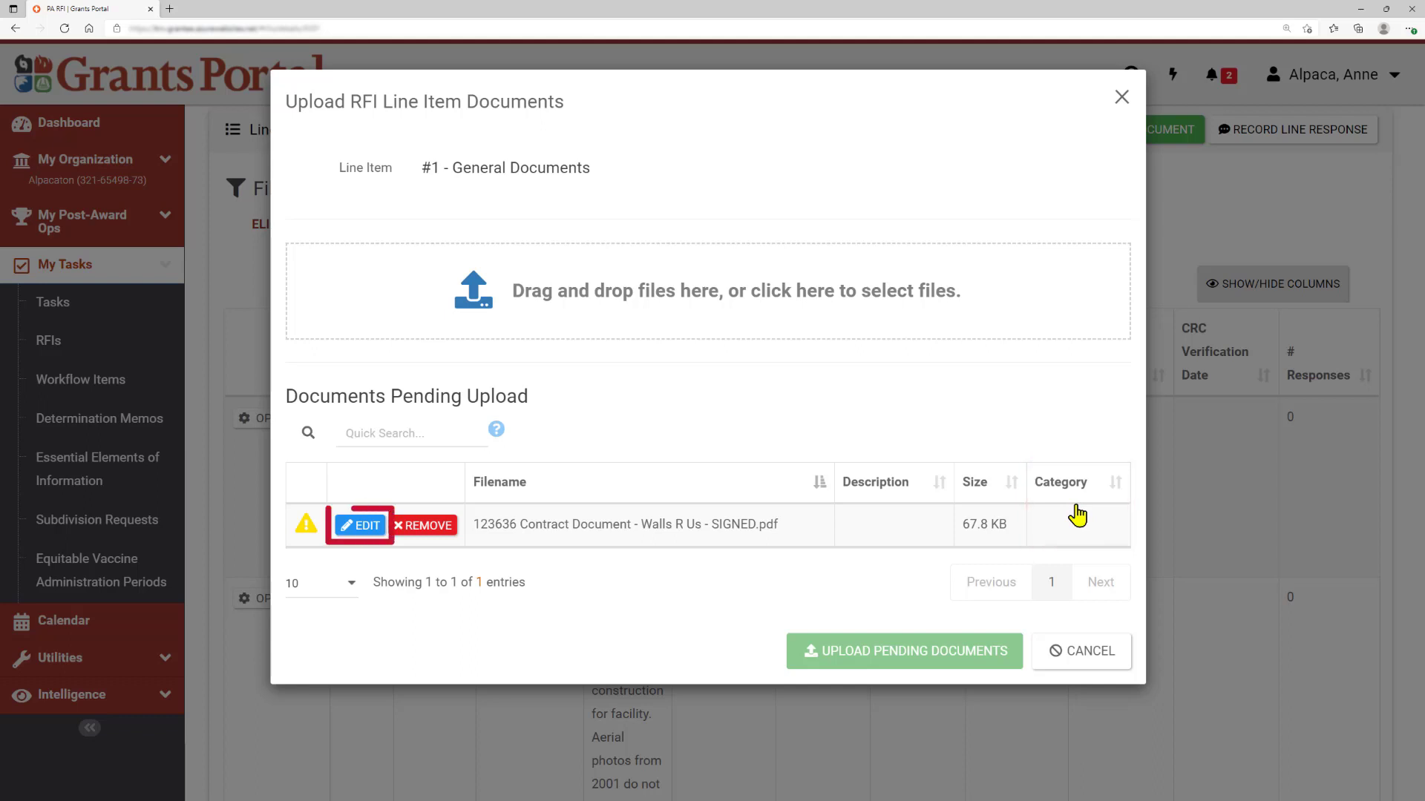
mouse_move(497, 536)
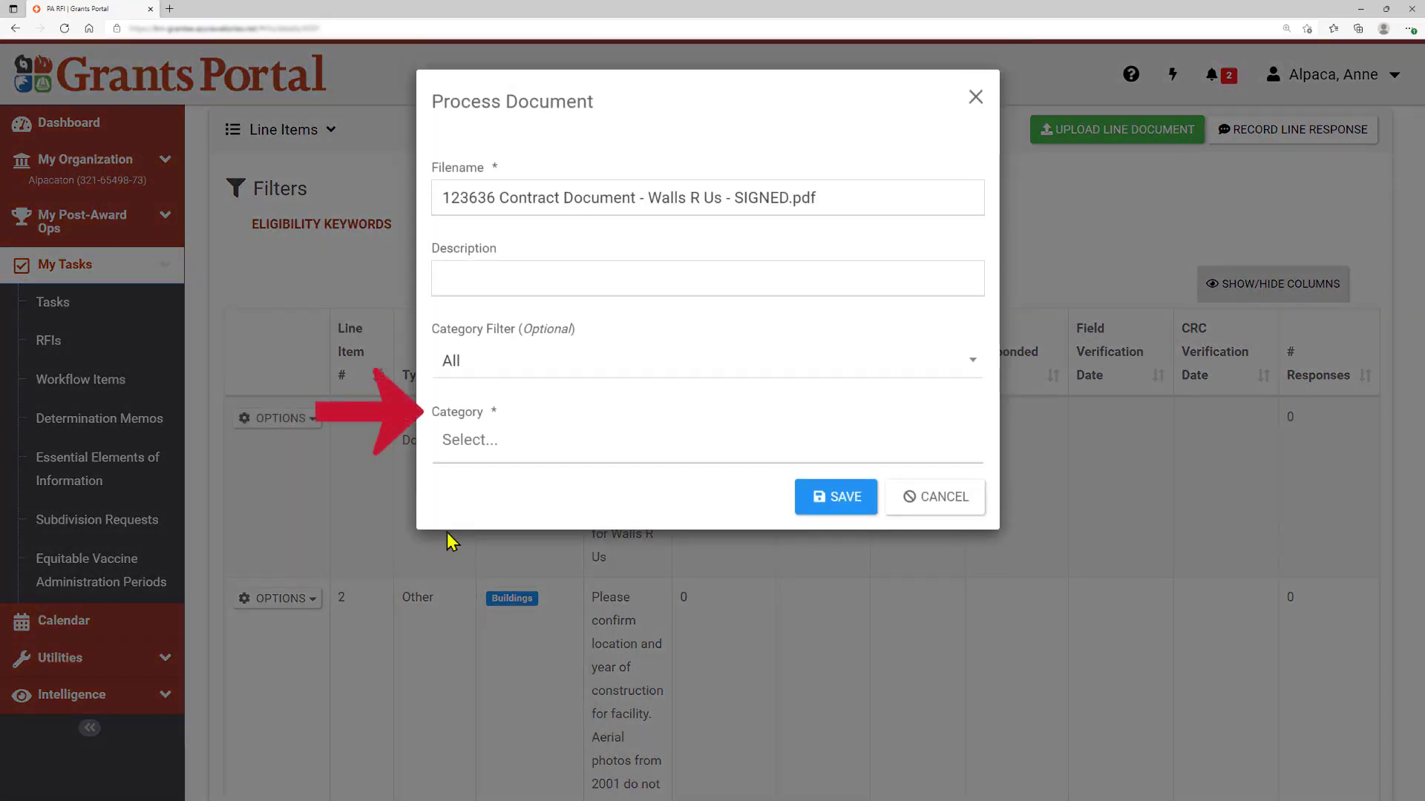
click(707, 439)
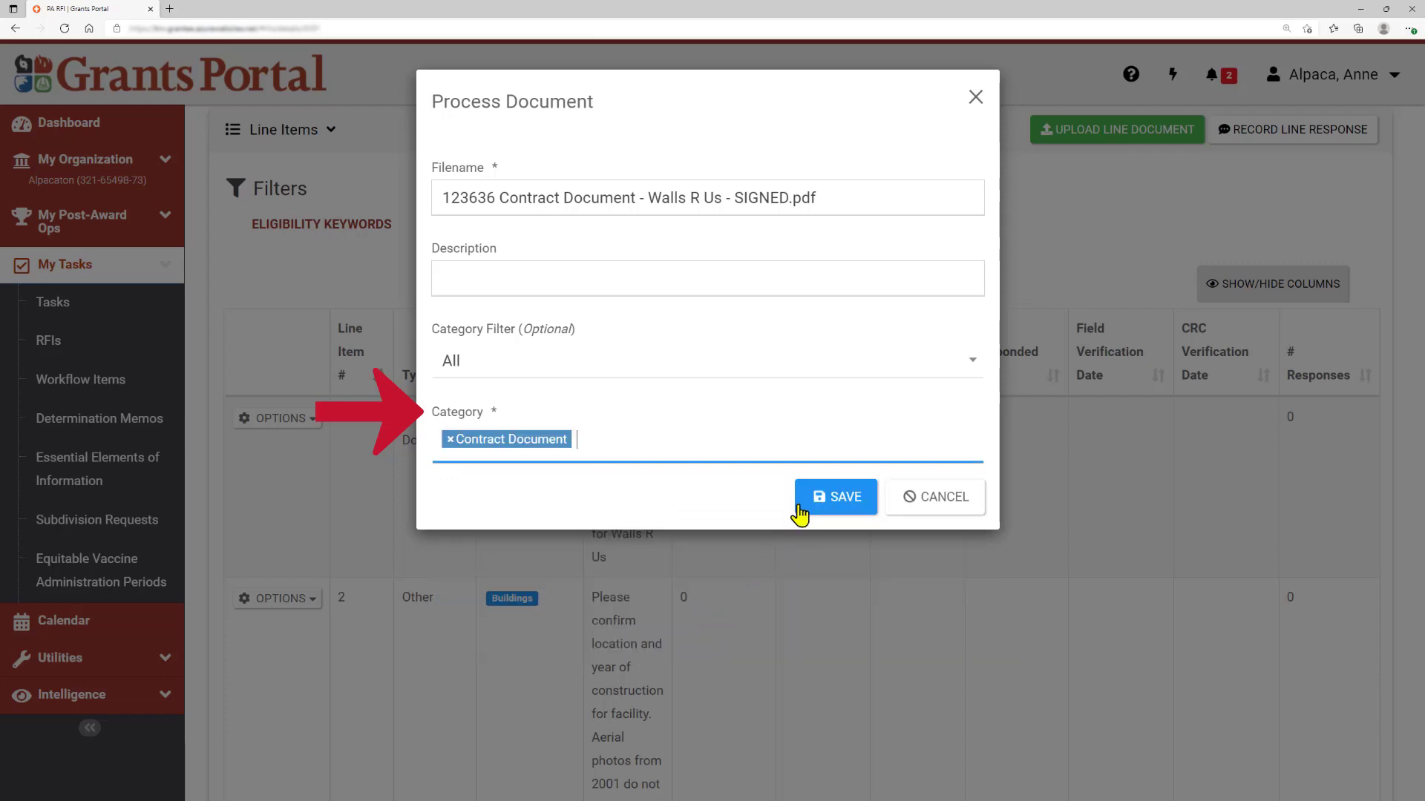
mouse_move(834, 500)
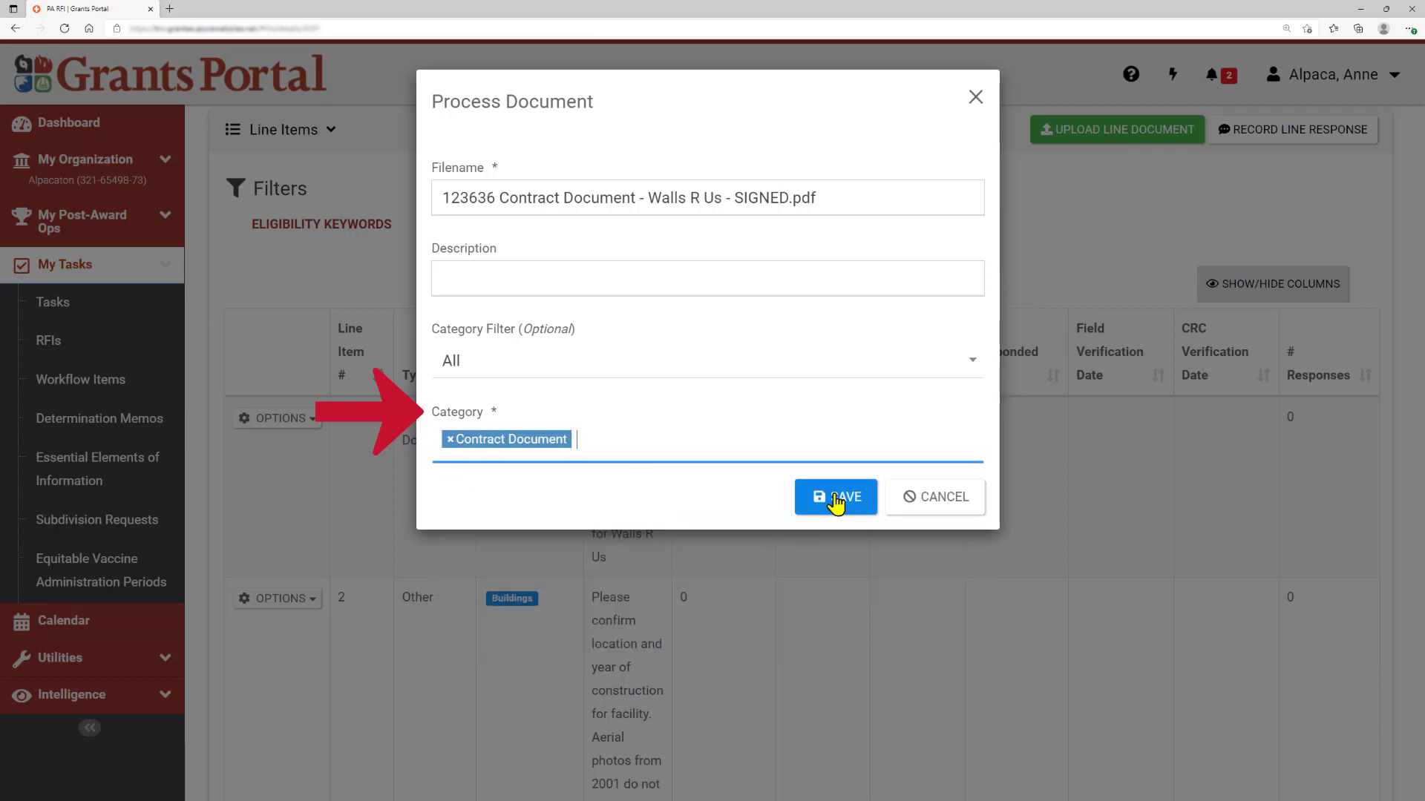
click(834, 497)
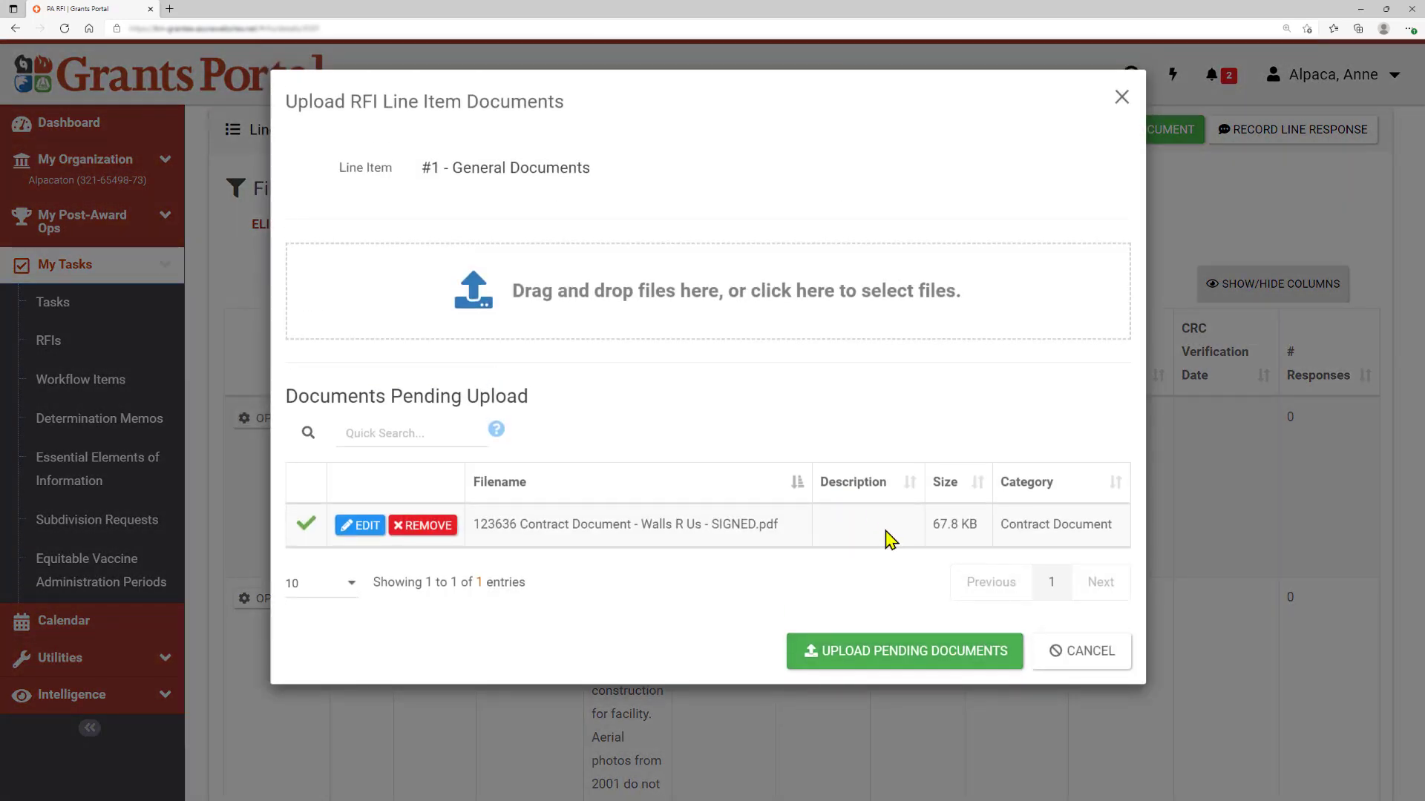
mouse_move(904, 650)
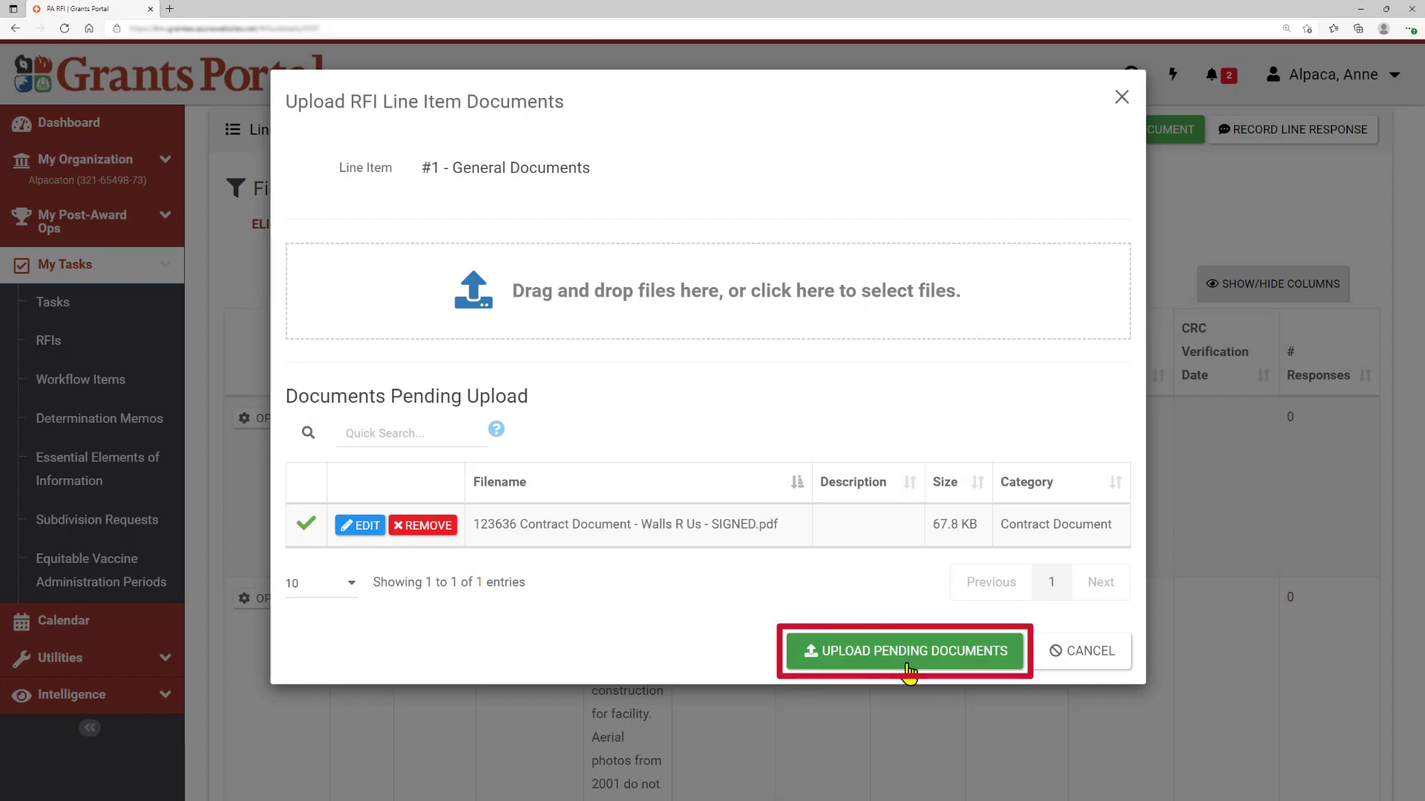
click(904, 650)
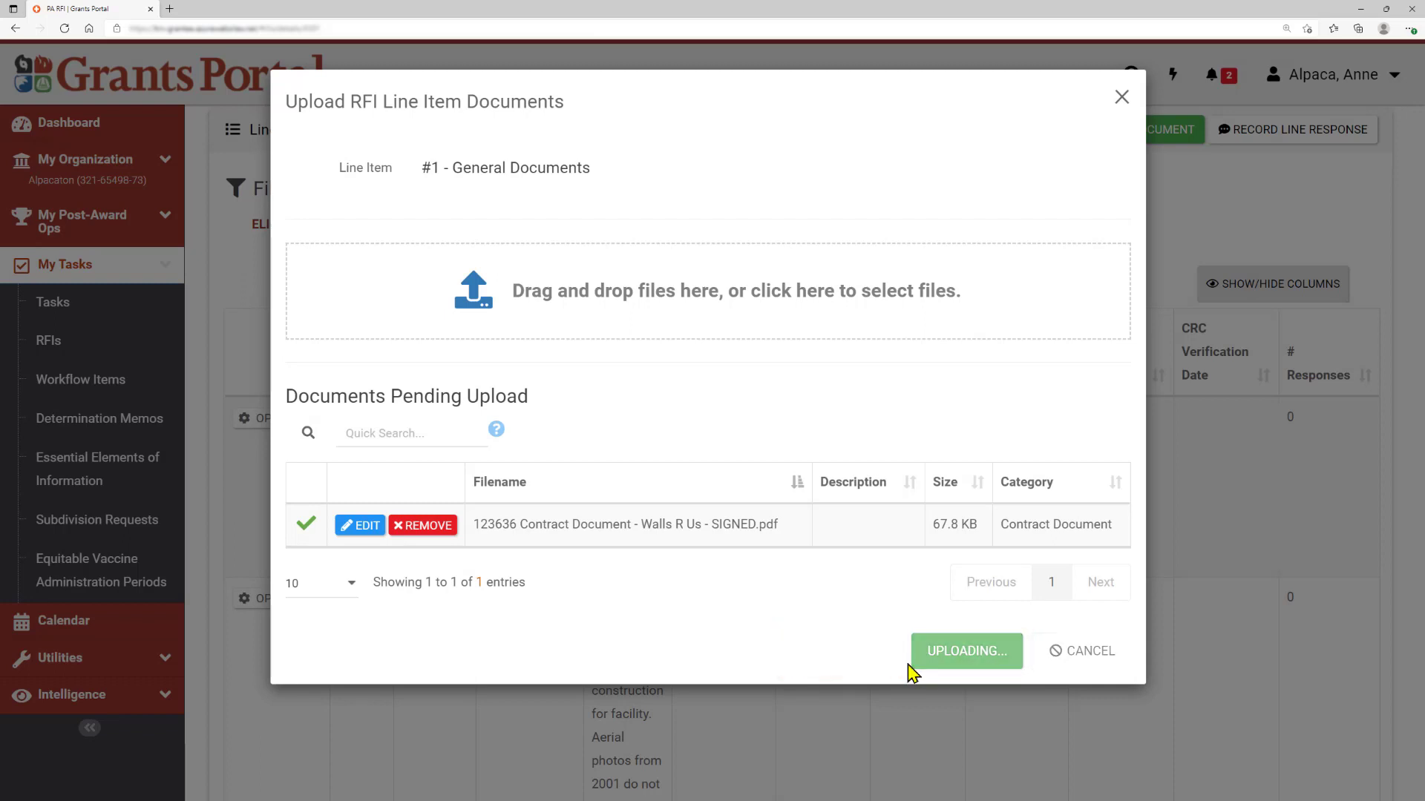
Finish the upload so line item 1 lists one attached document
click(967, 650)
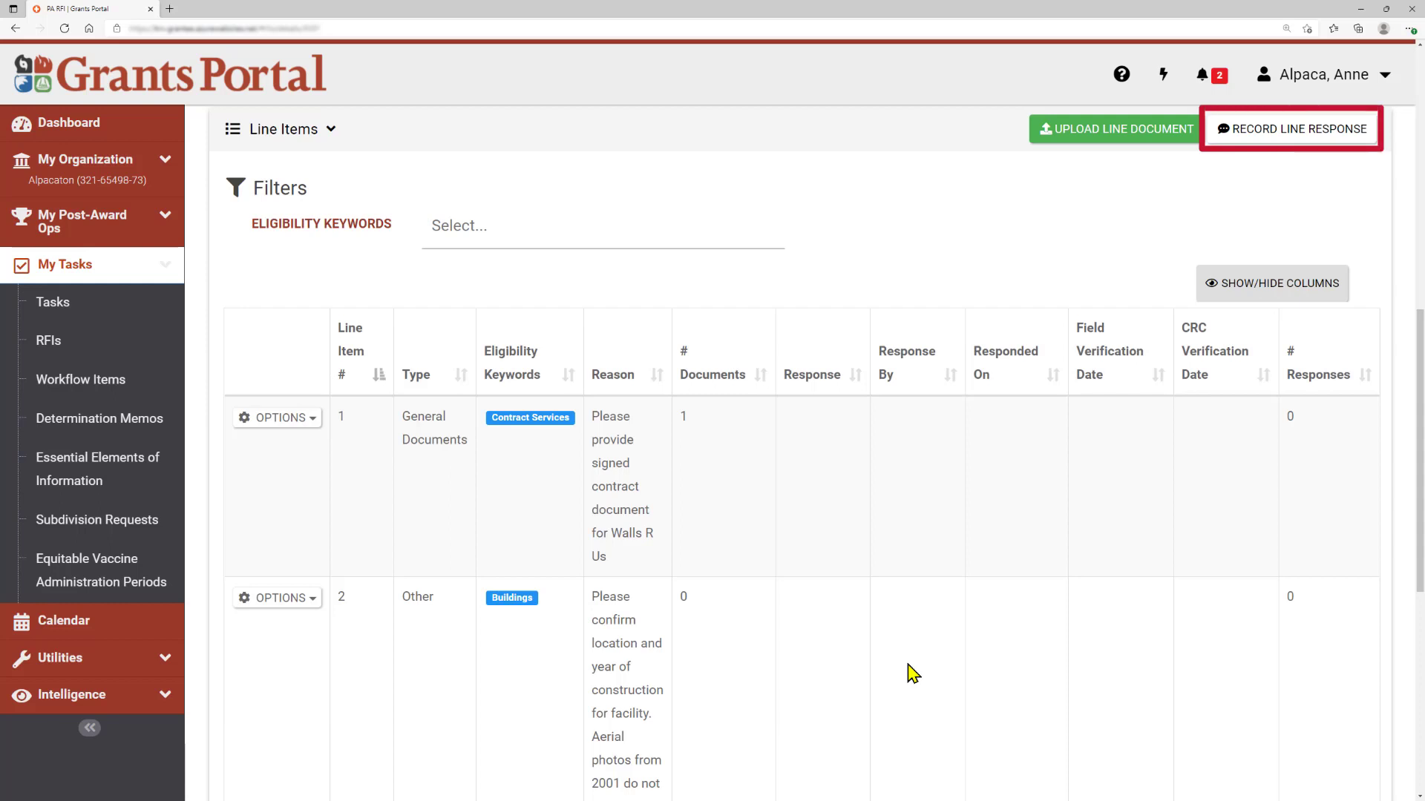
mouse_move(1290, 130)
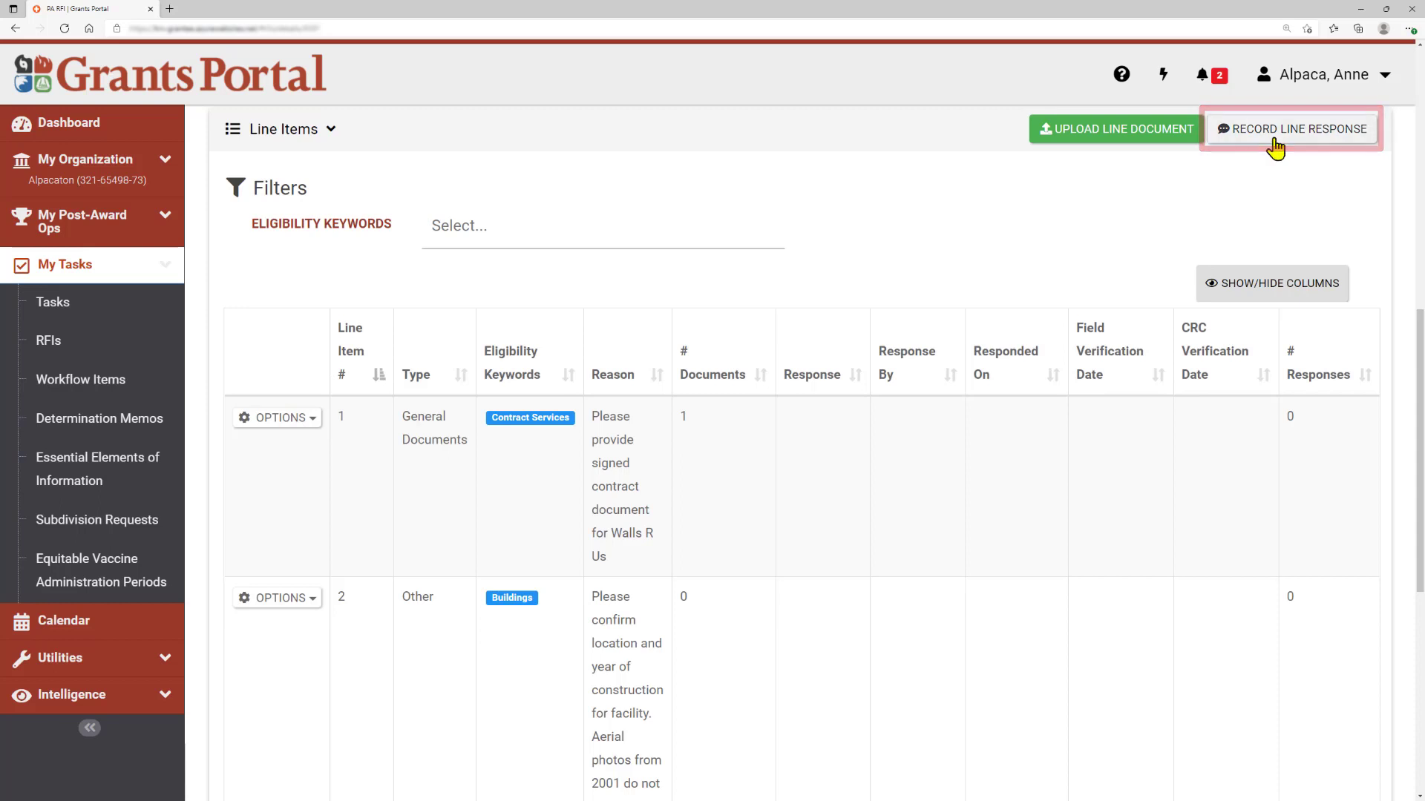
Save a response for line item #2 - Other: City Hall built in 2003 at 42 Alpaca Way
click(1290, 128)
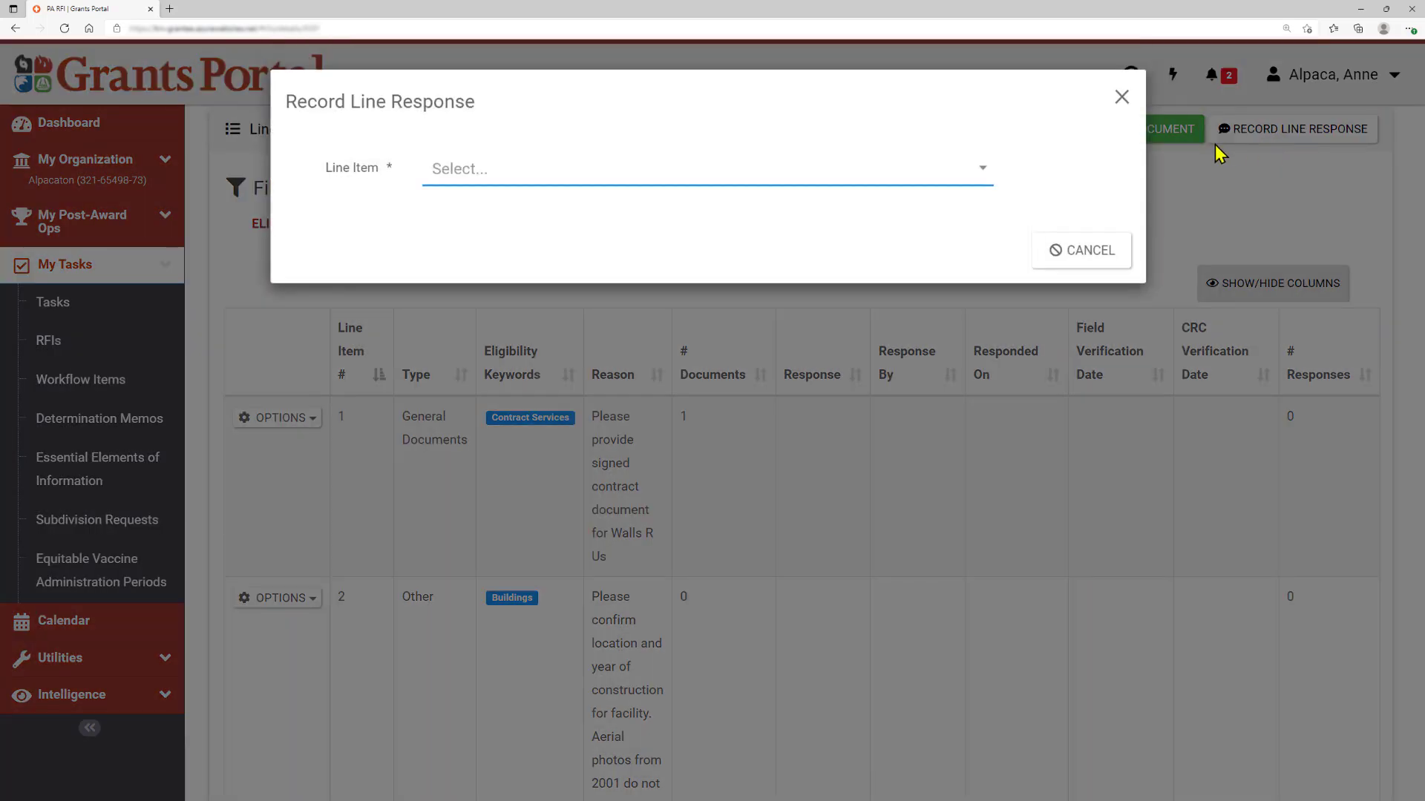
mouse_move(871, 169)
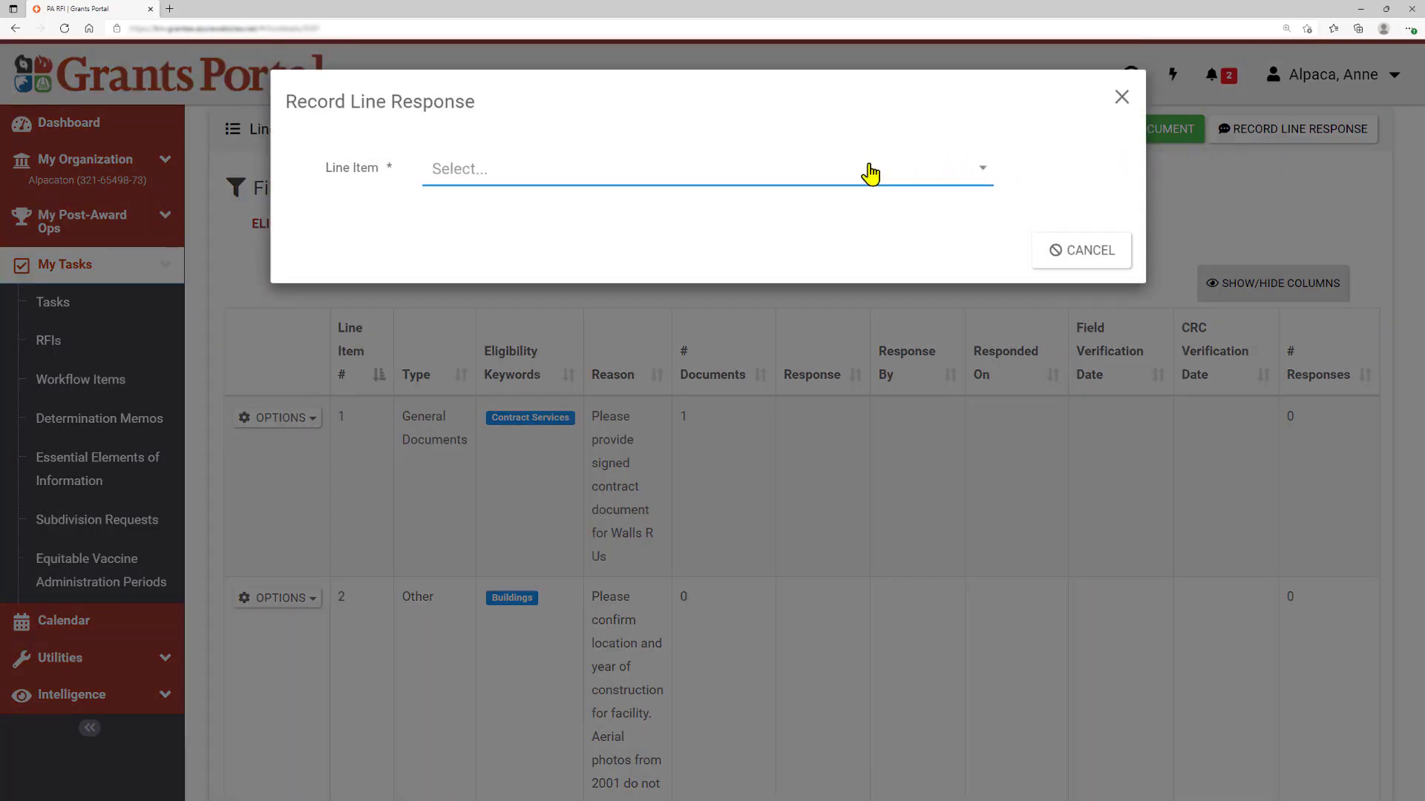
click(707, 169)
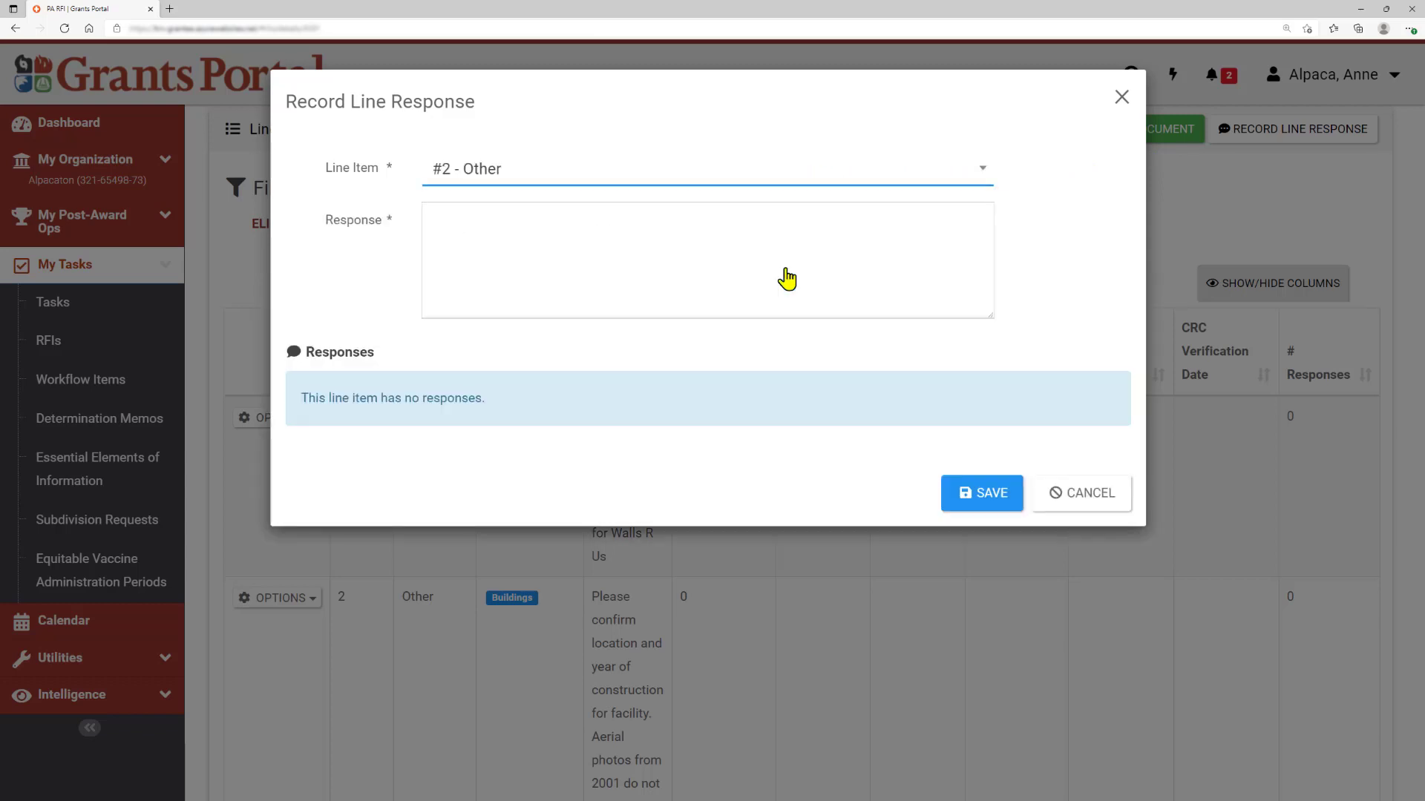
click(787, 267)
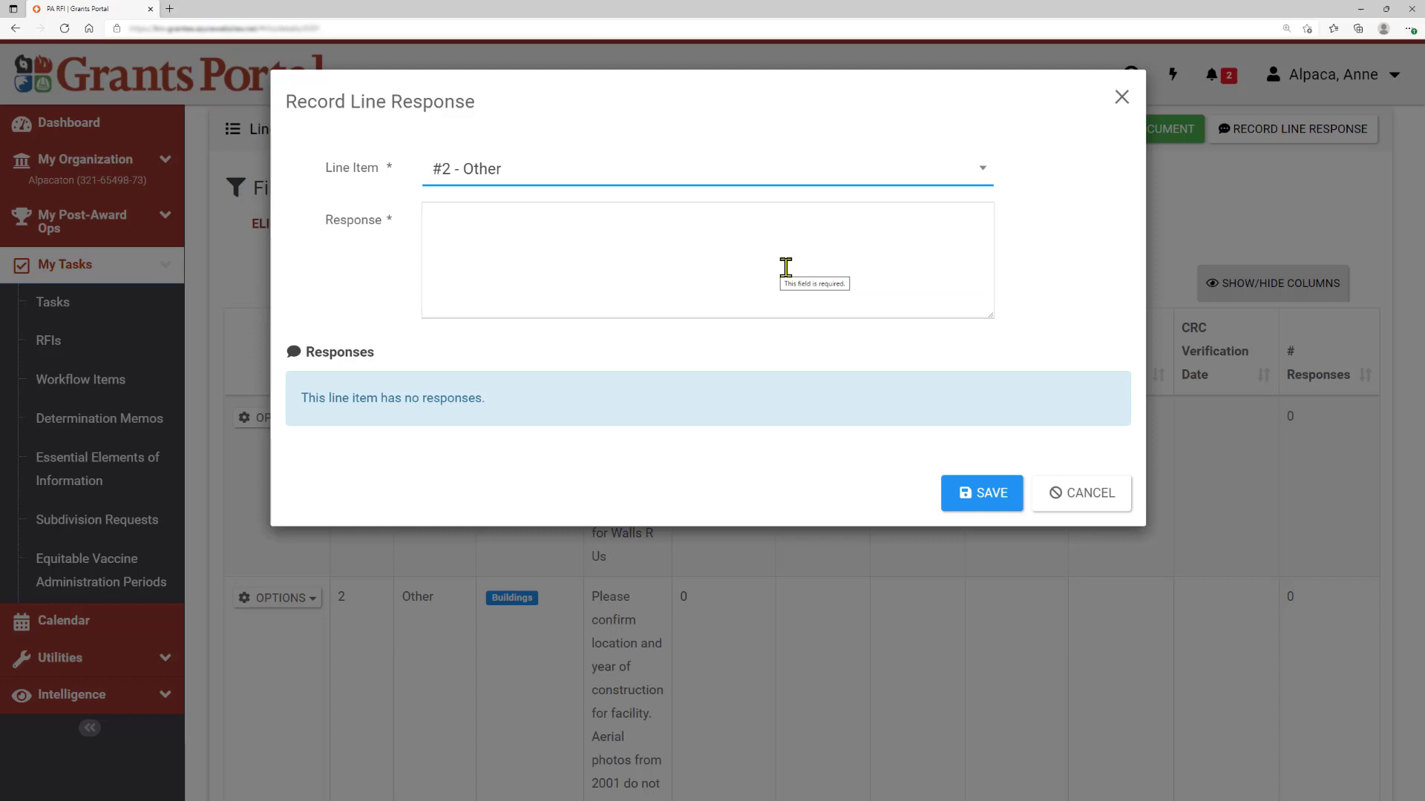
right_click(707, 258)
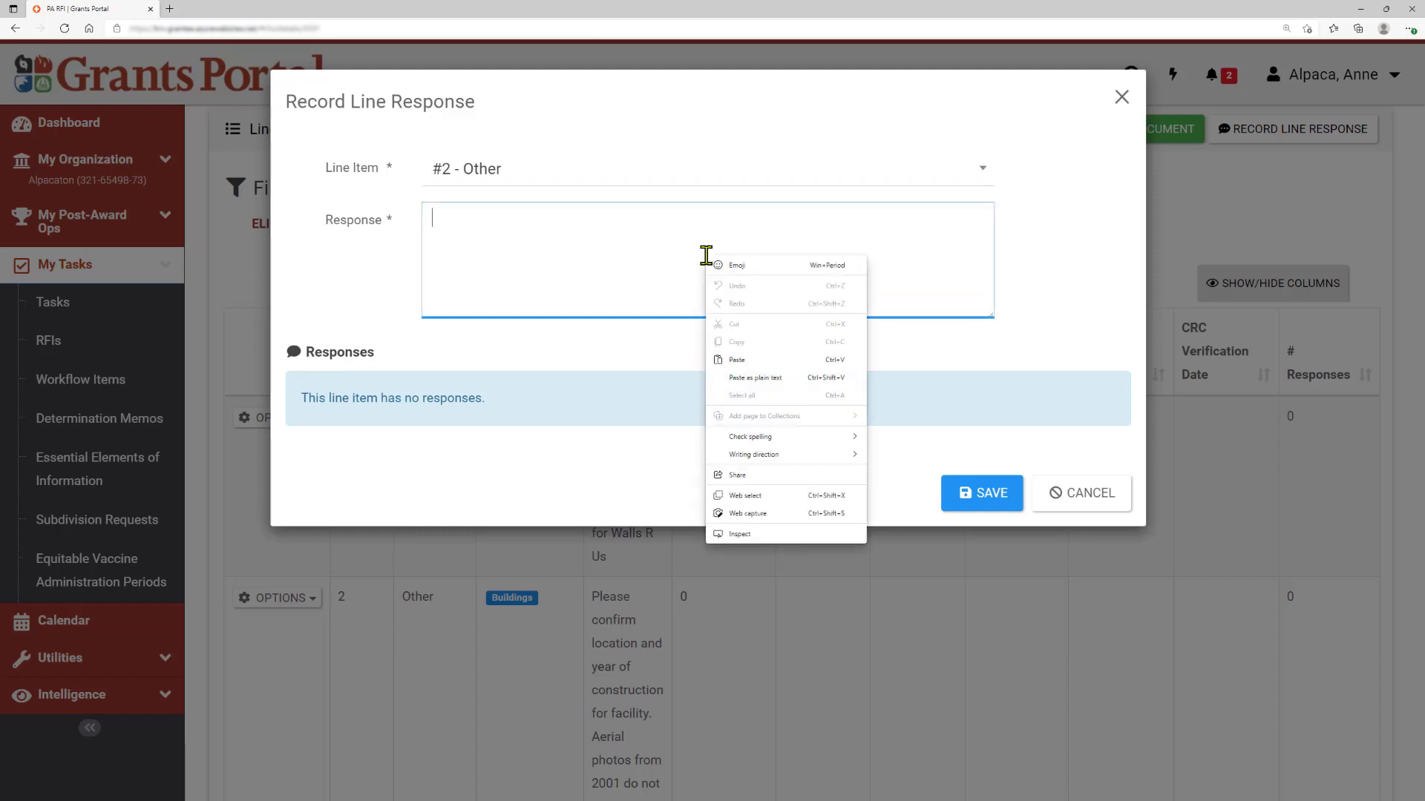
click(738, 359)
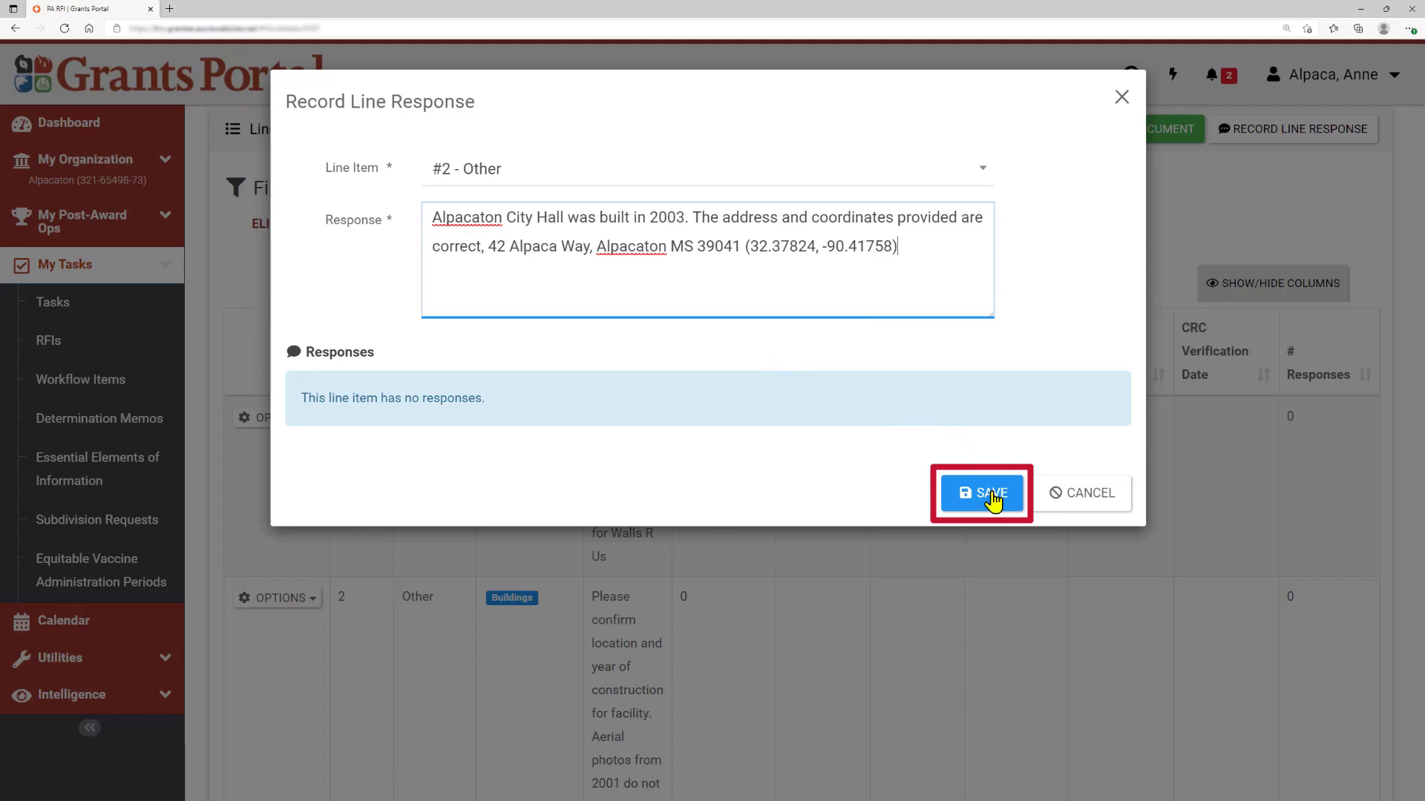
click(982, 493)
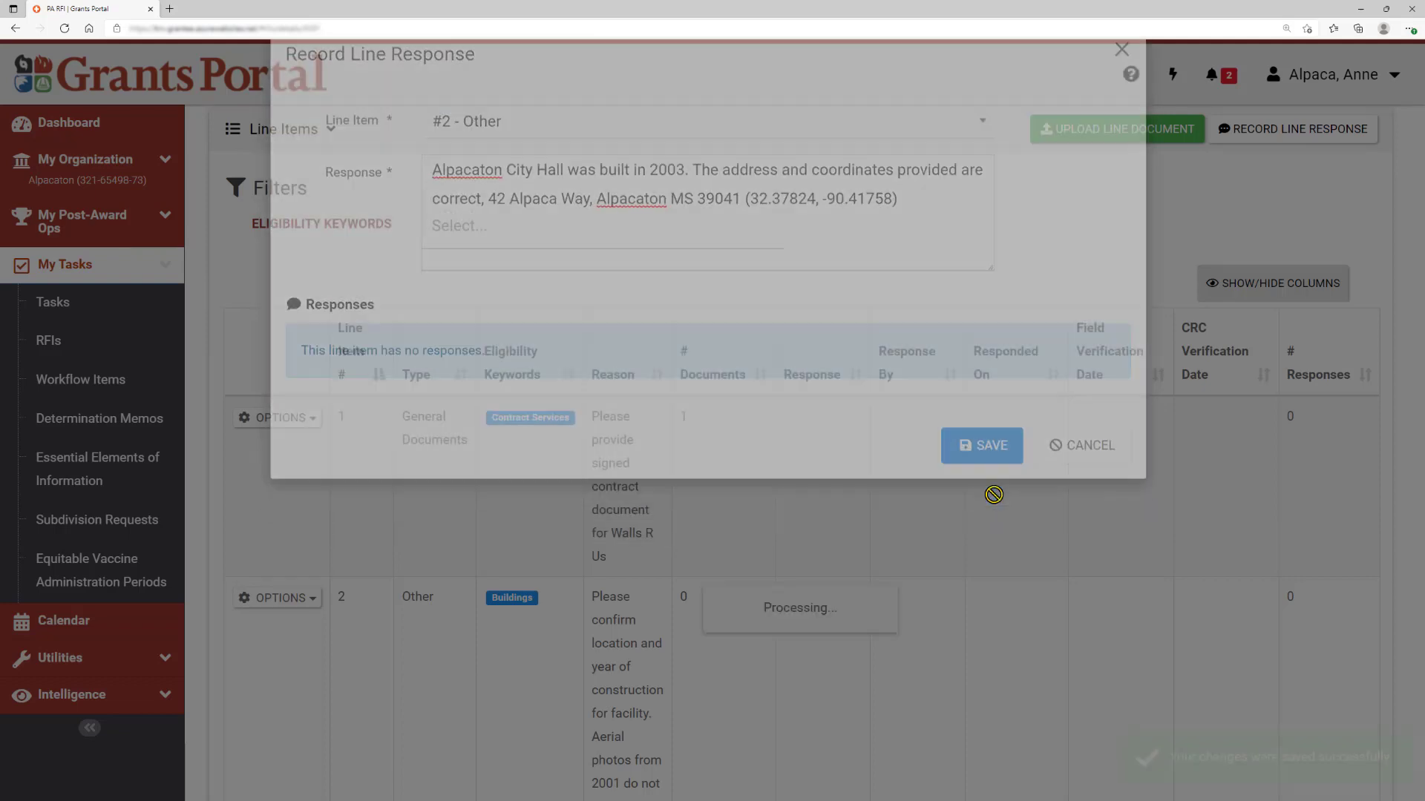
click(981, 445)
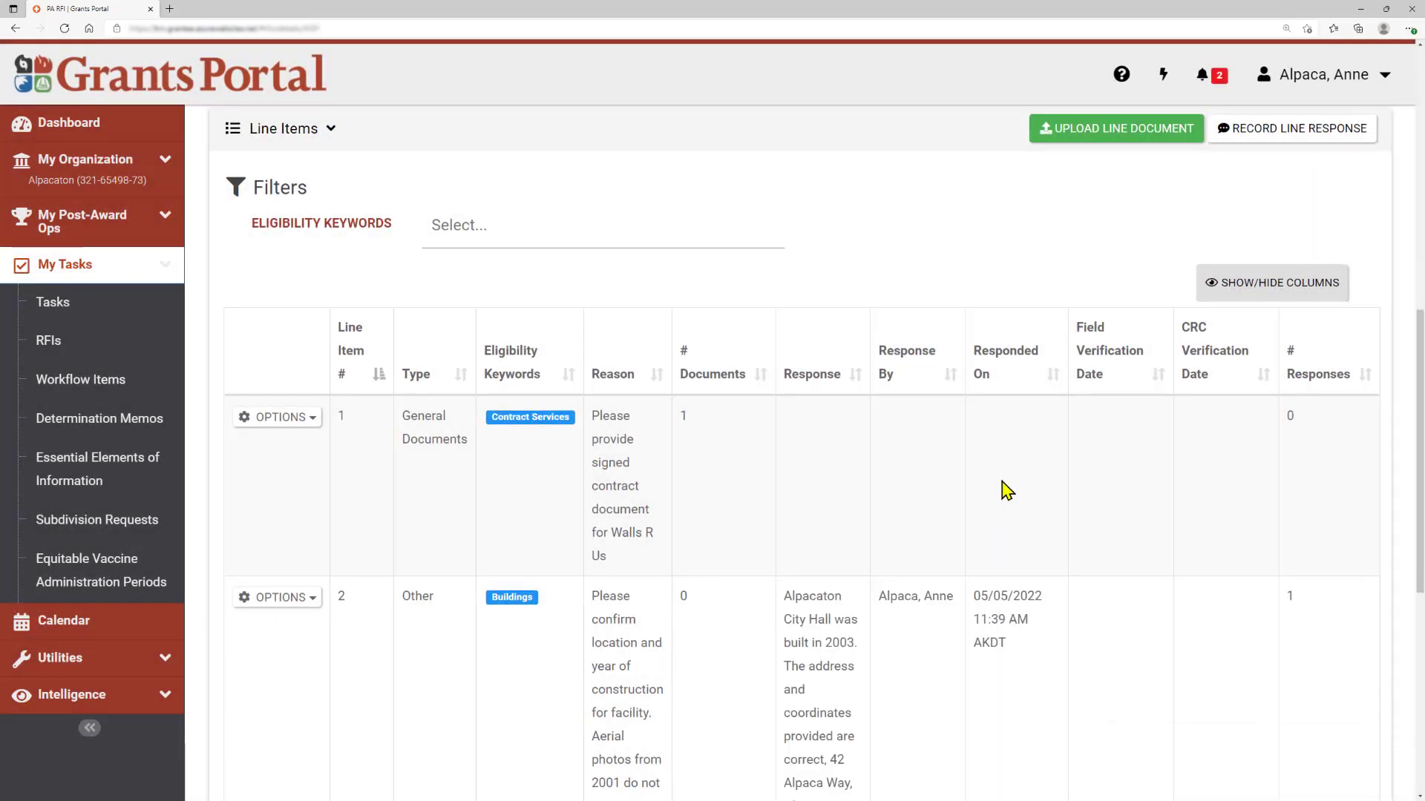
mouse_move(429, 557)
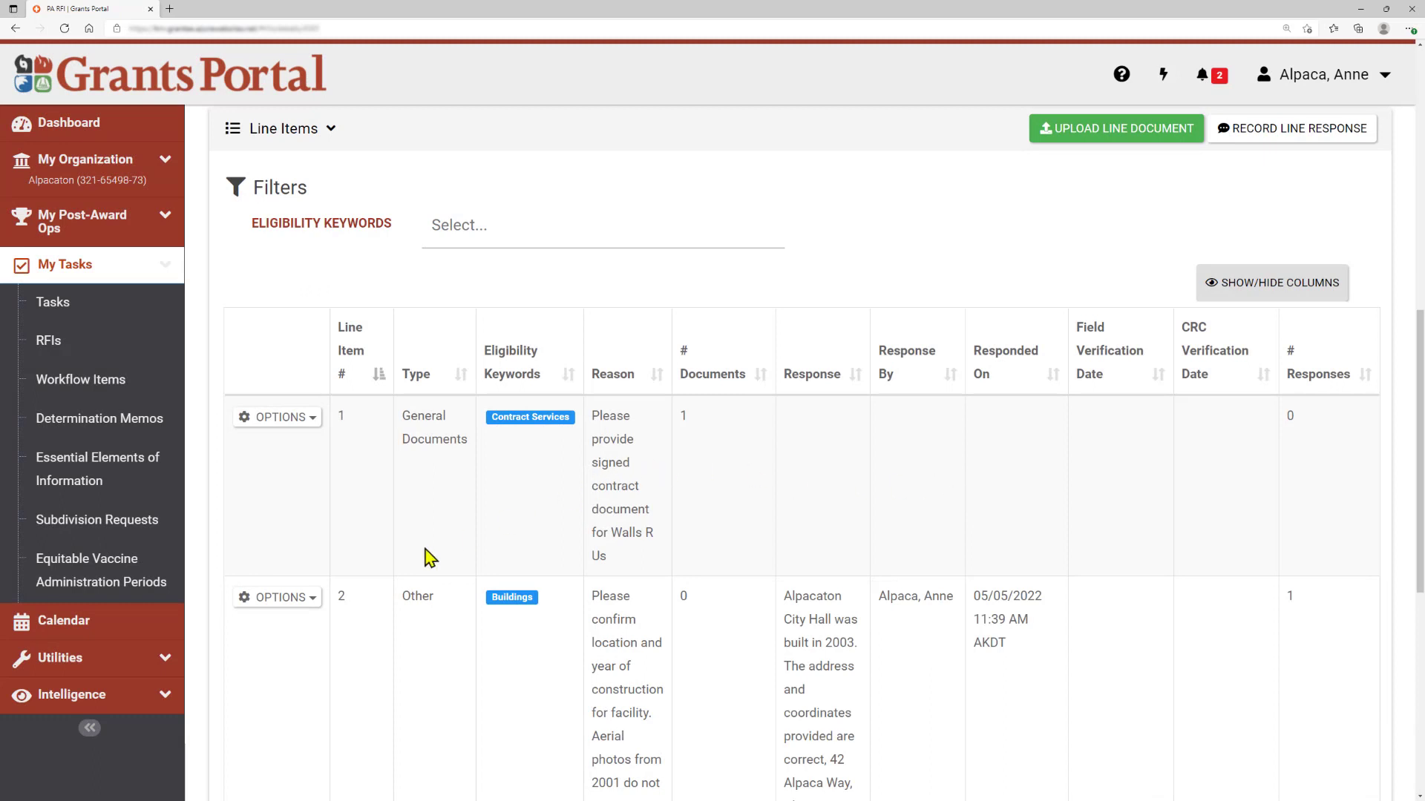
Check line item 2's options, then collapse the Line Items section
click(276, 597)
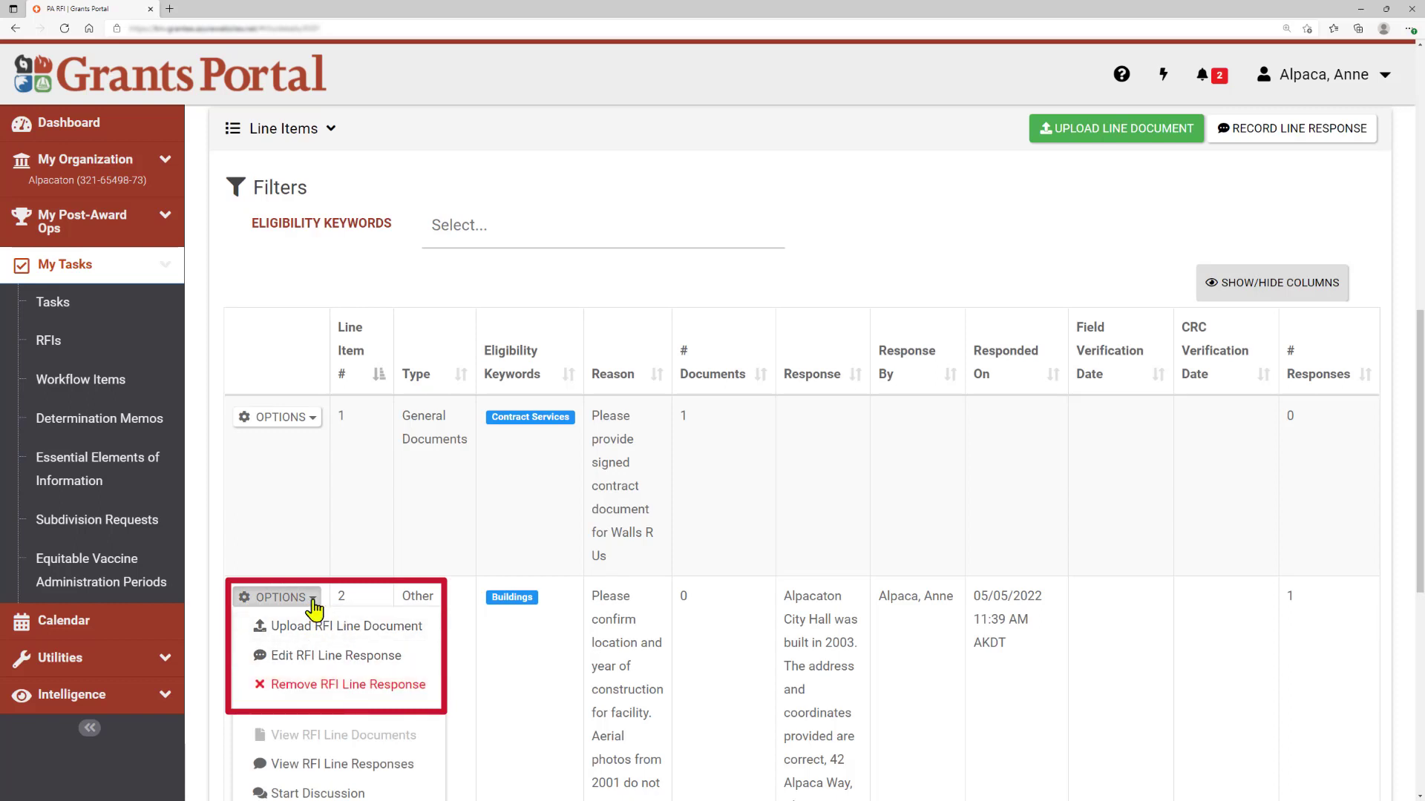
click(276, 597)
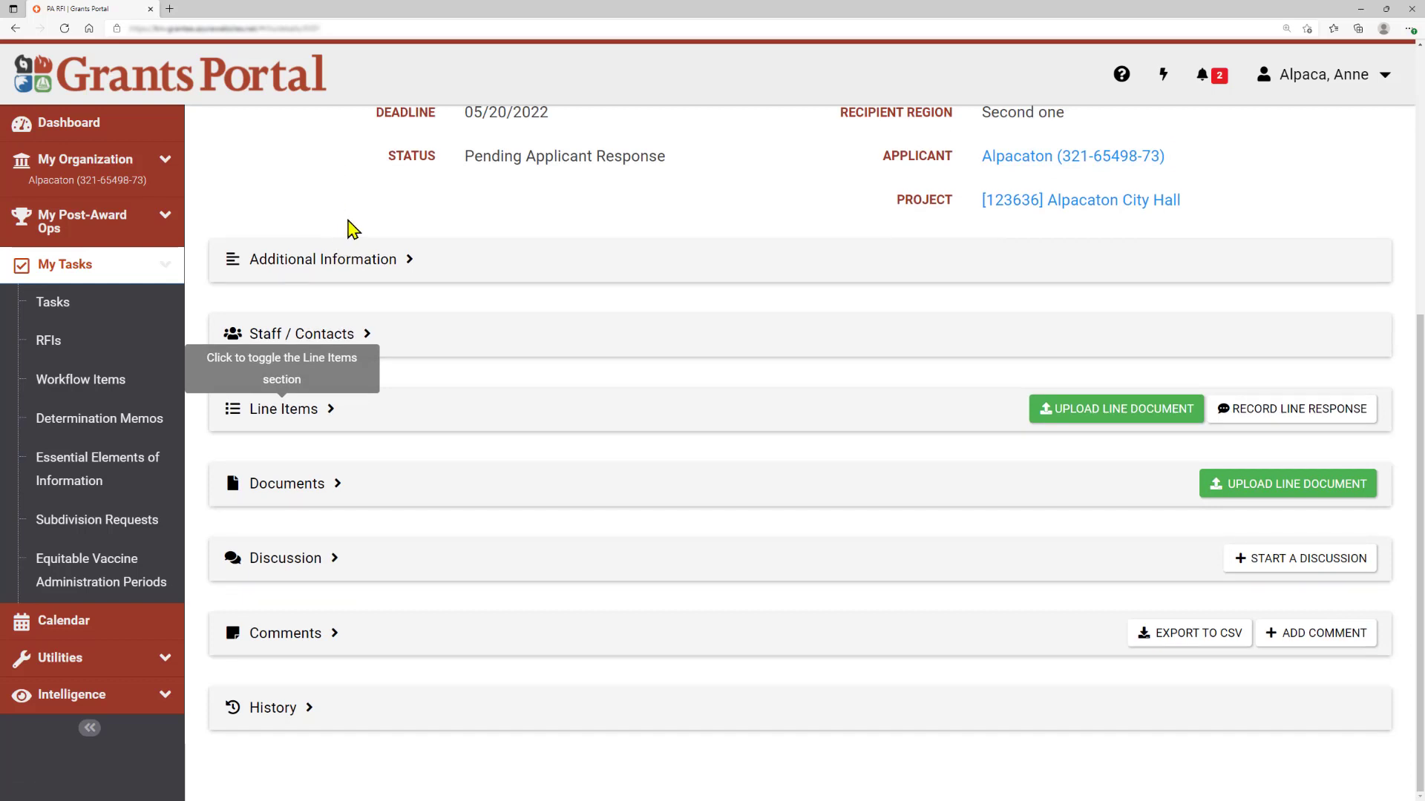
mouse_move(313, 476)
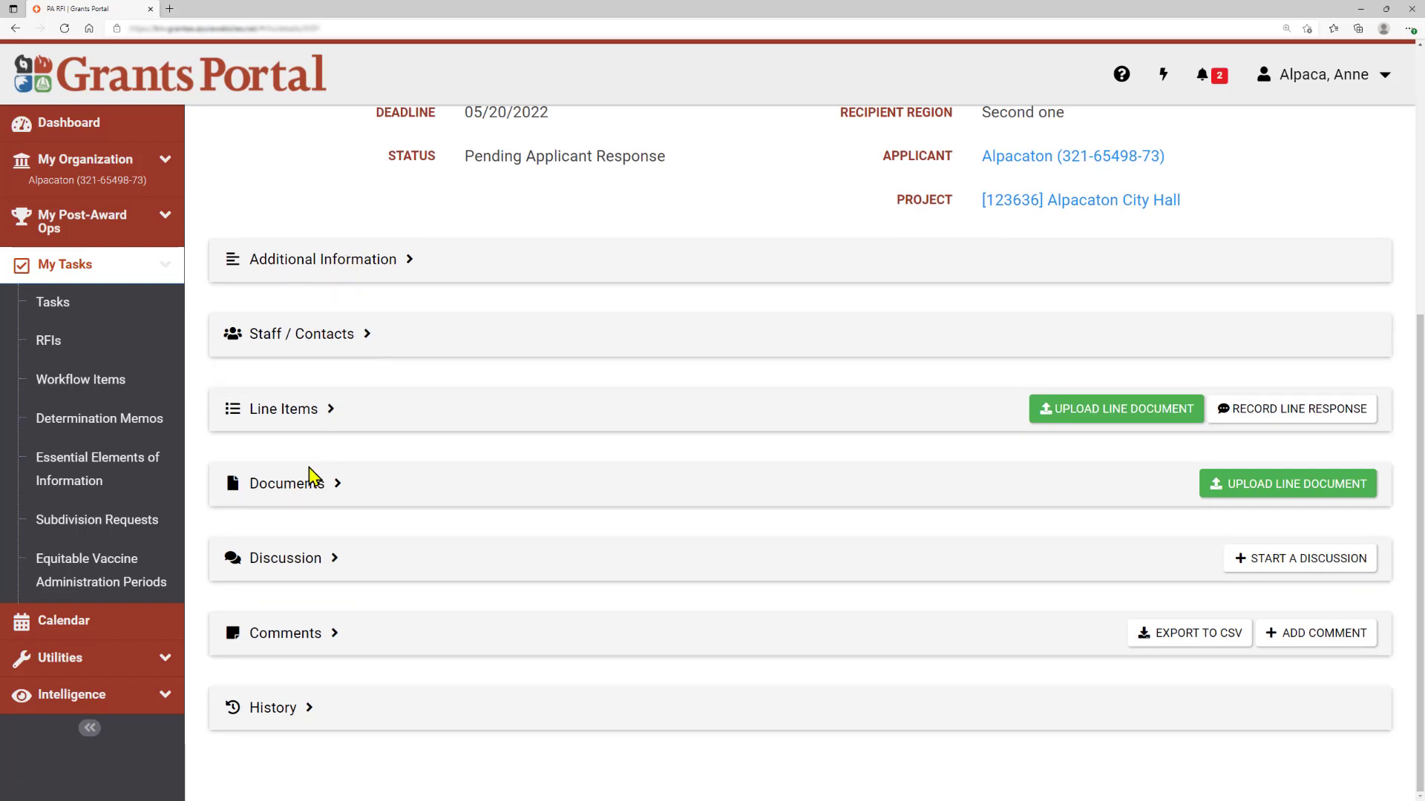
mouse_move(313, 487)
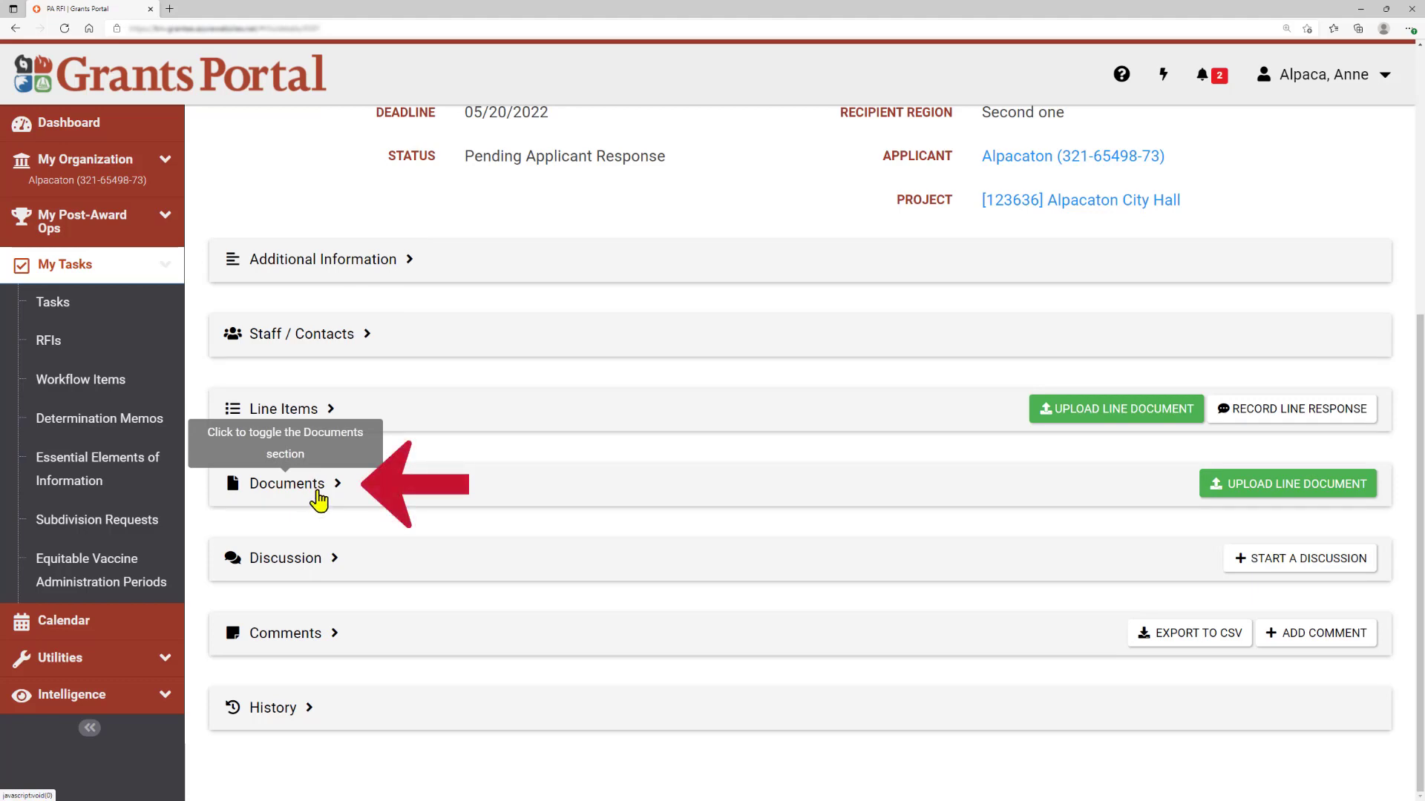
Expand Documents and view the options for the signed Walls R Us contract PDF
click(287, 483)
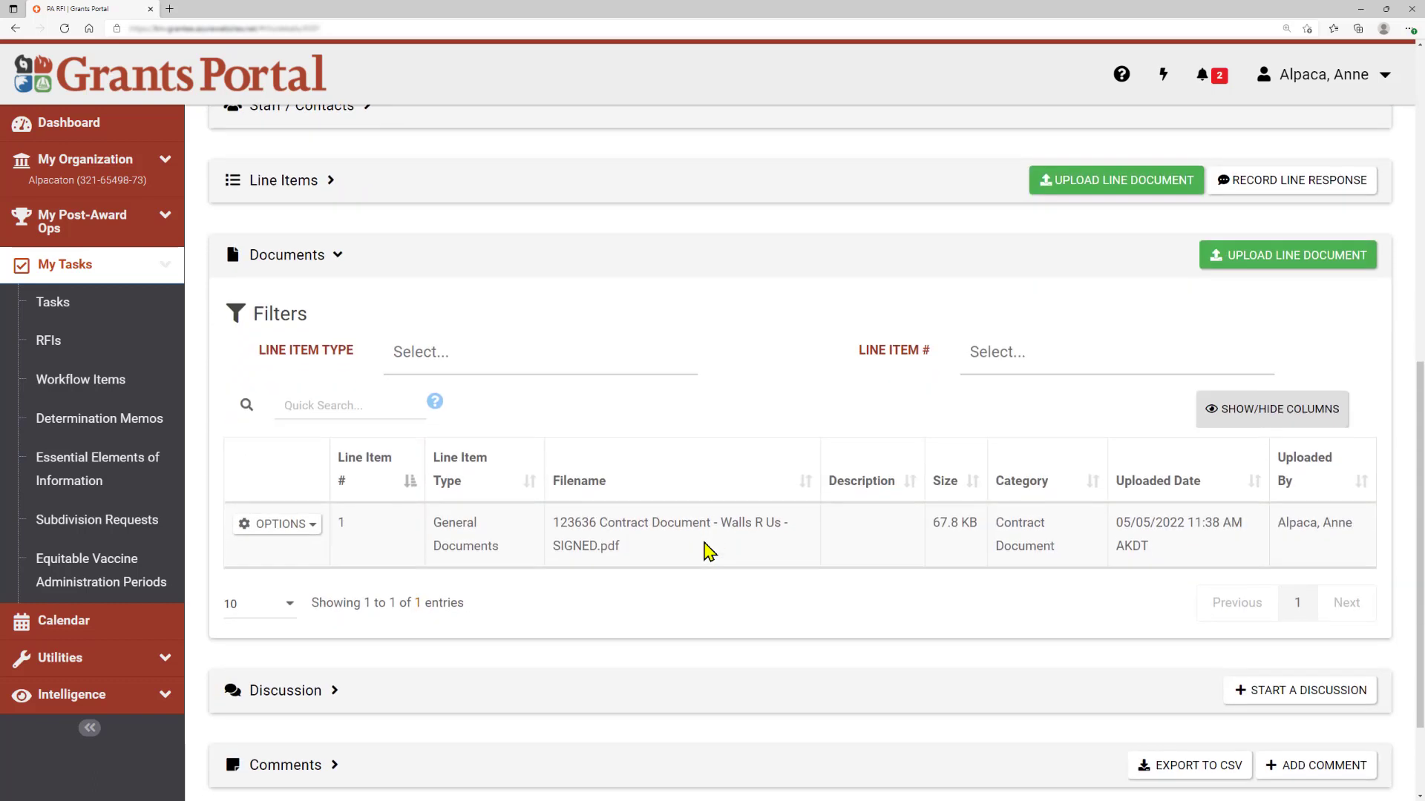
mouse_move(1263, 339)
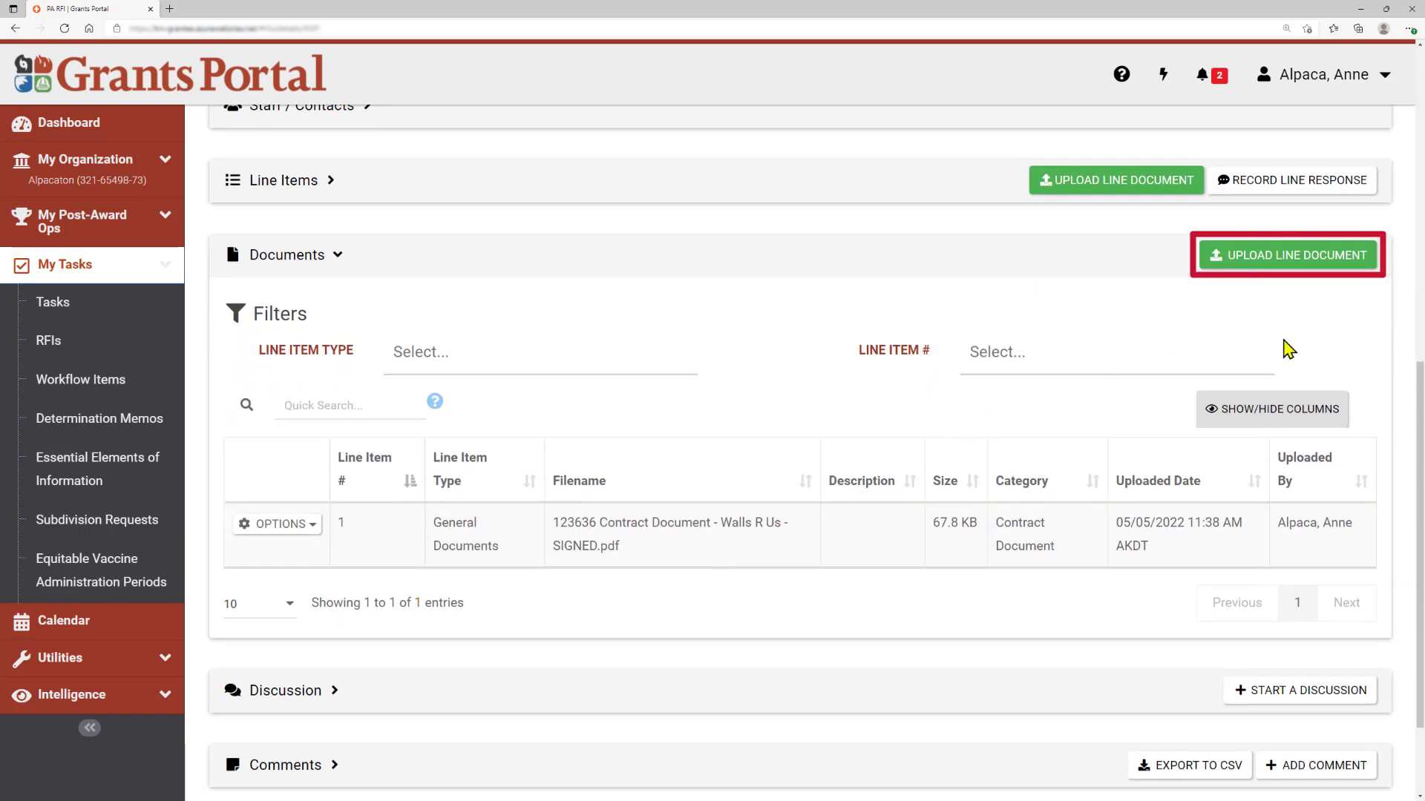
mouse_move(1287, 254)
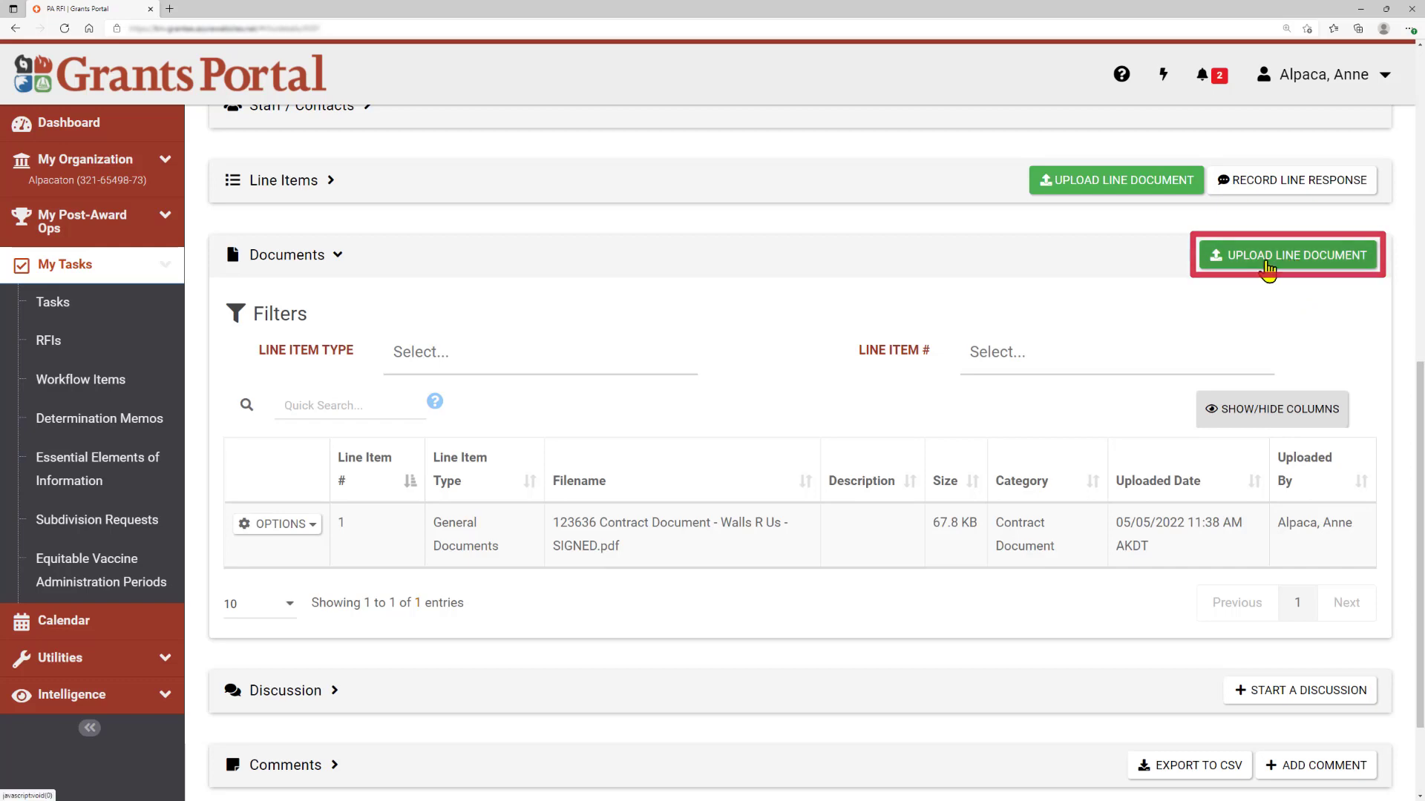
mouse_move(458, 518)
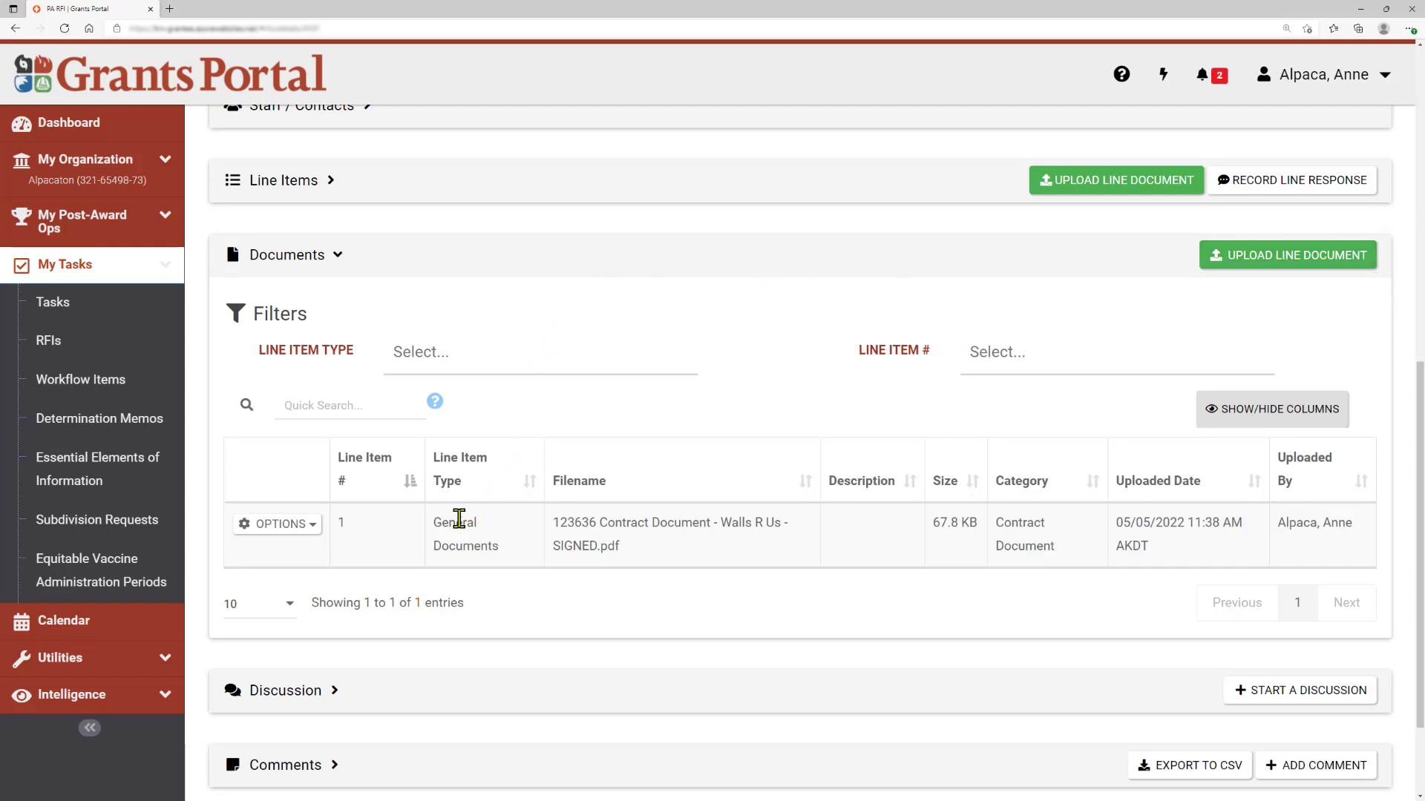
click(276, 524)
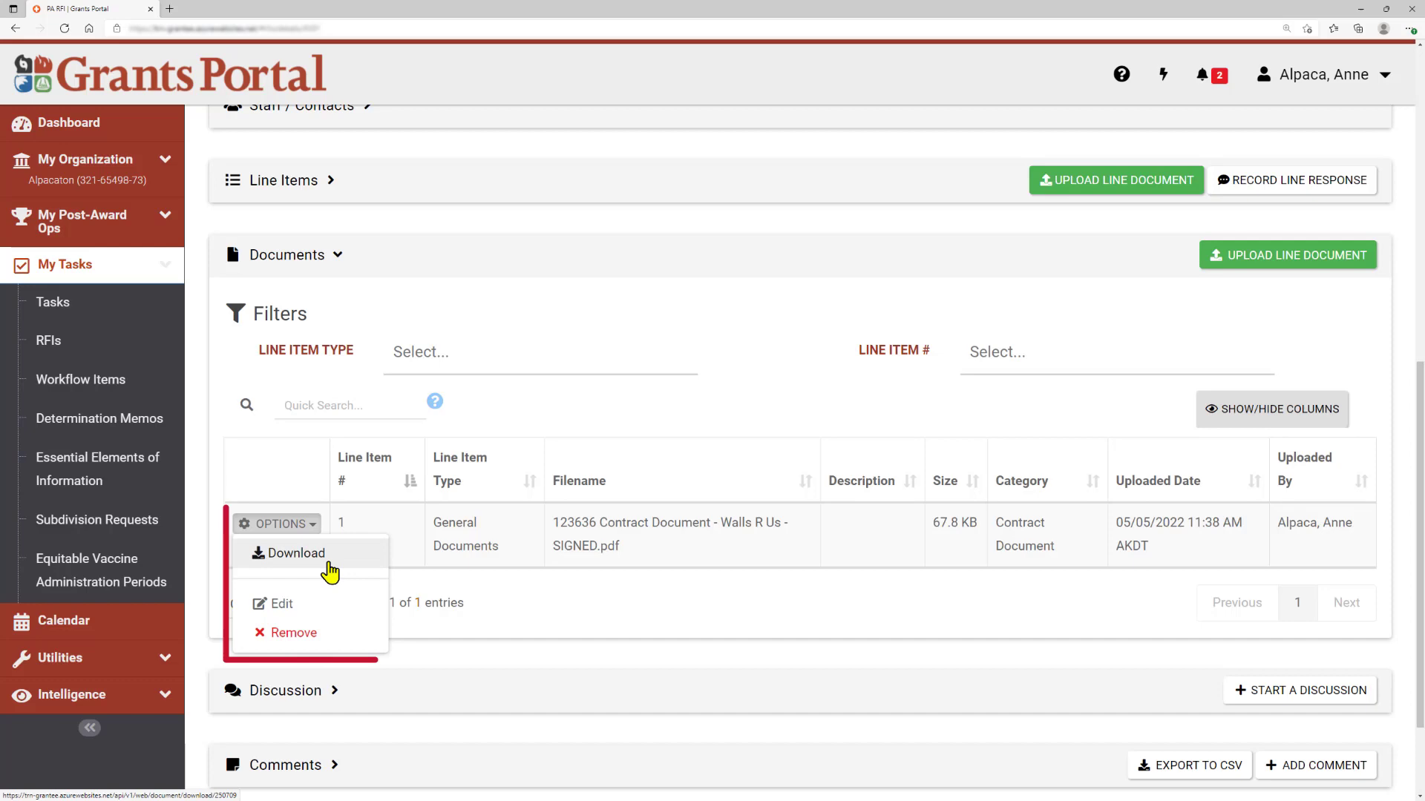
mouse_move(423, 638)
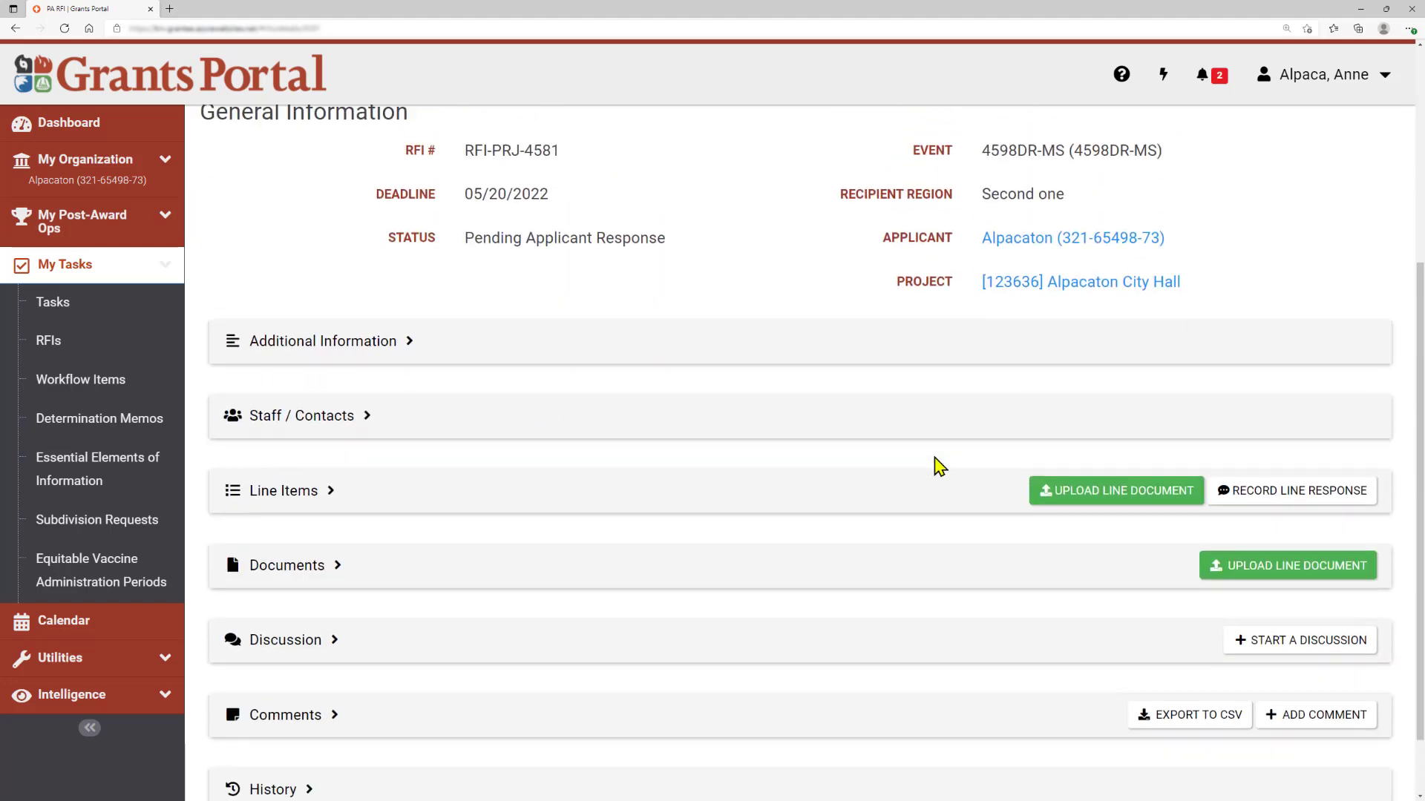
Submit the RFI-PRJ-4581 response and confirm, making it pending Field Verification
scroll(up, 3)
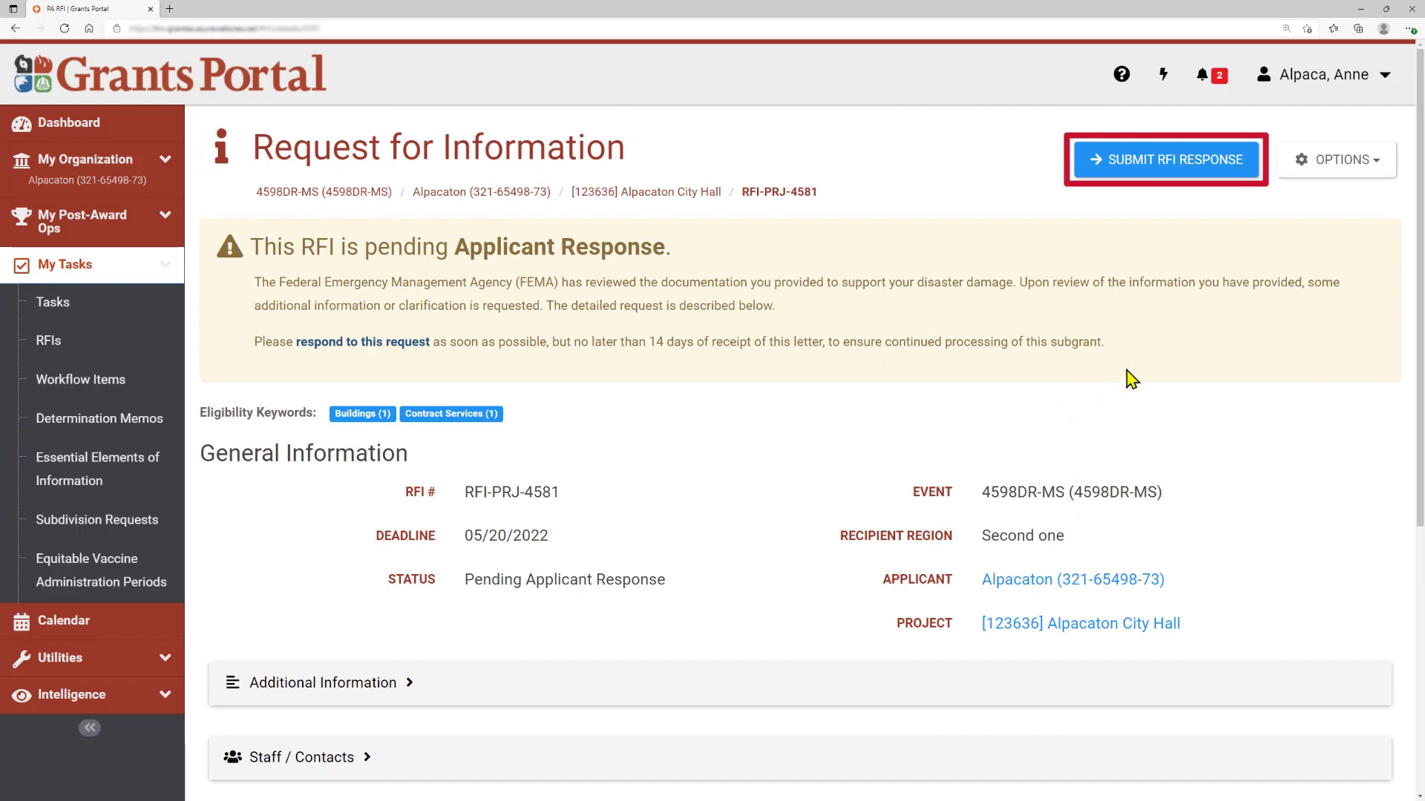
mouse_move(1171, 189)
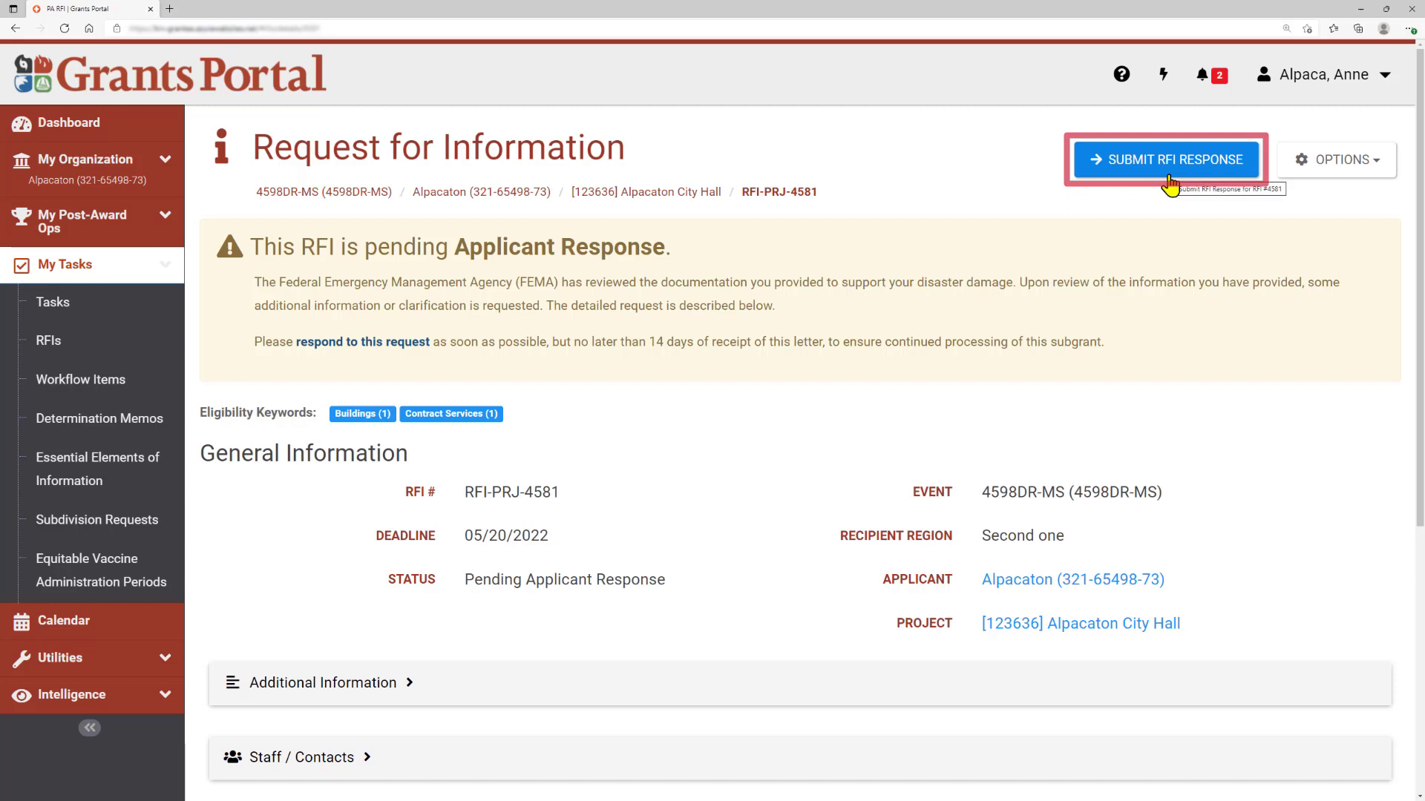
click(1167, 159)
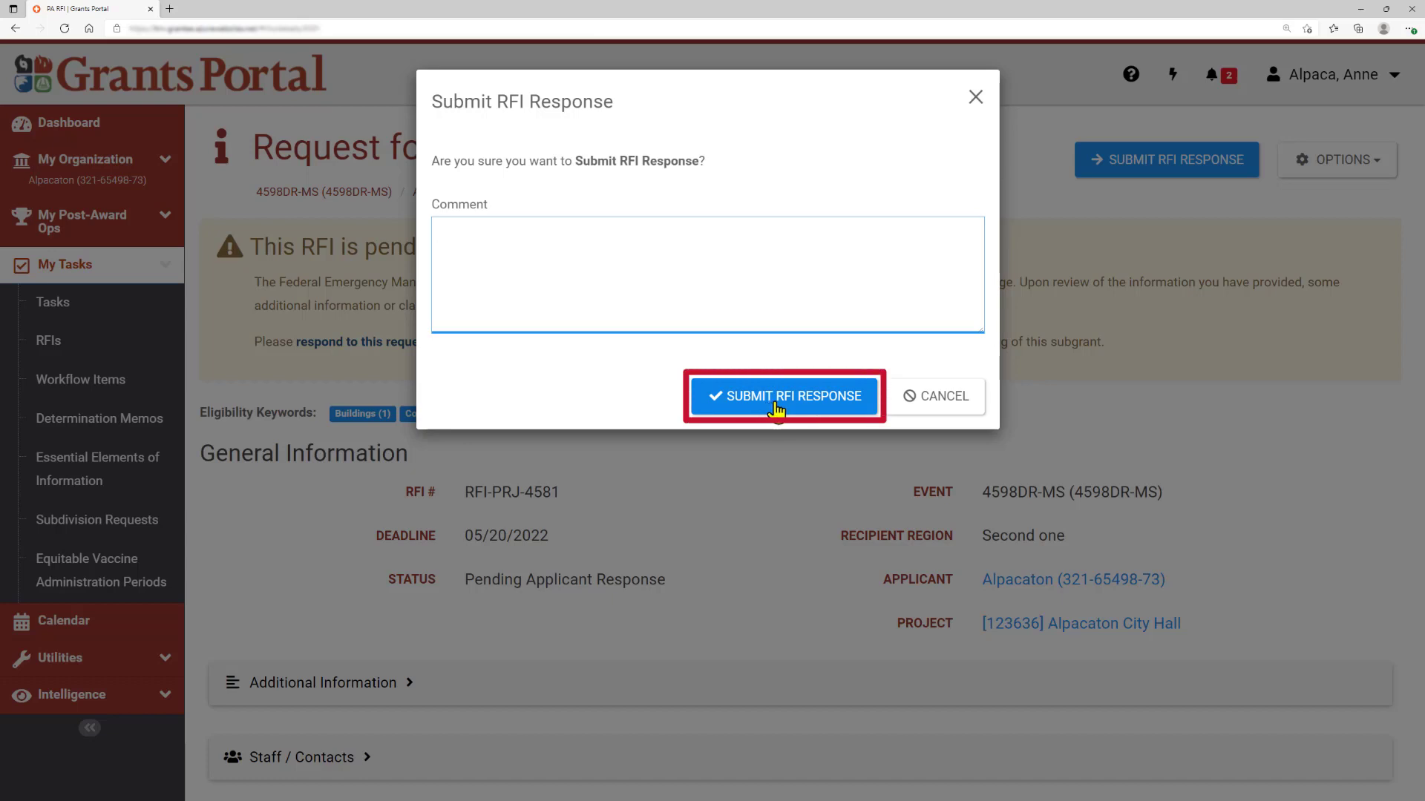
click(783, 394)
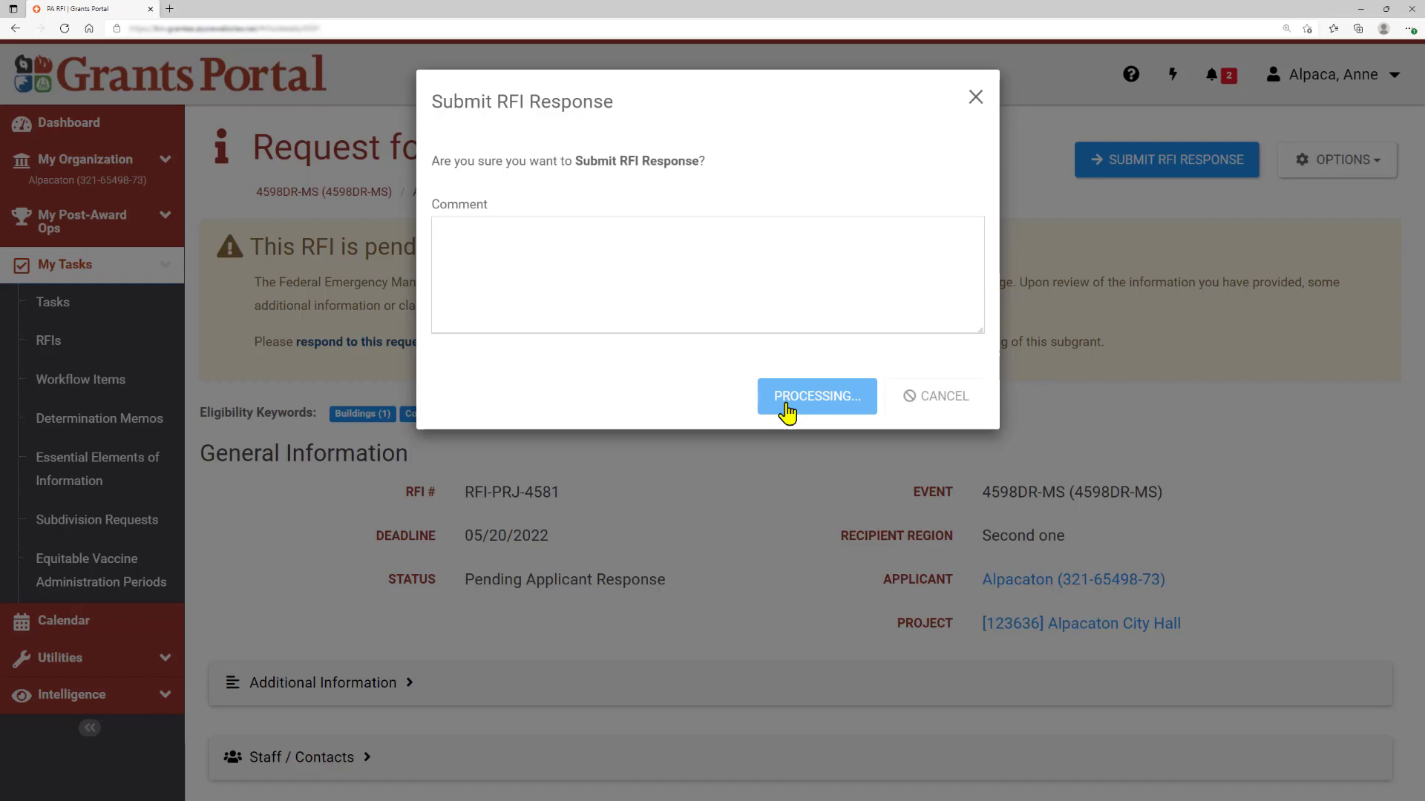
click(815, 395)
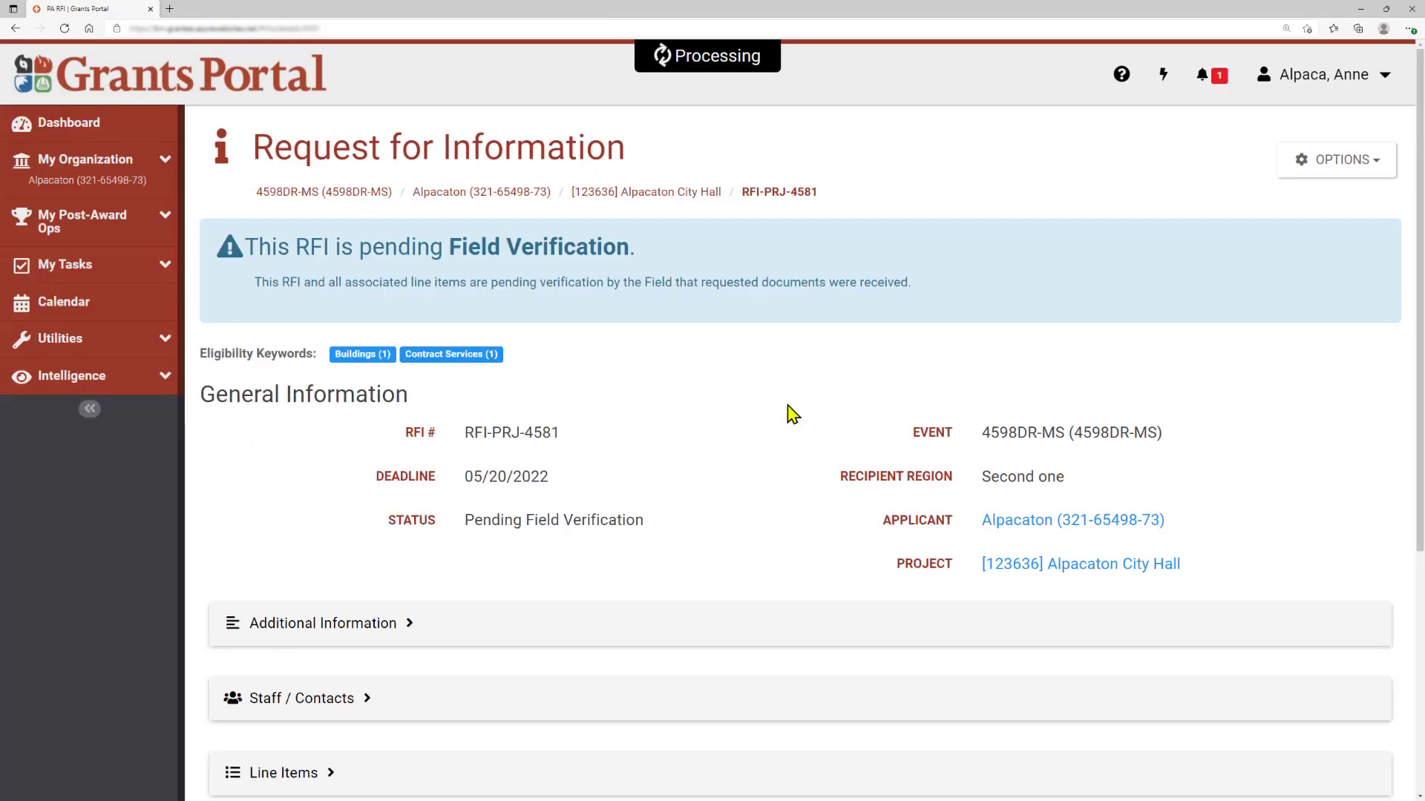
click(84, 159)
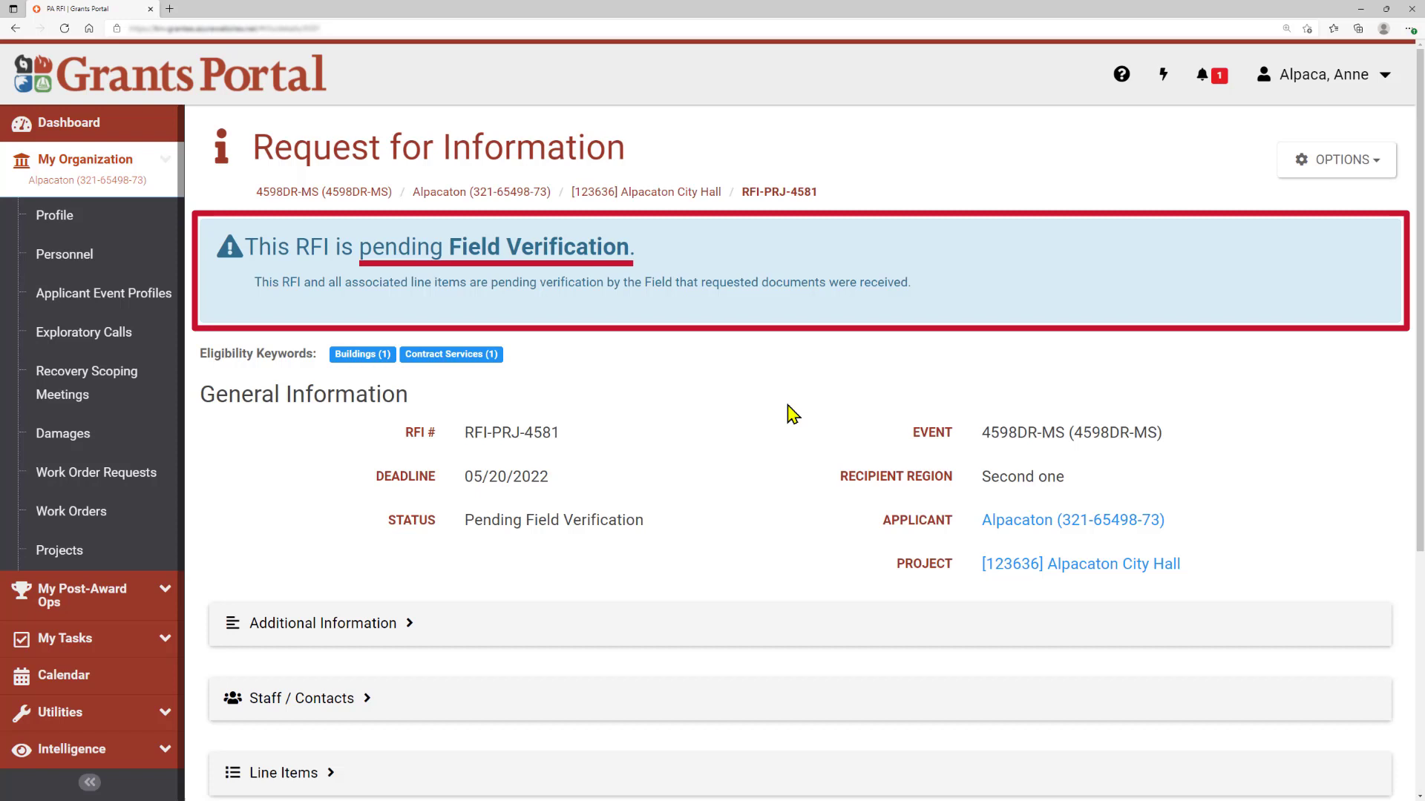
Go to the dashboard from the left sidebar; it shows no tiles yet
click(68, 123)
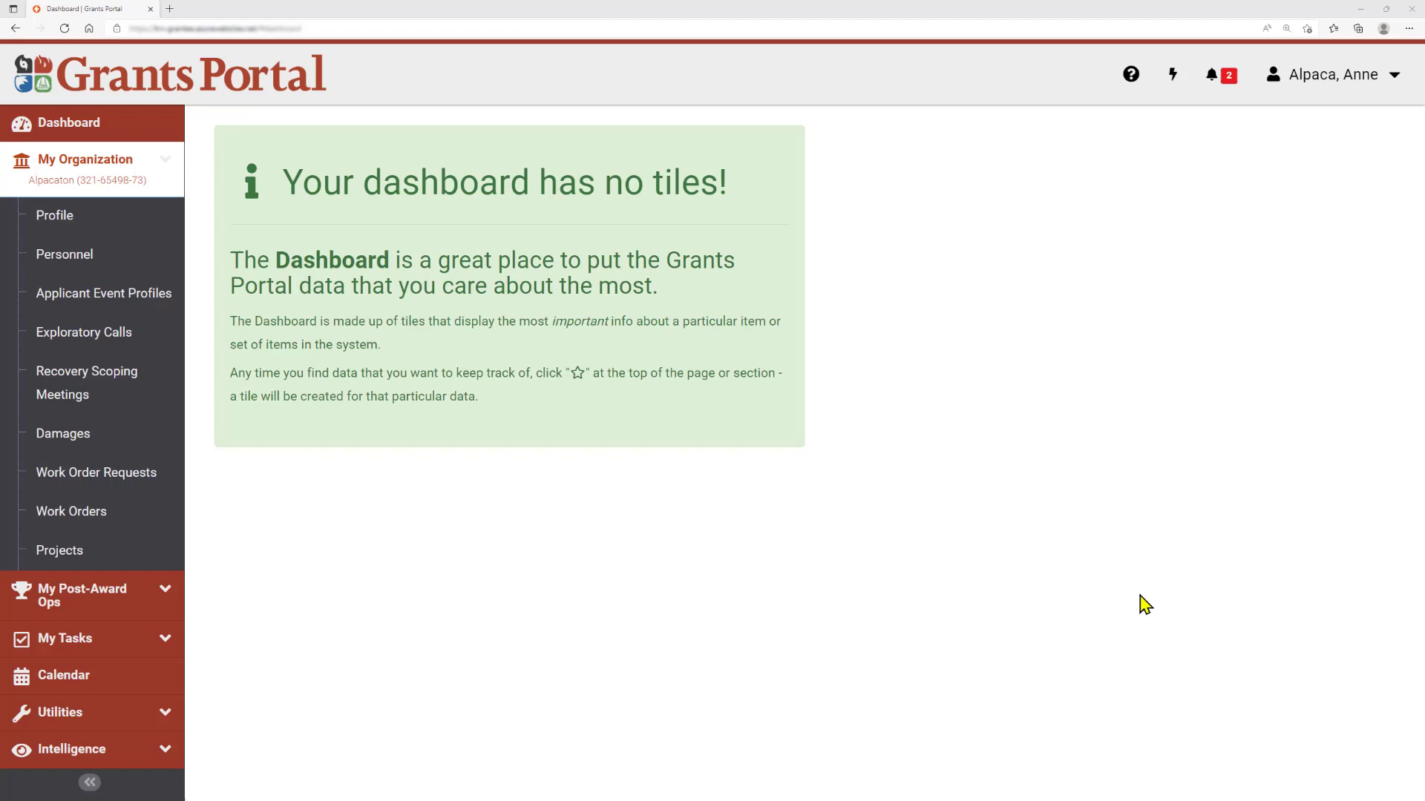
mouse_move(702, 536)
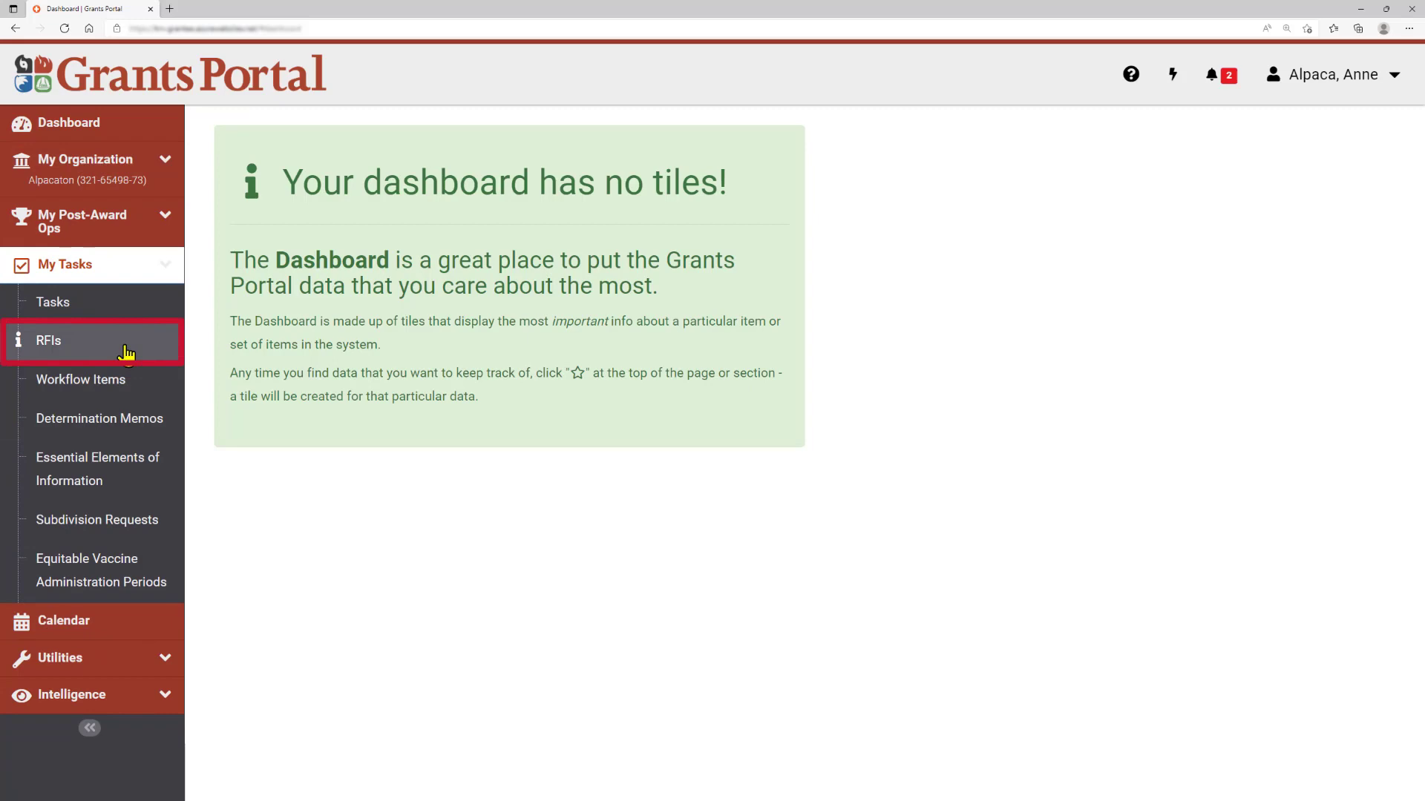
Show My Requests for Information with RFI-PRJ-4581 under My Pending Applicant Response, briefly reviewing the Filters panel
click(47, 341)
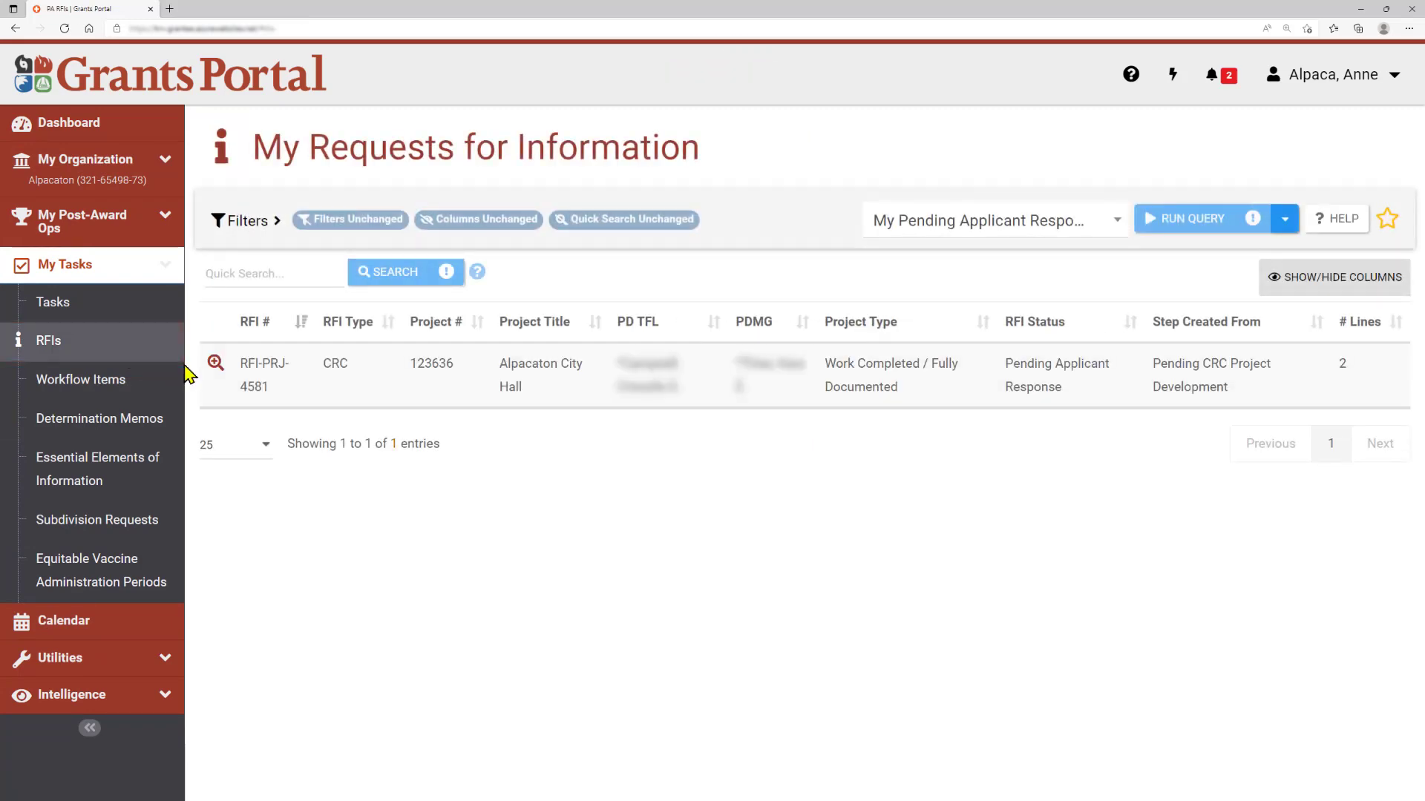
mouse_move(1164, 321)
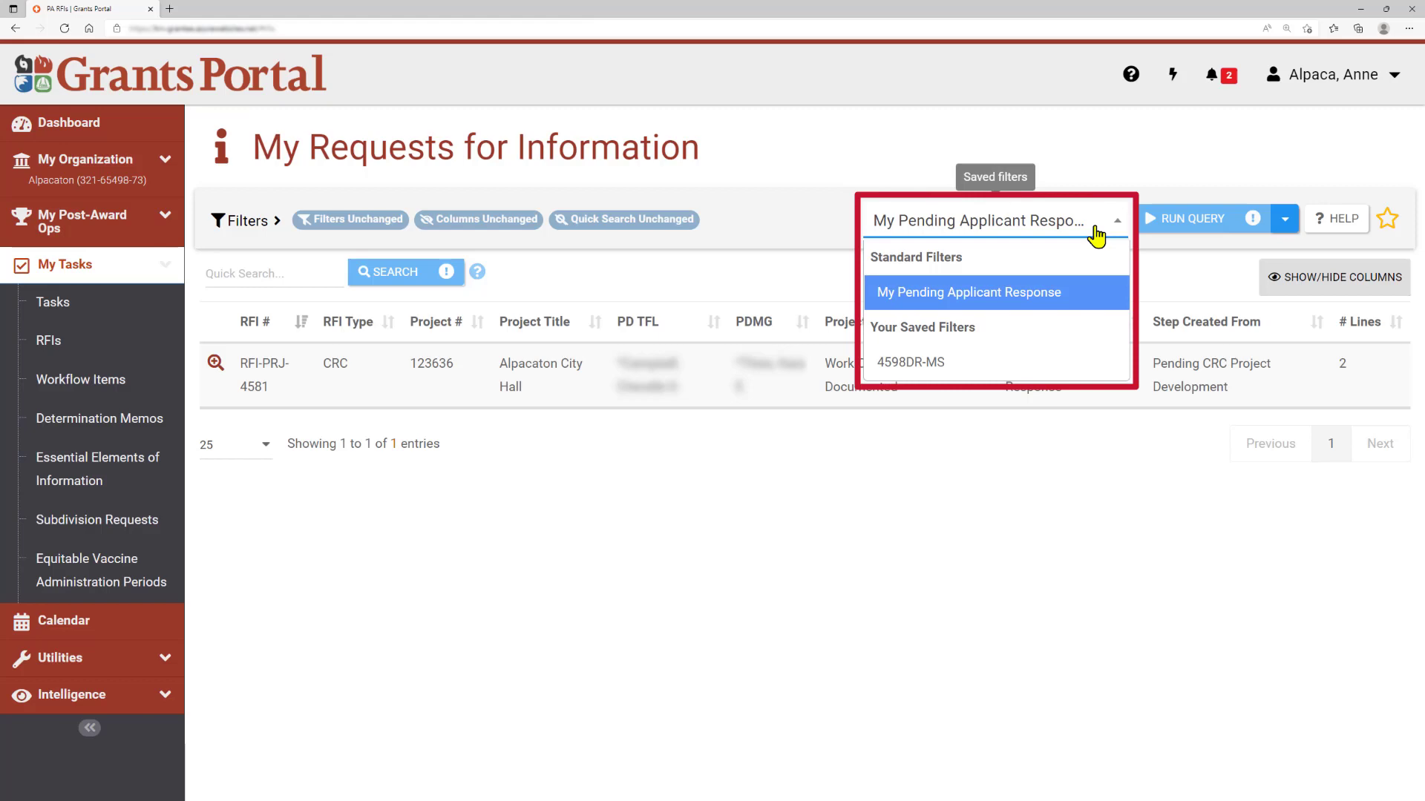
mouse_move(1088, 321)
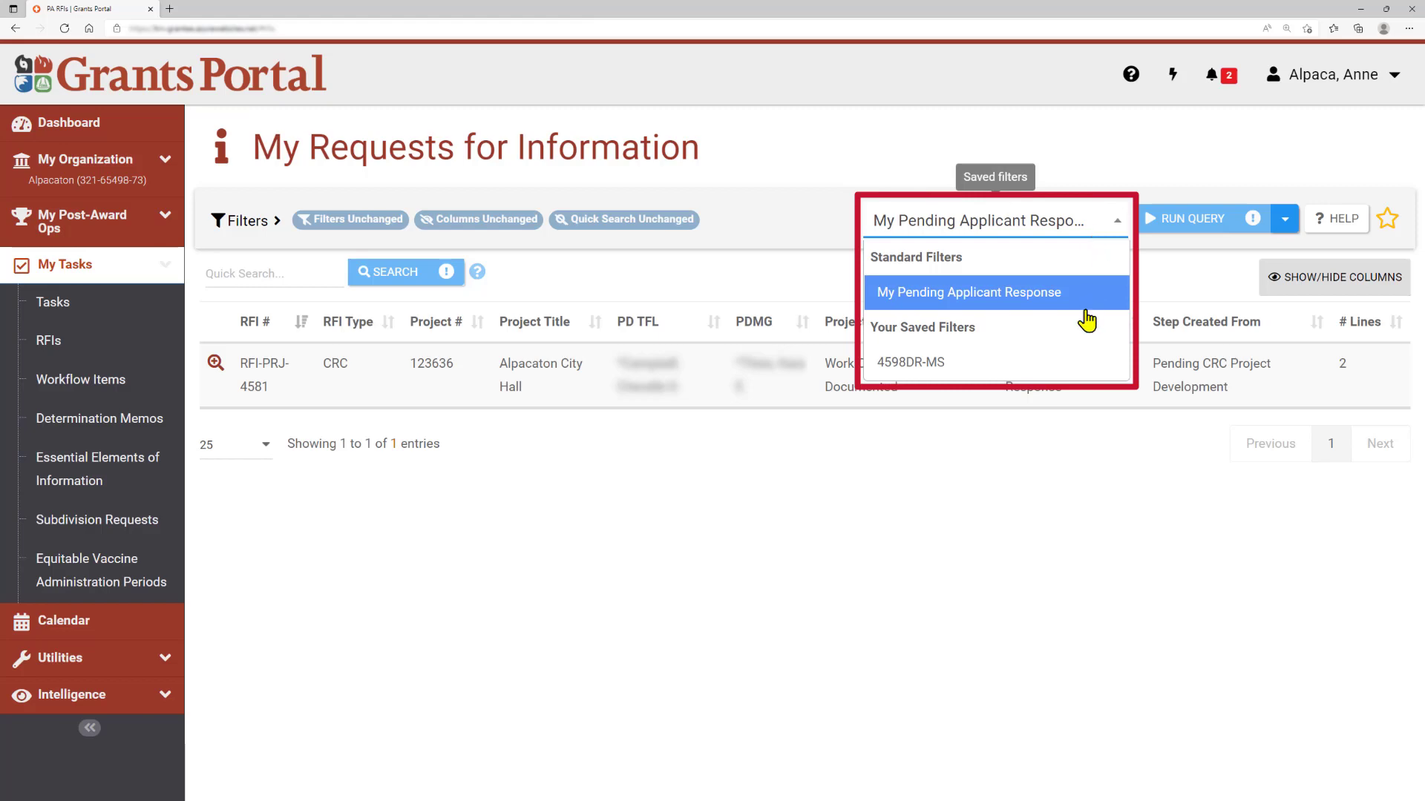
mouse_move(1080, 362)
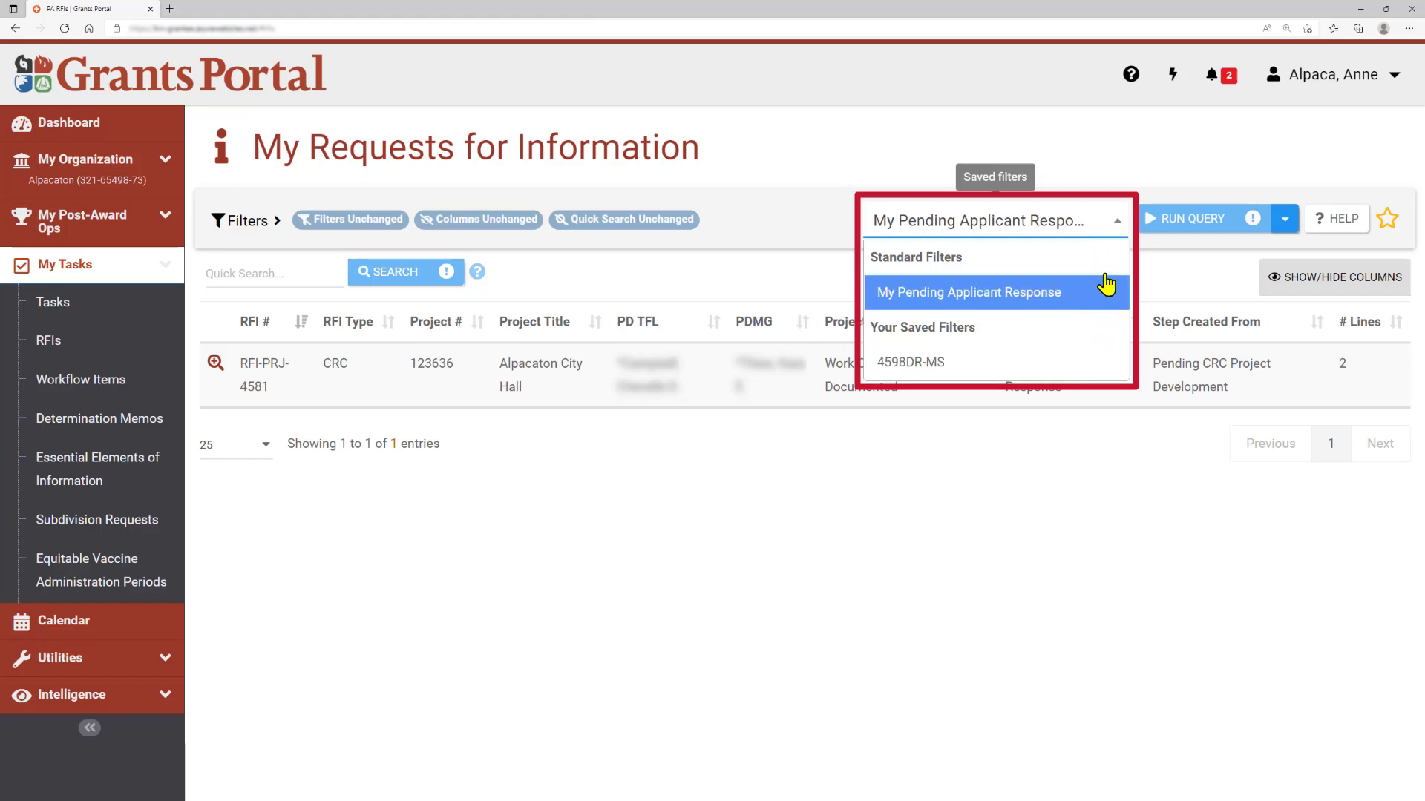
mouse_move(1109, 227)
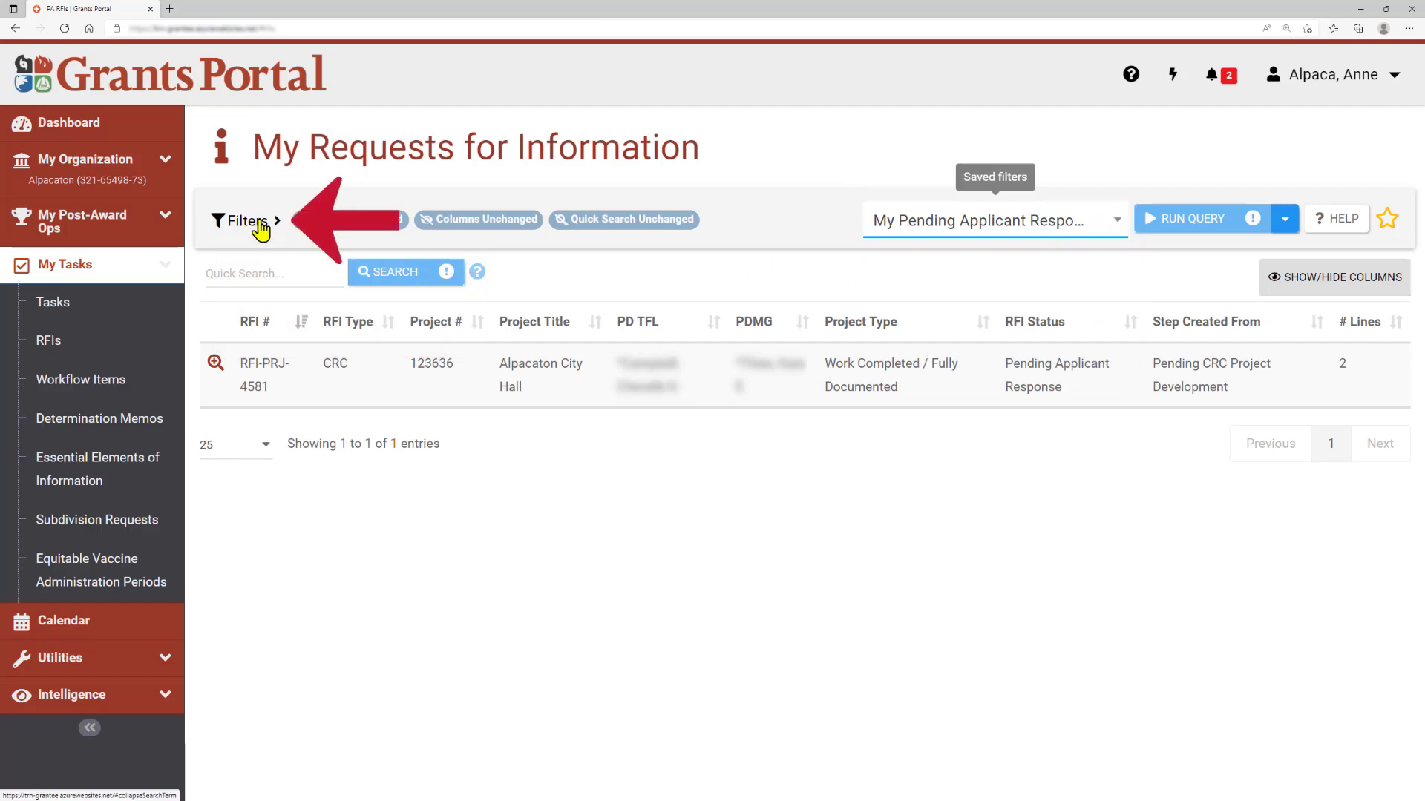
click(243, 219)
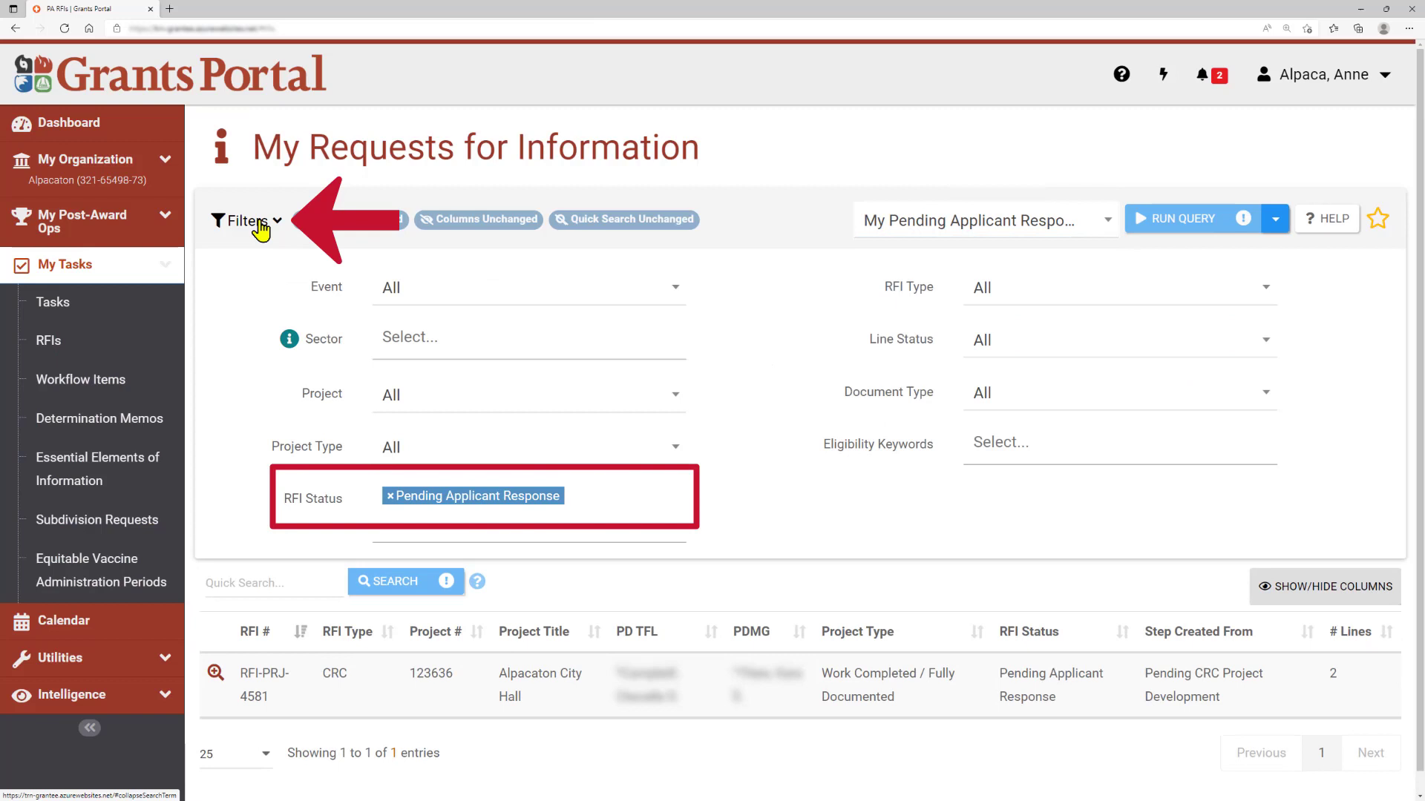
click(244, 219)
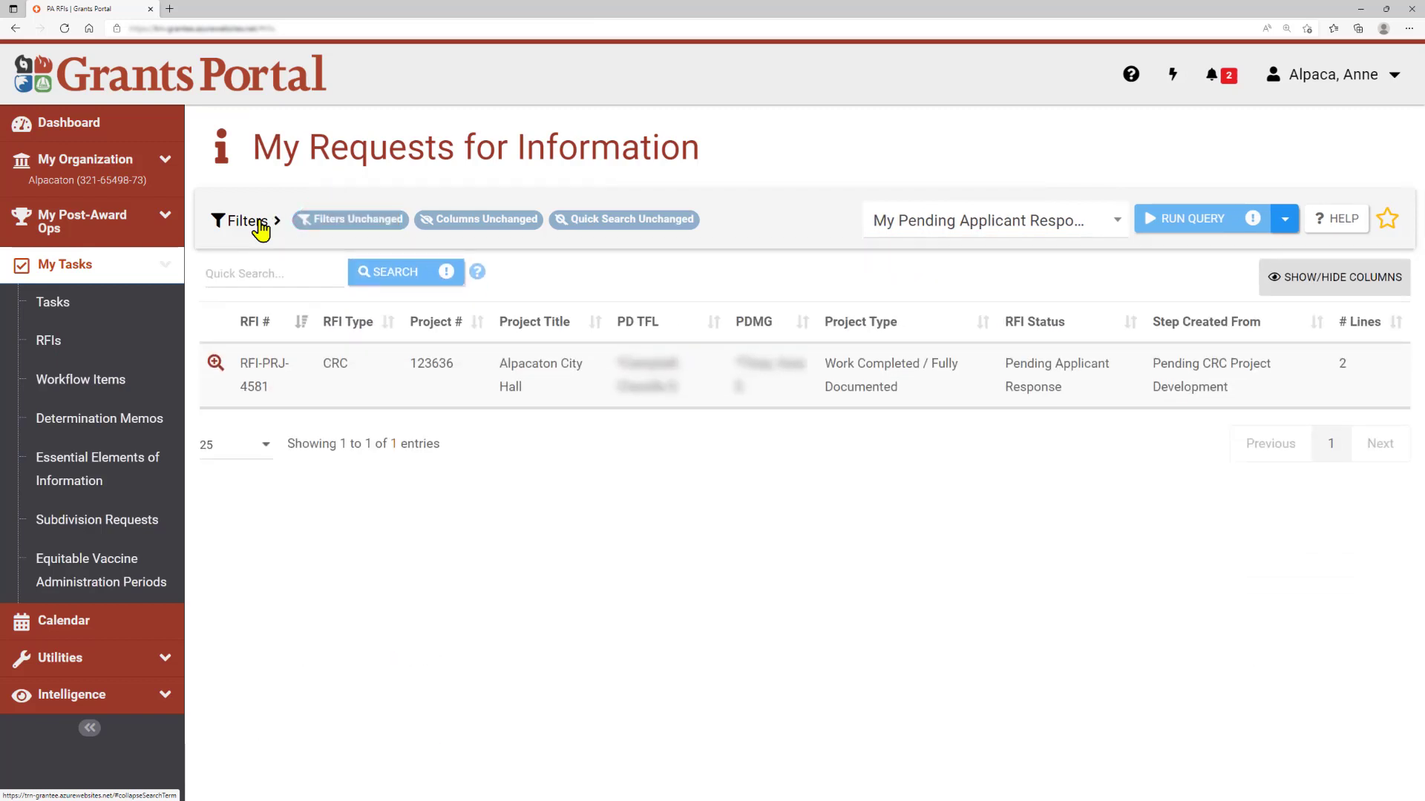
mouse_move(1343, 240)
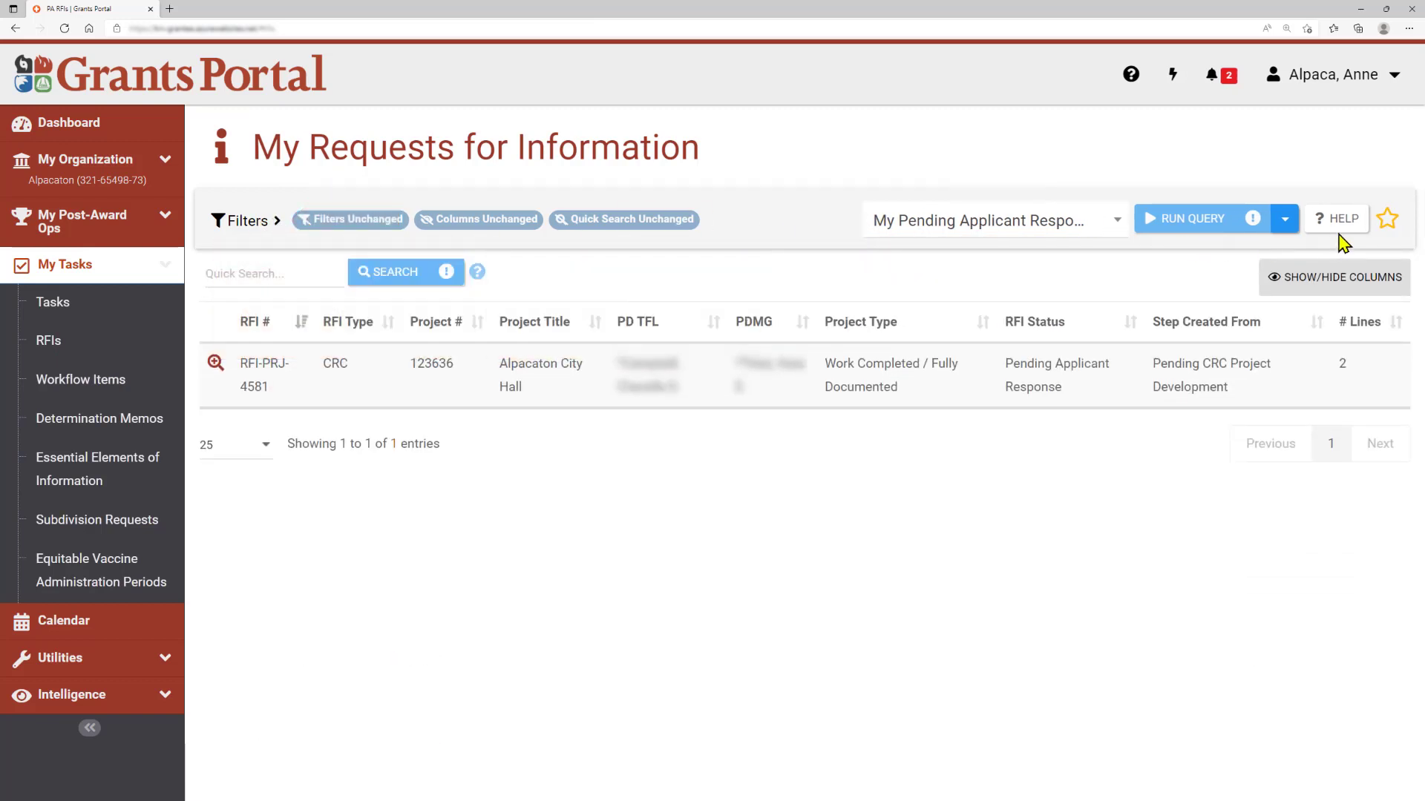
mouse_move(1387, 219)
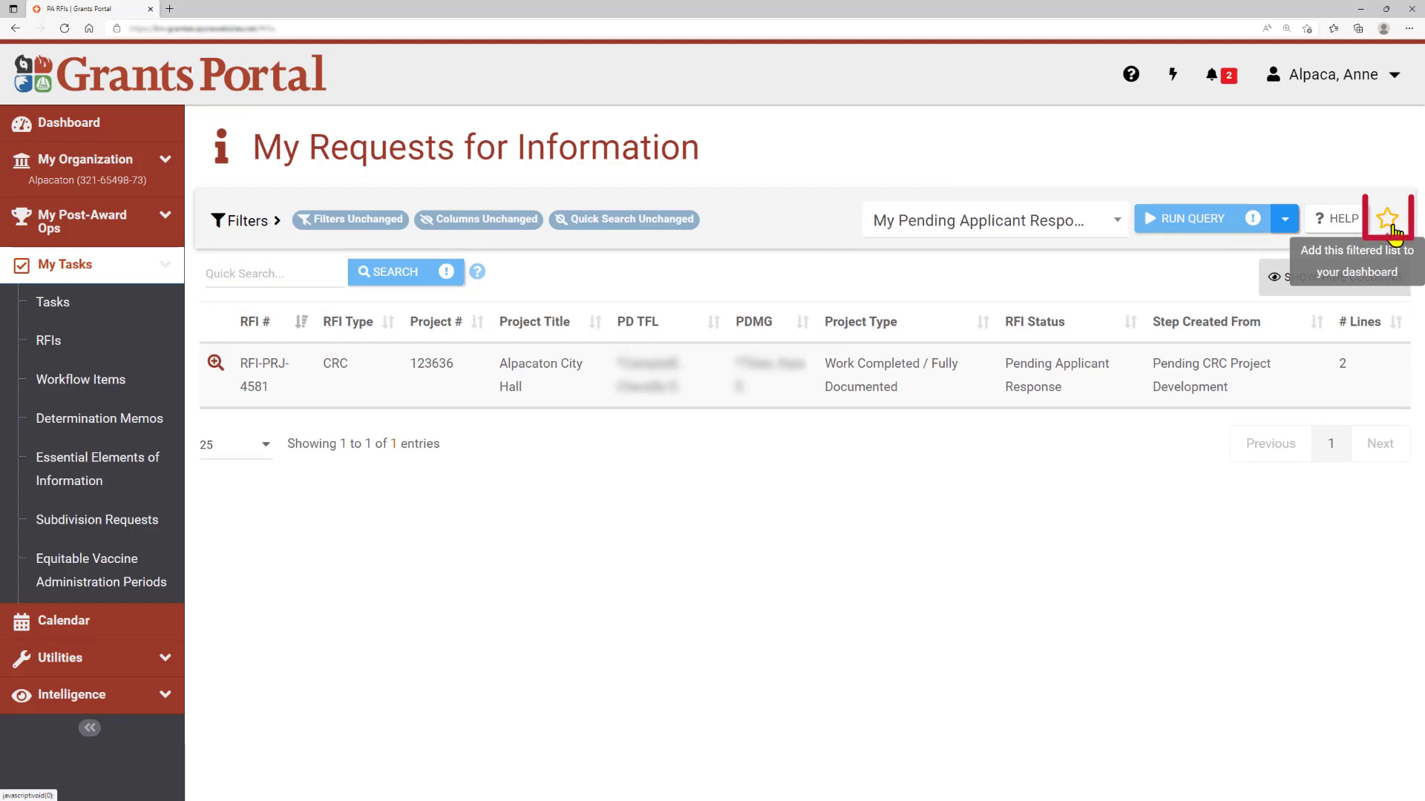
Star the filtered list as a My RFIs dashboard tile and view it on the dashboard, counting one RFI
click(1384, 218)
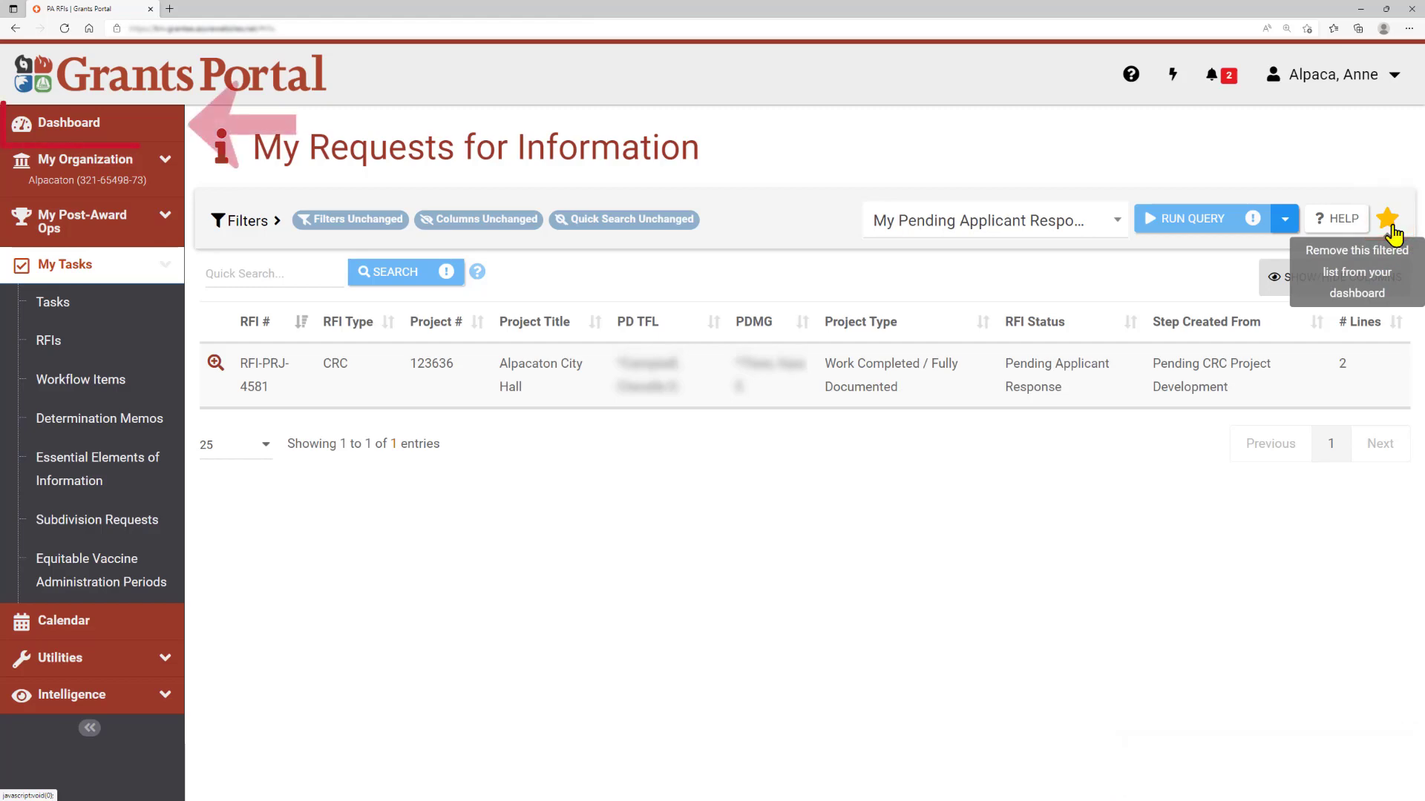
mouse_move(1378, 187)
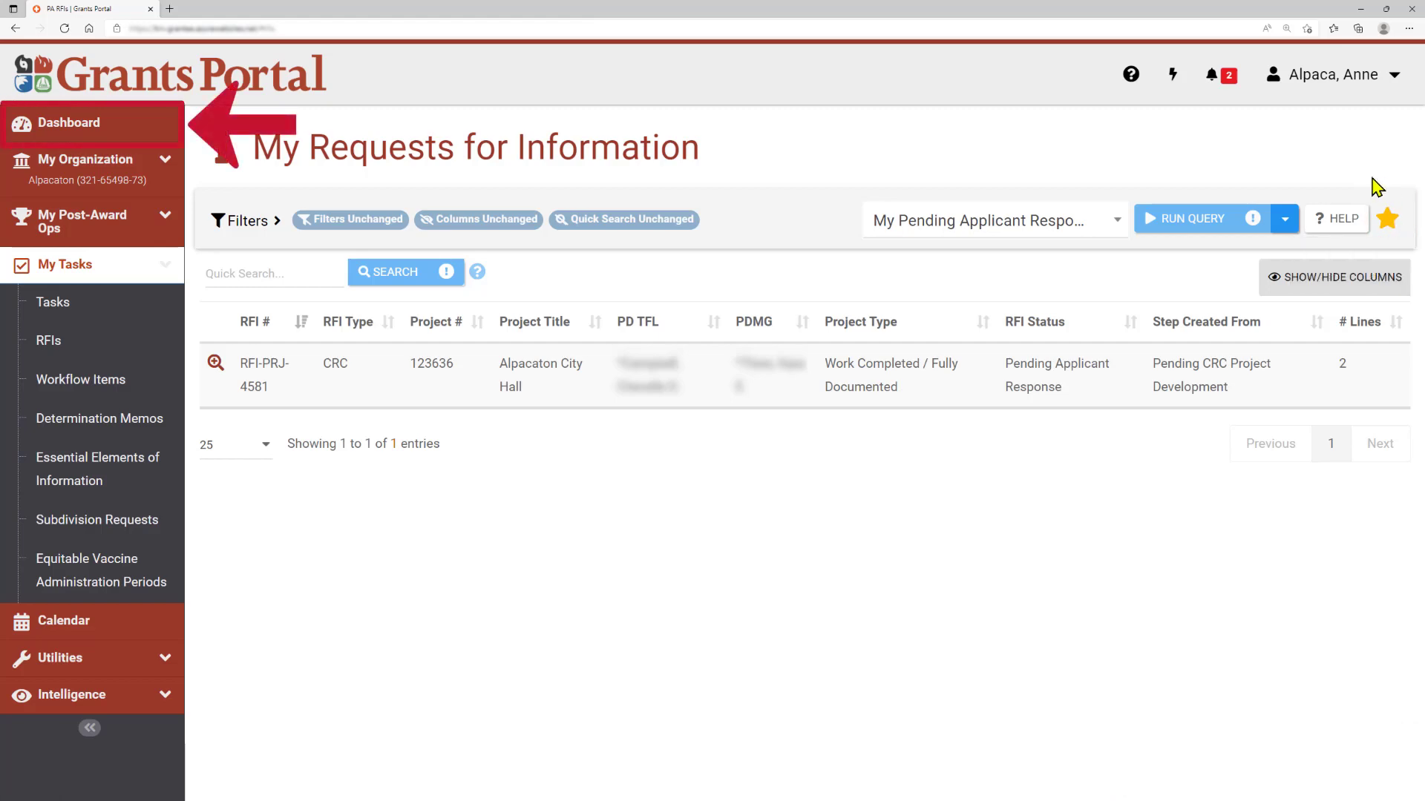
click(68, 123)
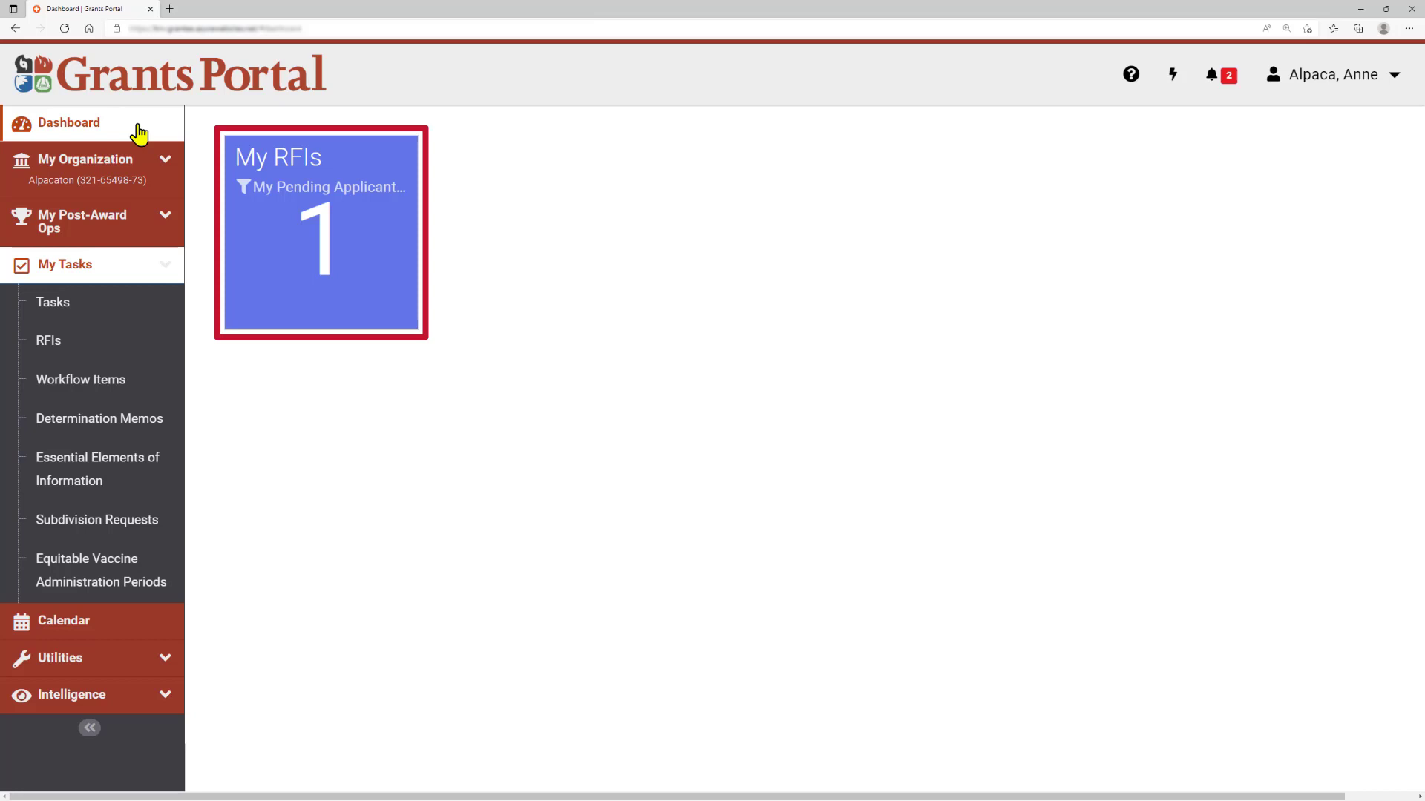
mouse_move(325, 191)
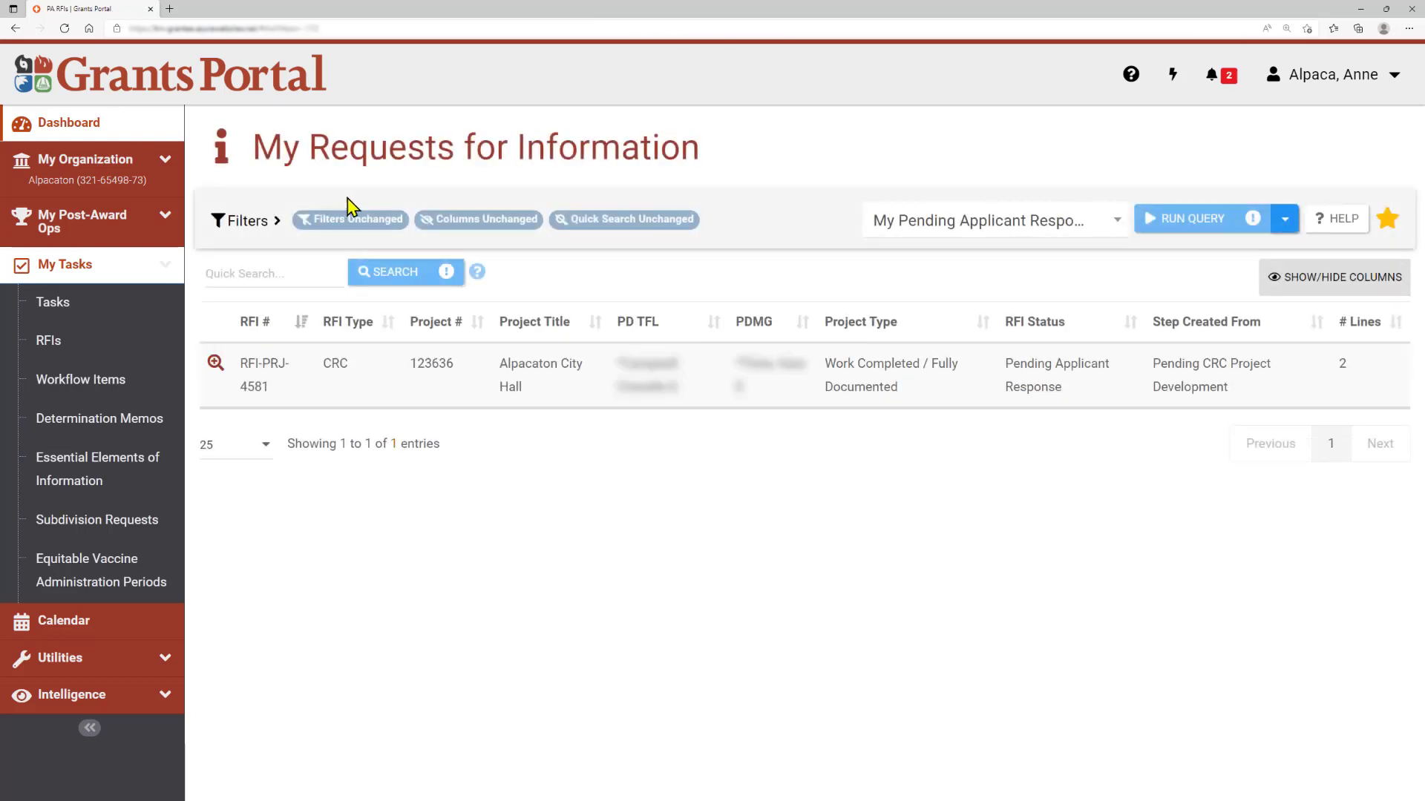
mouse_move(739, 149)
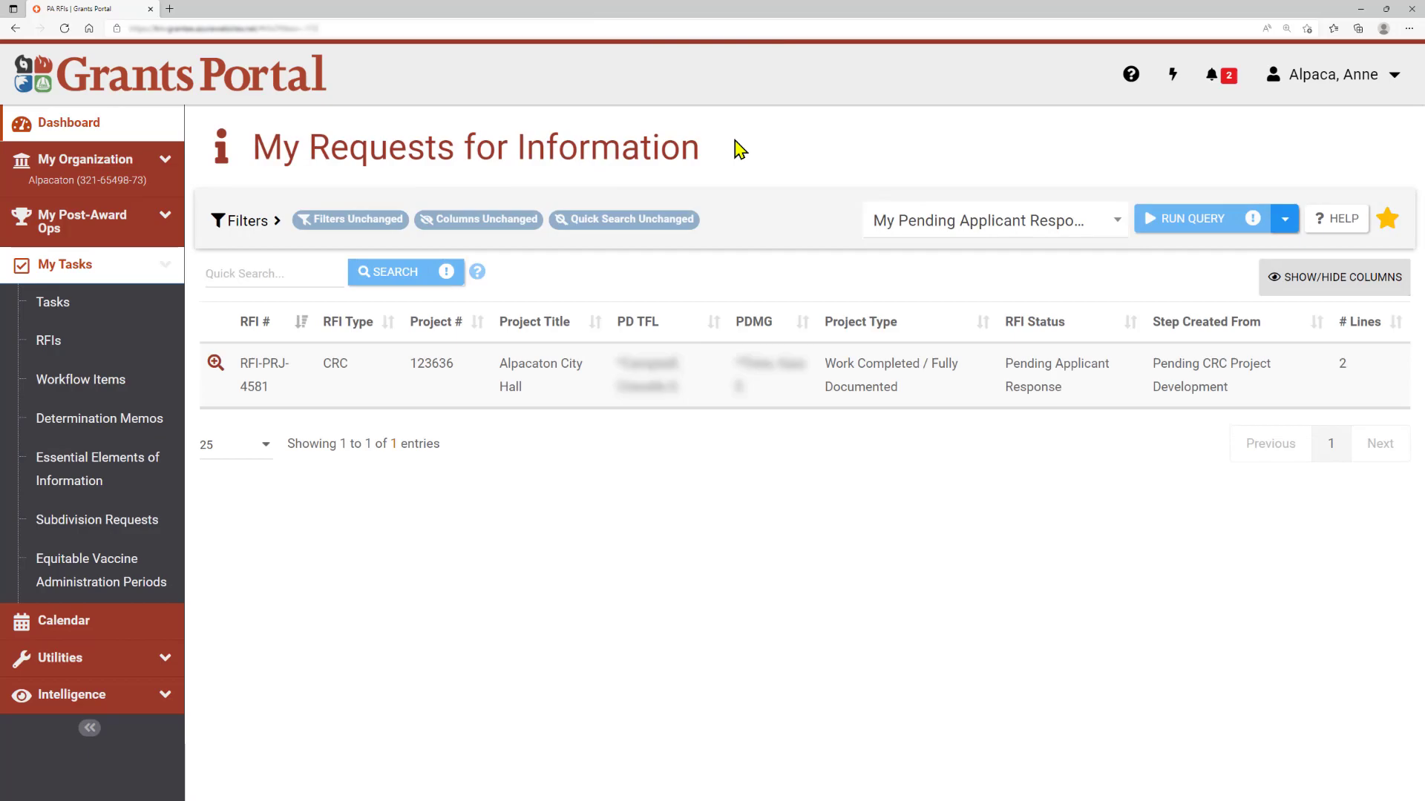